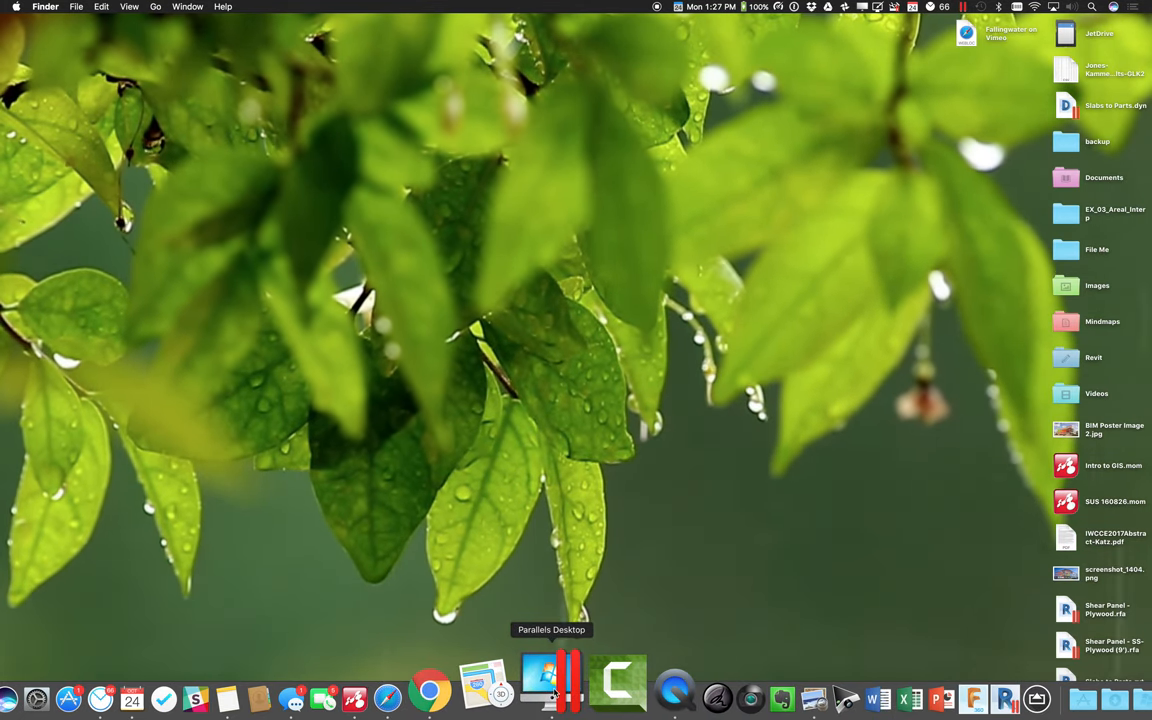
Launch Parallels Desktop from the Dock to reach the Windows session running Revit.
{"action": "left_click", "coordinate": [549, 685]}
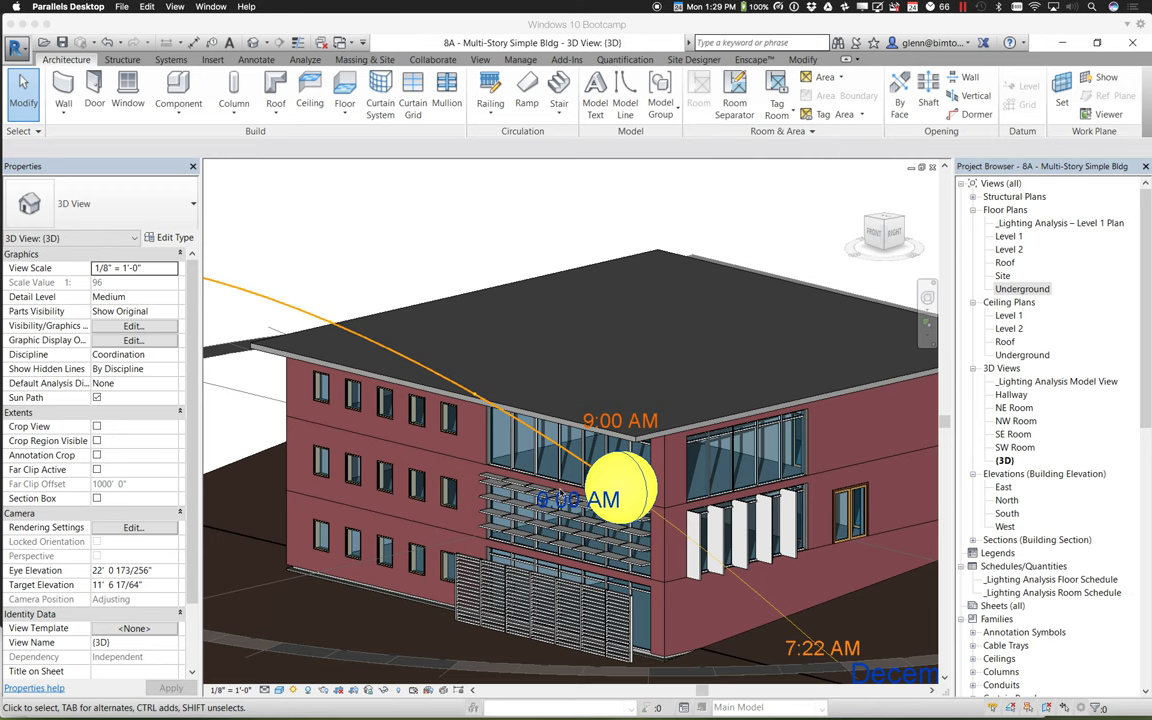
{"action": "mouse_move", "coordinate": [430, 313]}
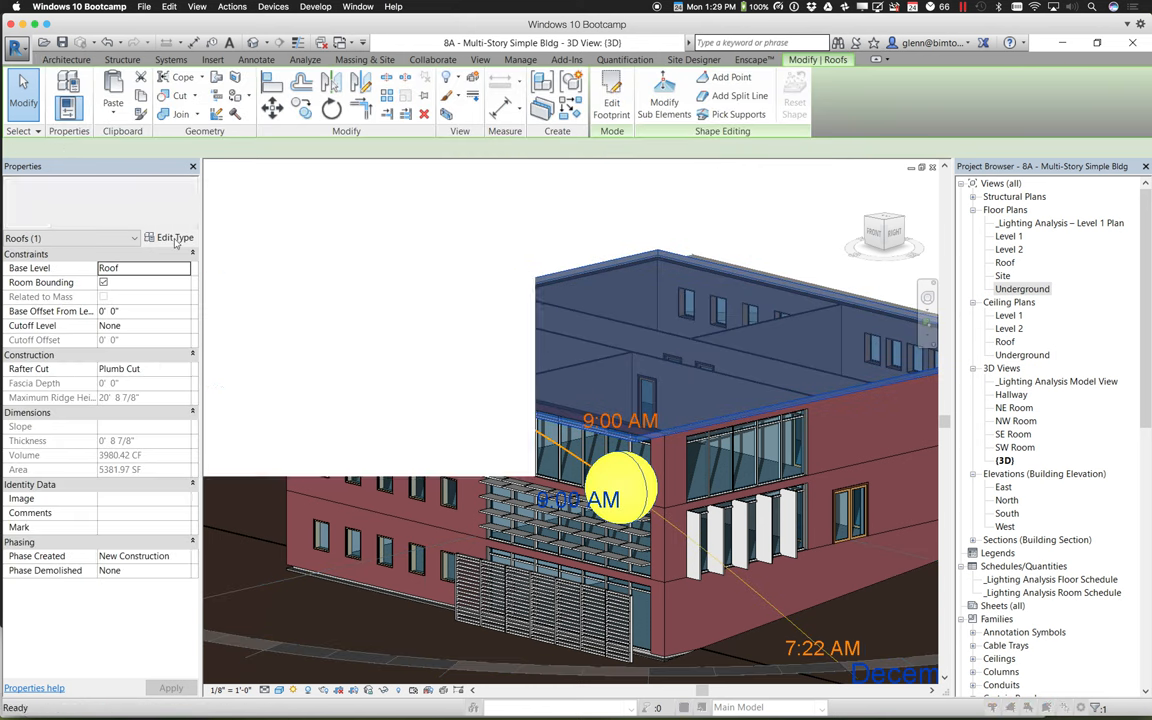
Duplicate the EPDM roof type under the name 'Wood Rafter 8" - Green Roof'.
{"action": "left_click", "coordinate": [175, 237]}
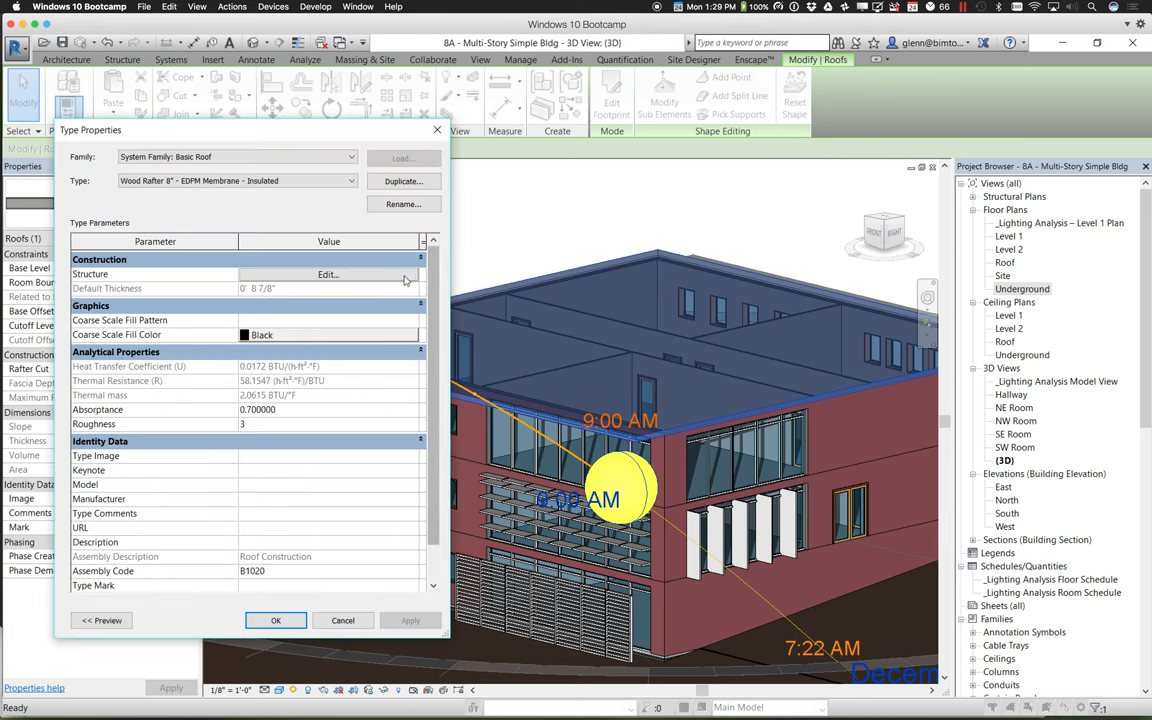
{"action": "left_click", "coordinate": [327, 273]}
{"action": "type", "text": "8\" - G"}
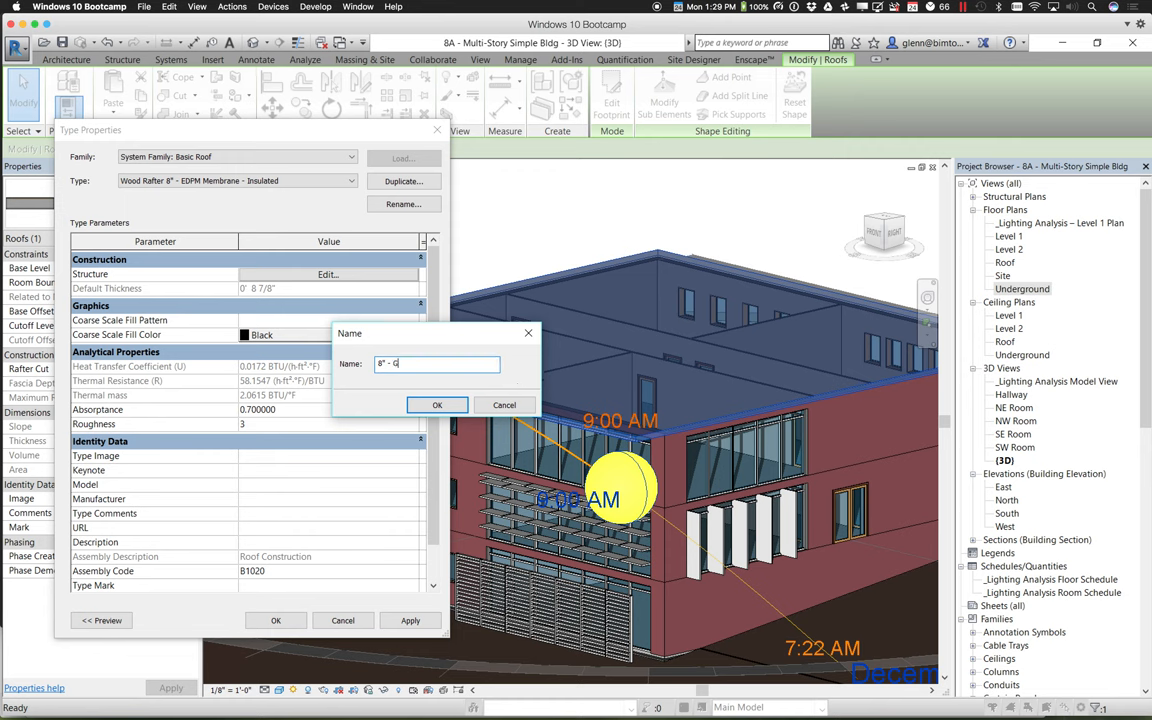
{"action": "type", "text": "reen Roof"}
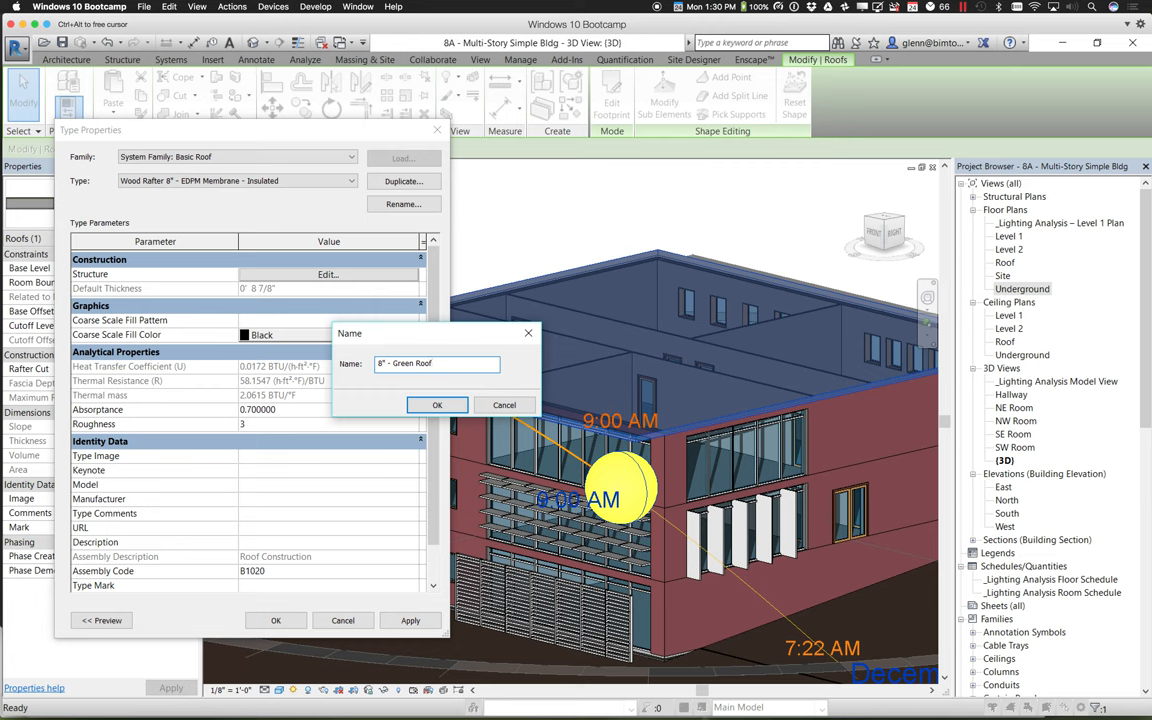
{"action": "left_click", "coordinate": [437, 405]}
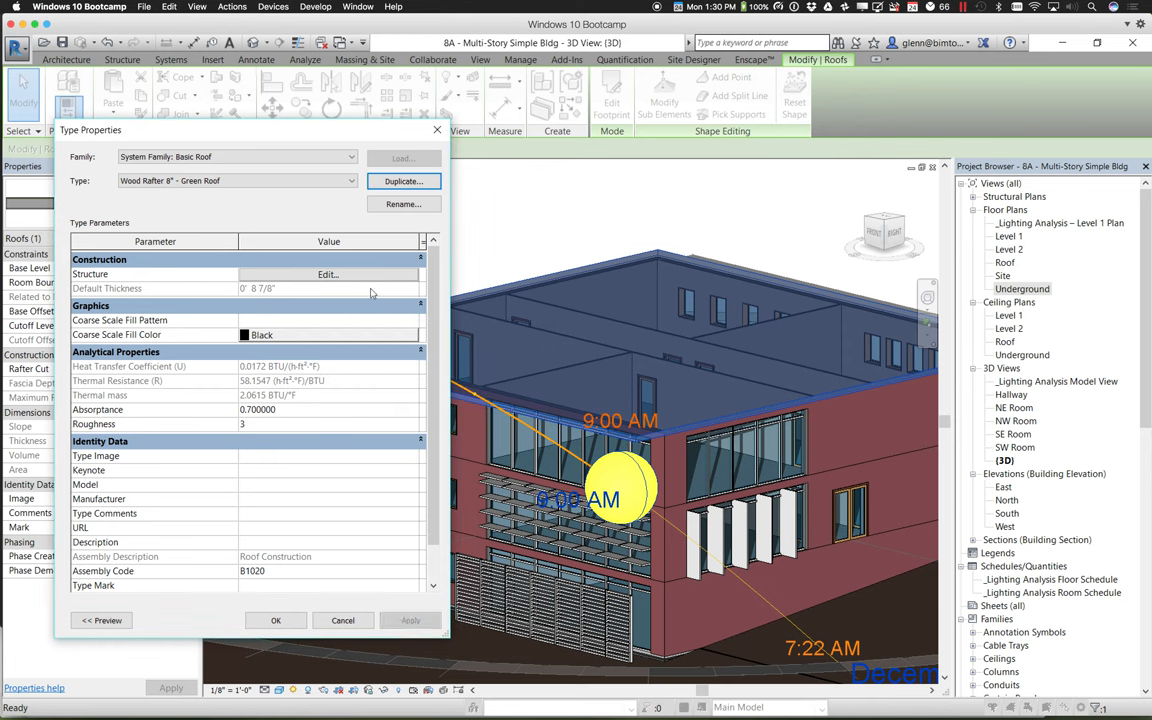
Insert a 2" Thermal/Air layer, a Membrane layer and a Finish 1 layer into the roof structure.
{"action": "left_click", "coordinate": [326, 274]}
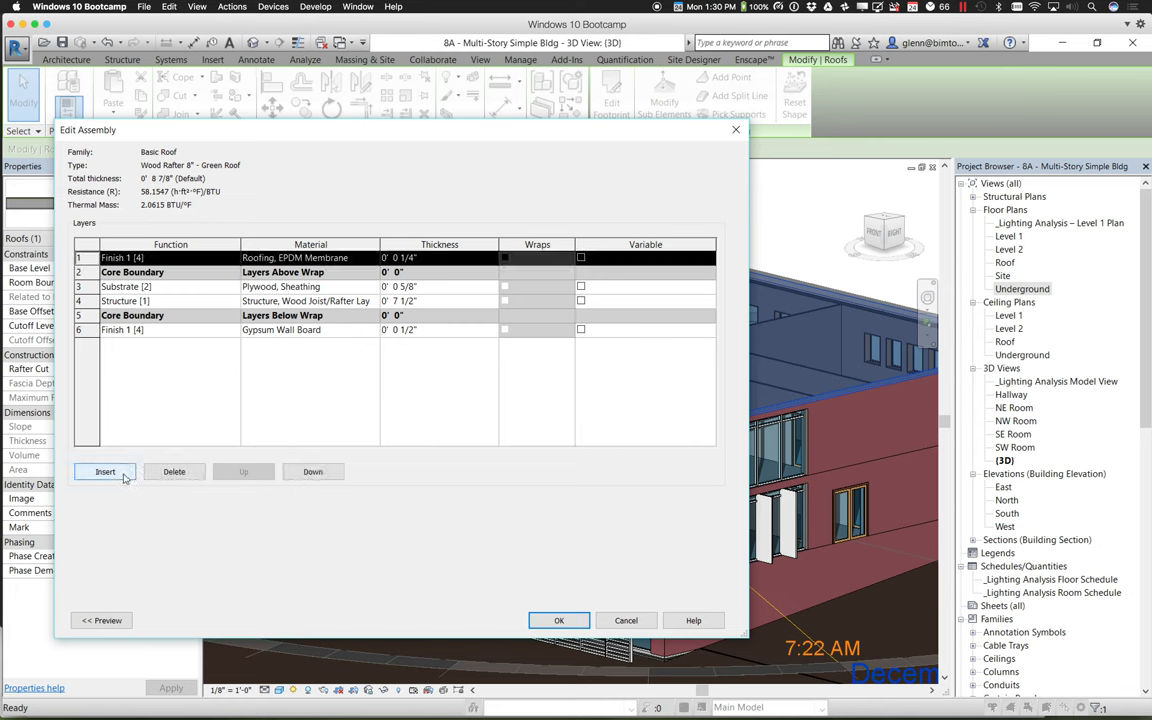
{"action": "left_click", "coordinate": [105, 471]}
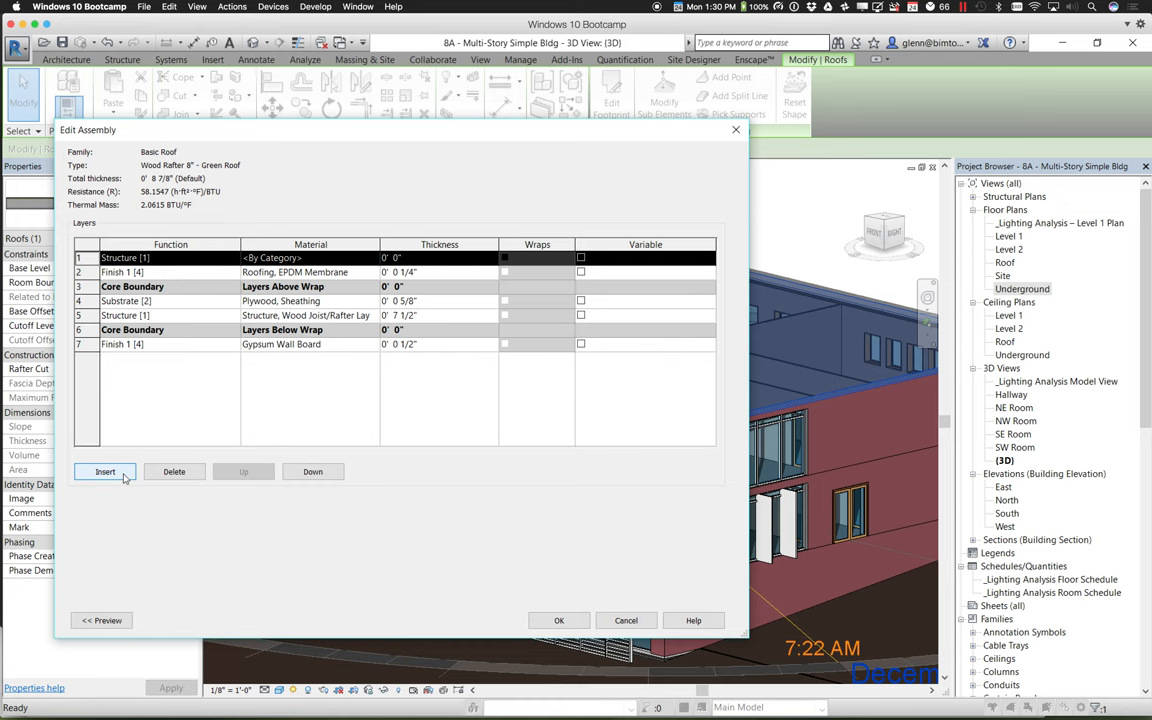
{"action": "left_click", "coordinate": [105, 471]}
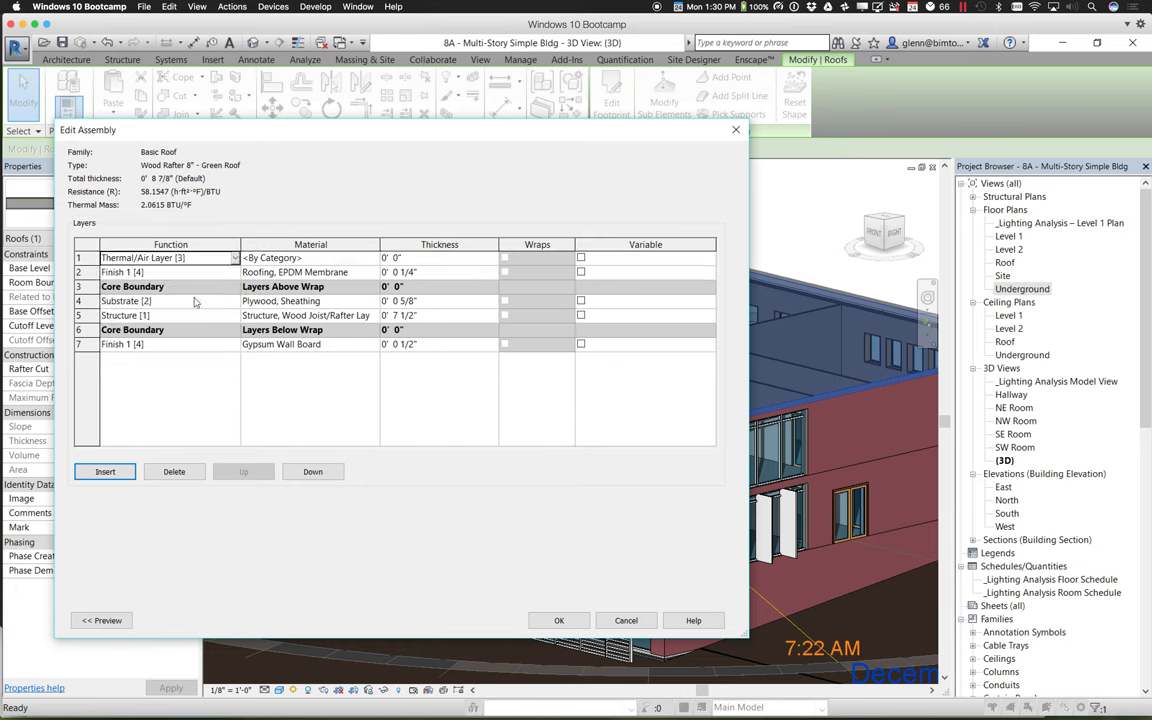
{"action": "left_click", "coordinate": [395, 257]}
{"action": "type", "text": "2"}
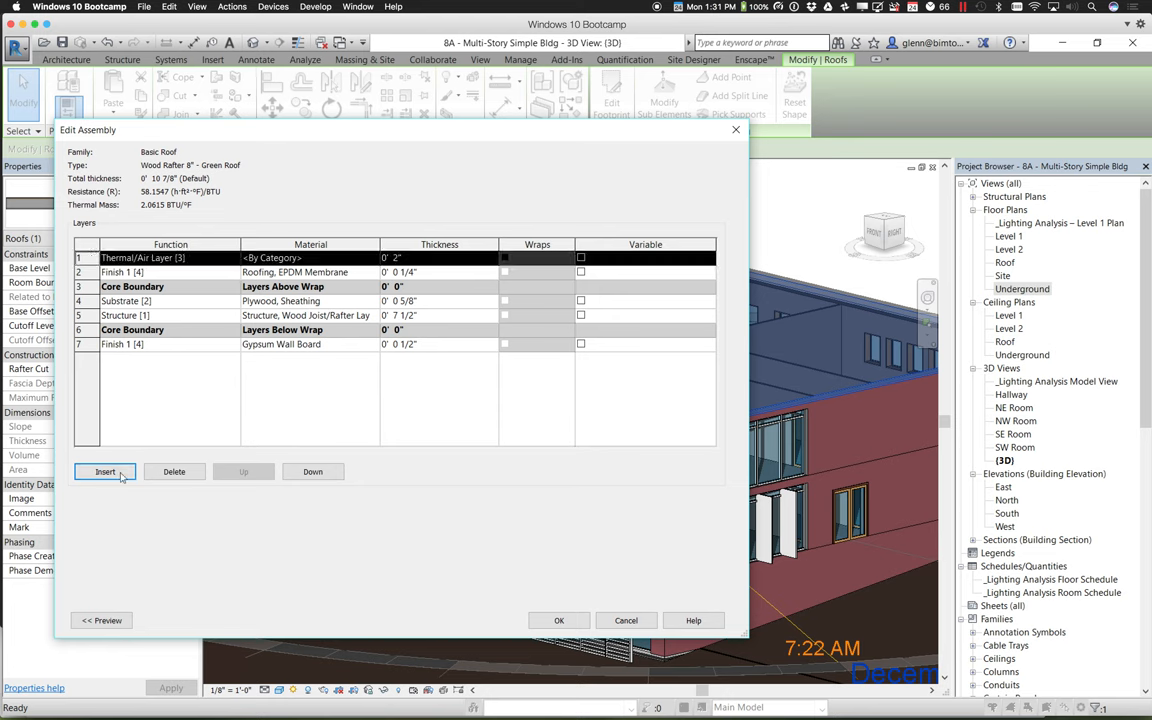
{"action": "left_click", "coordinate": [105, 471]}
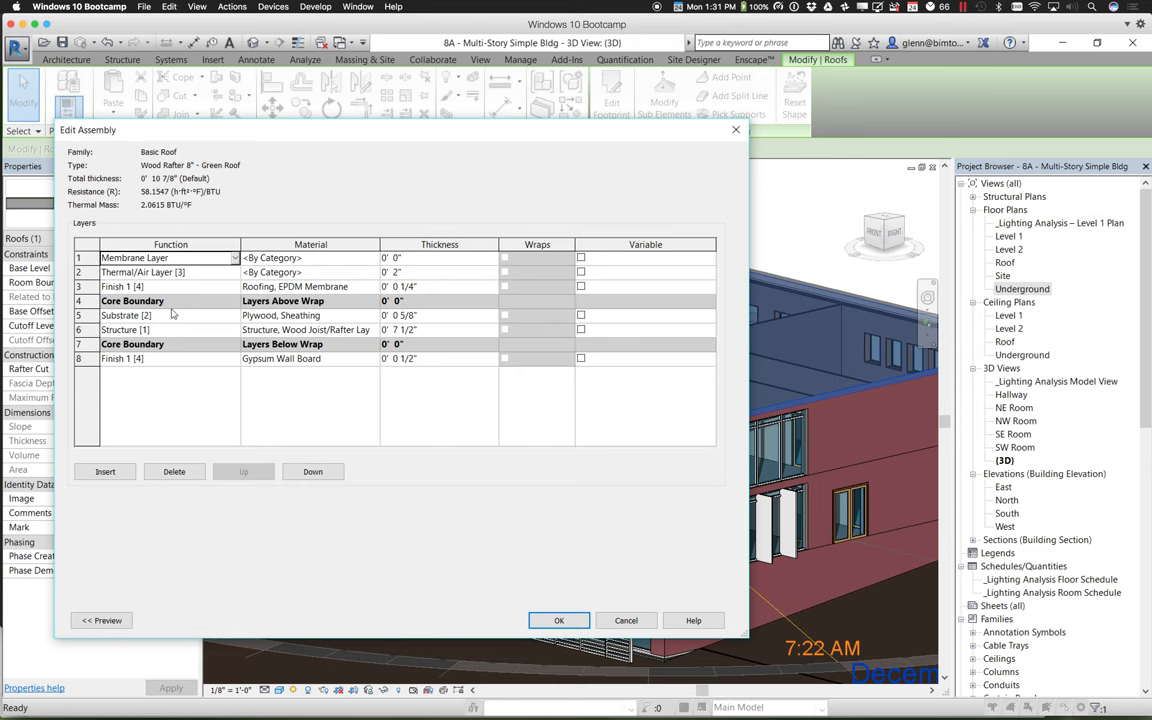
{"action": "mouse_move", "coordinate": [147, 343]}
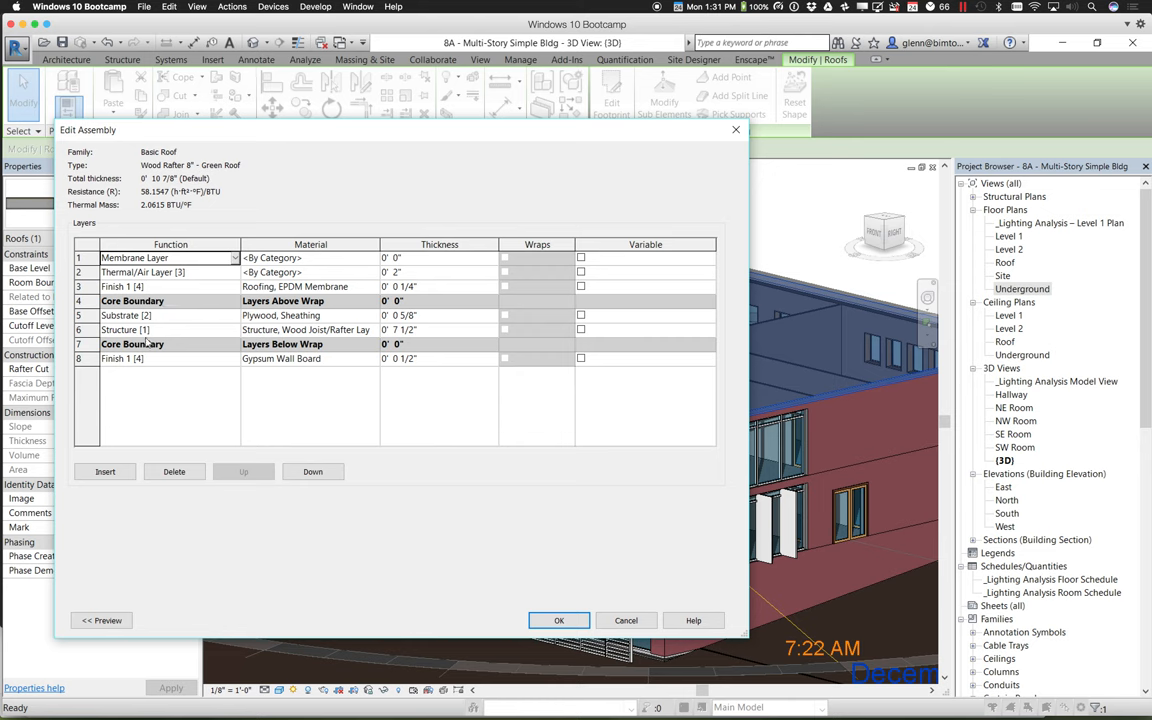
{"action": "left_click", "coordinate": [105, 471]}
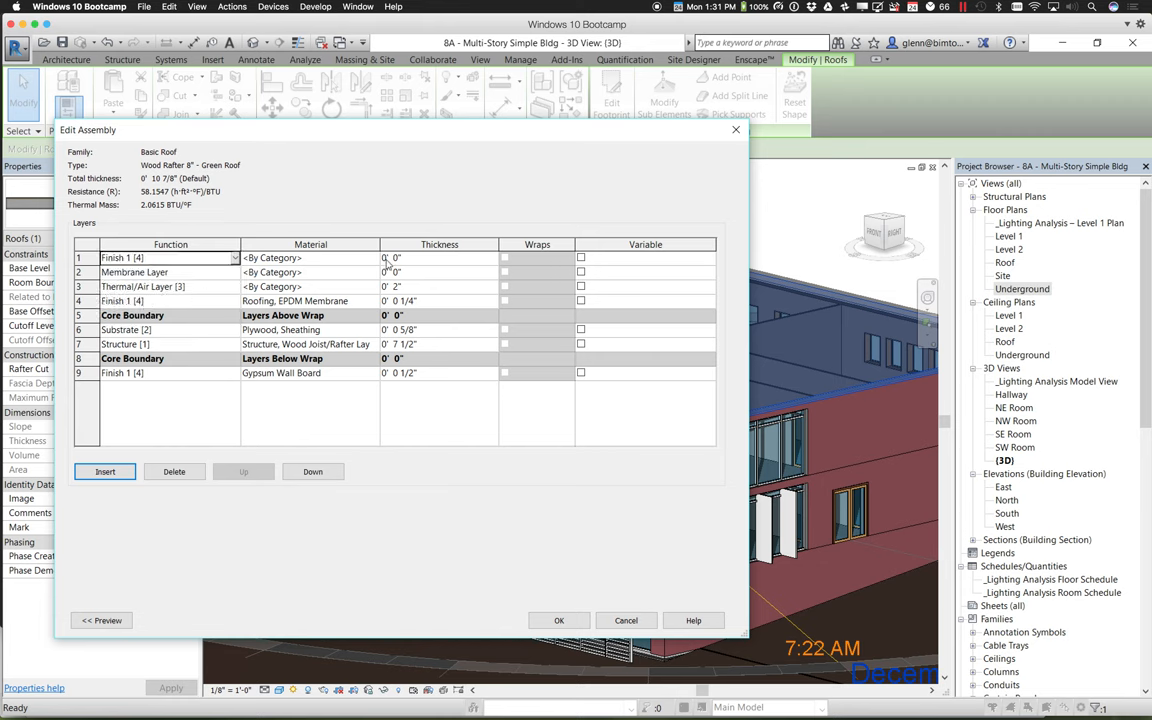
Assign the Earth material to the top finish layer, 6" thick.
{"action": "type", "text": "ea"}
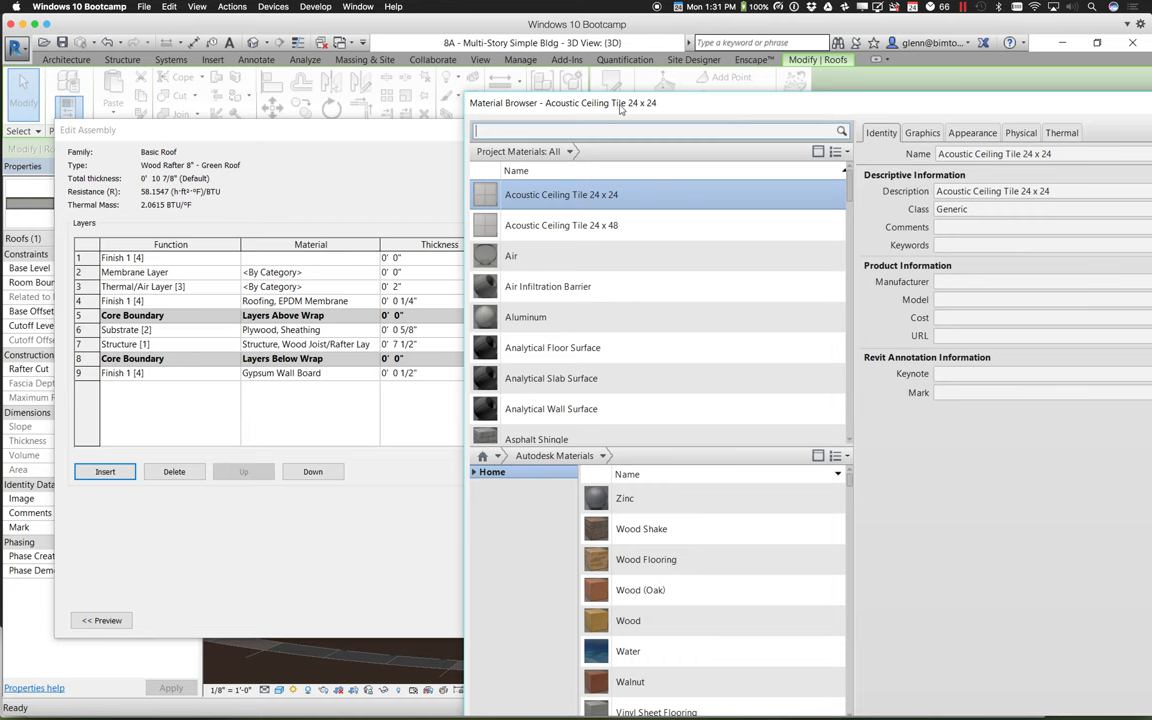
{"action": "left_click", "coordinate": [660, 131]}
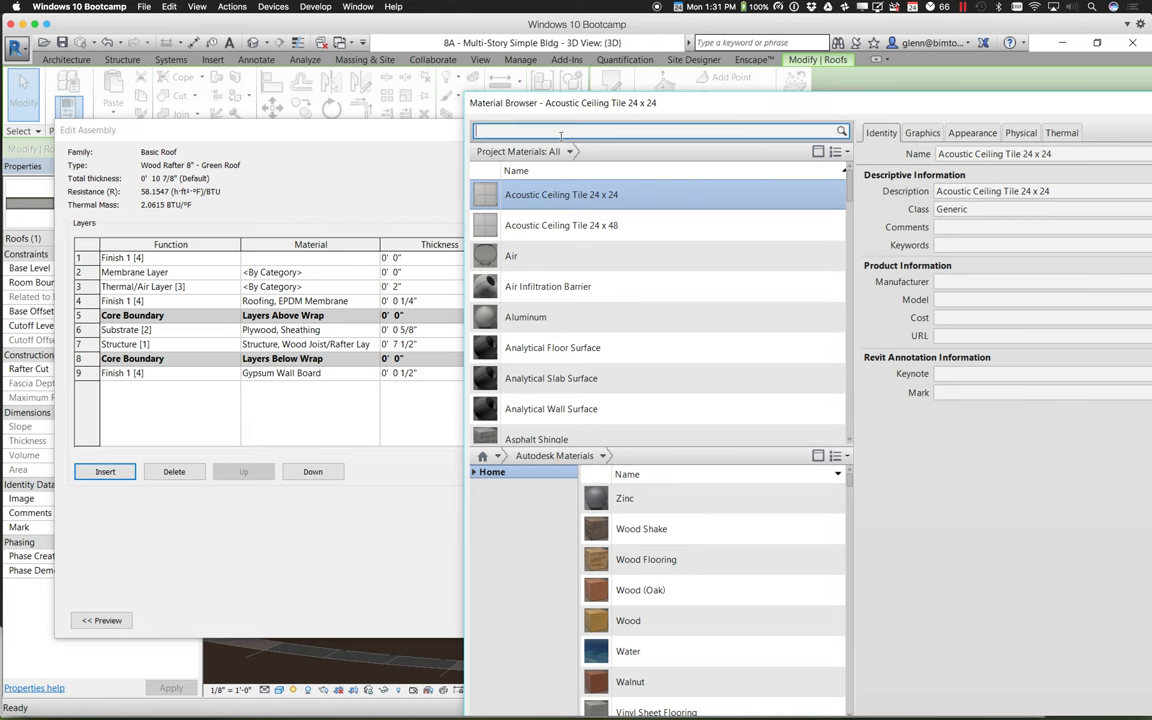
{"action": "type", "text": "earth"}
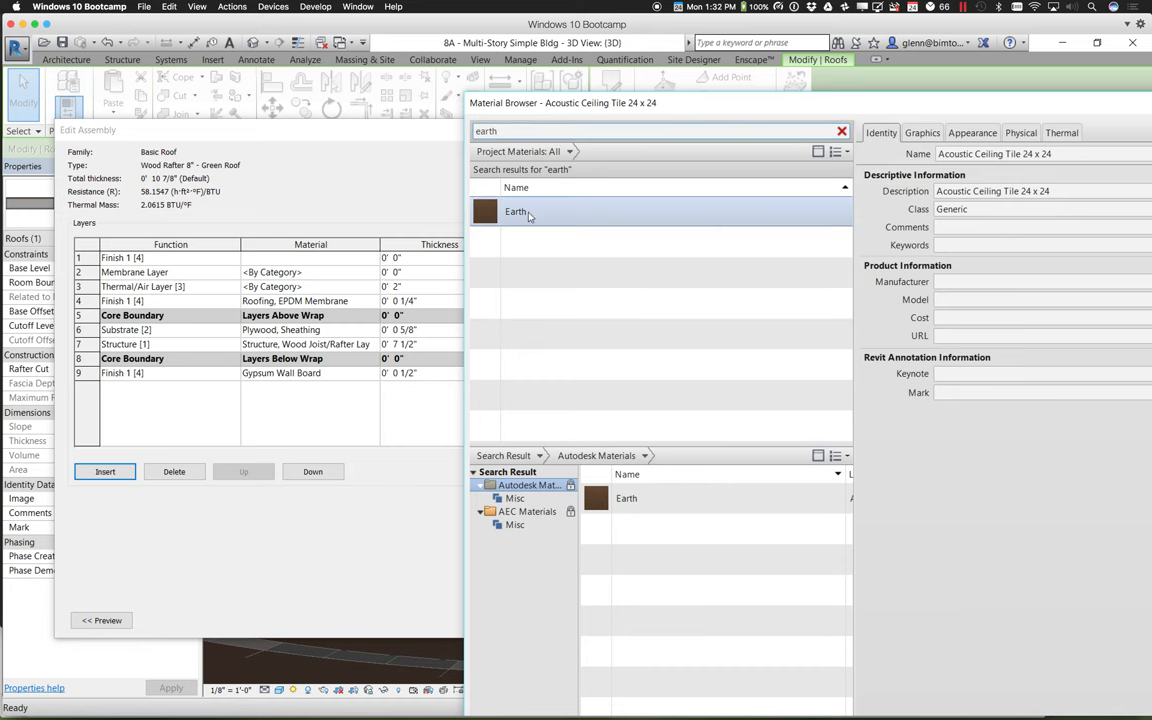
{"action": "left_click", "coordinate": [517, 211]}
{"action": "type", "text": "6"}
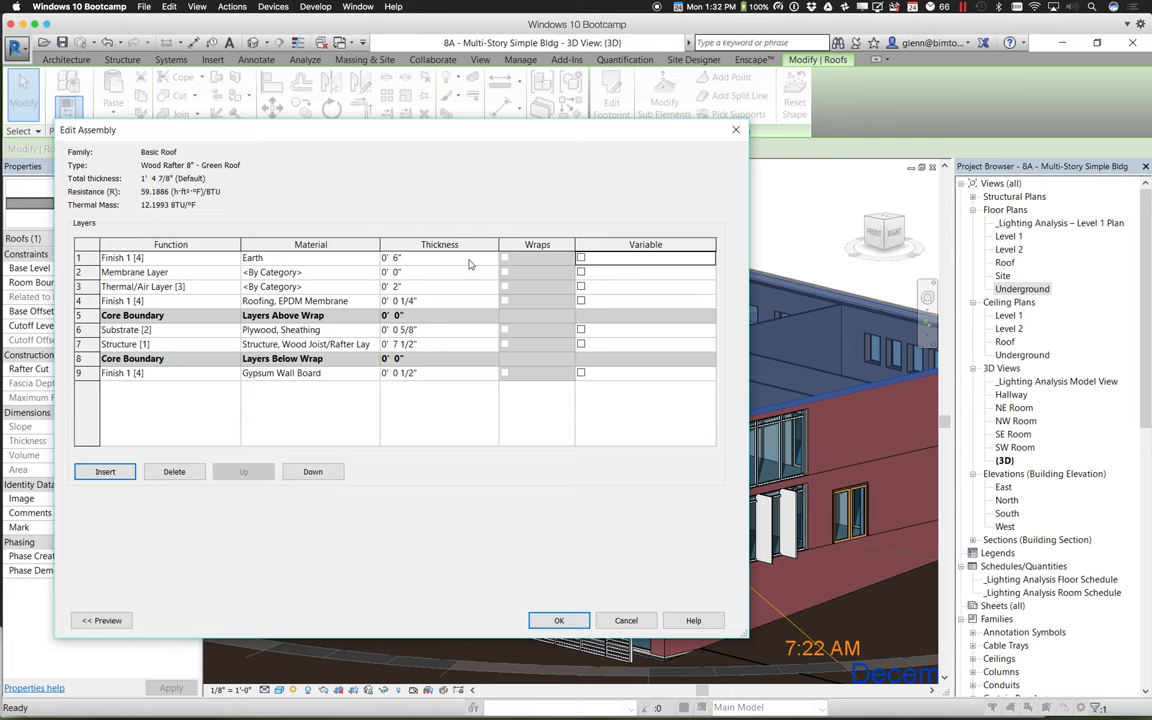
Change the Earth layer's thickness to 1' 0".
{"action": "left_click", "coordinate": [439, 257]}
{"action": "type", "text": "0"}
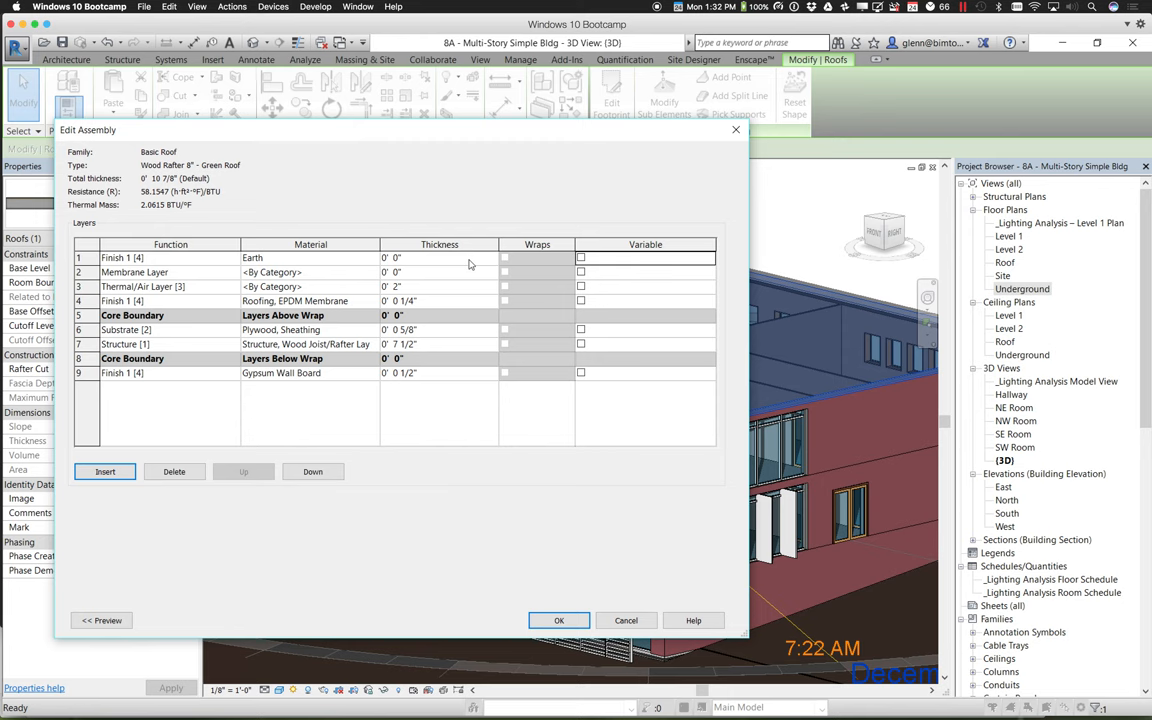
{"action": "left_click", "coordinate": [390, 257]}
{"action": "type", "text": "6"}
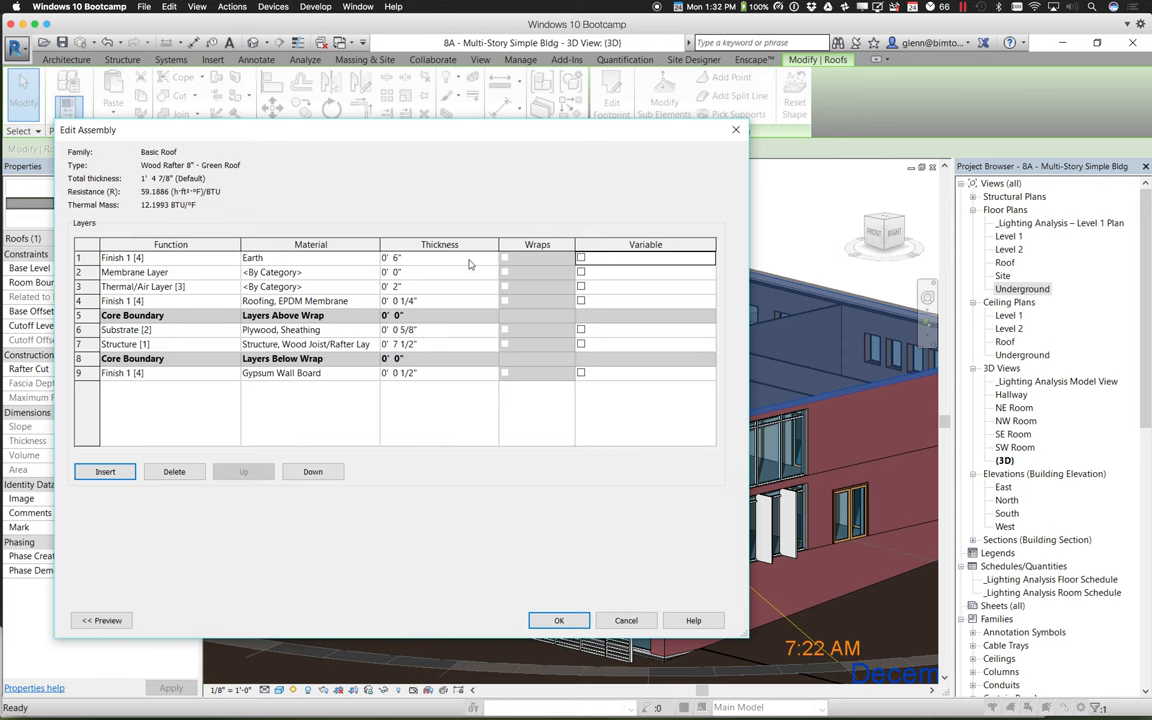
{"action": "left_click", "coordinate": [439, 257]}
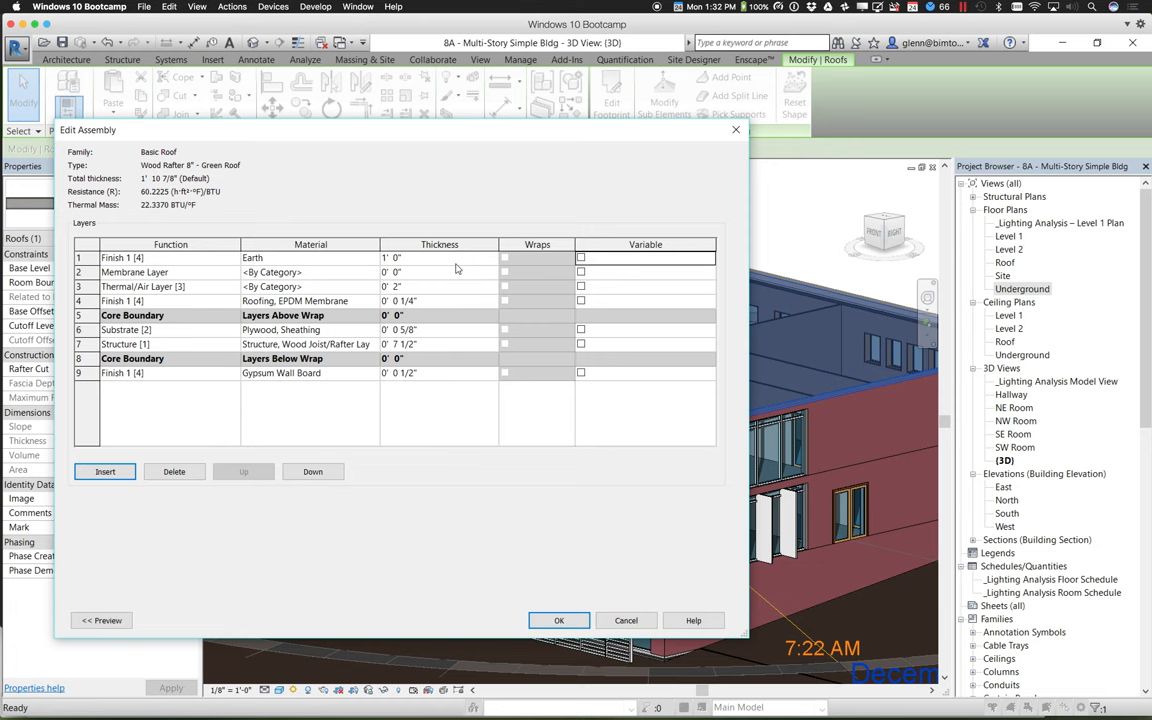
{"action": "mouse_move", "coordinate": [455, 268]}
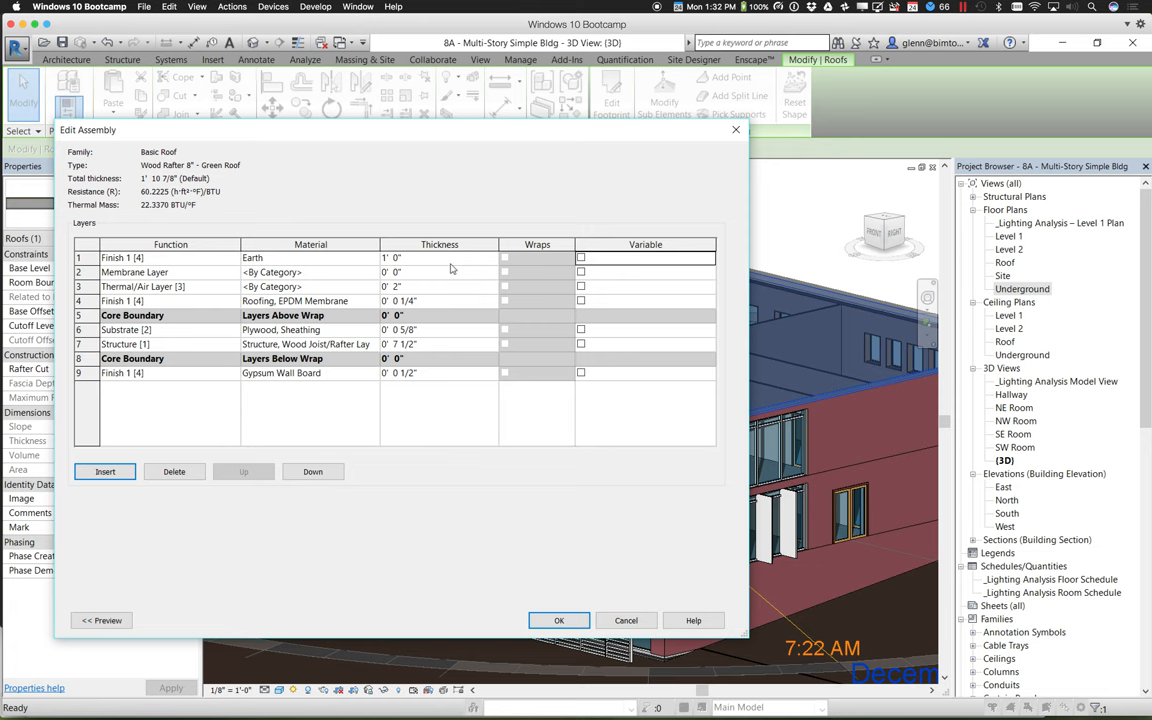
{"action": "left_click", "coordinate": [170, 257]}
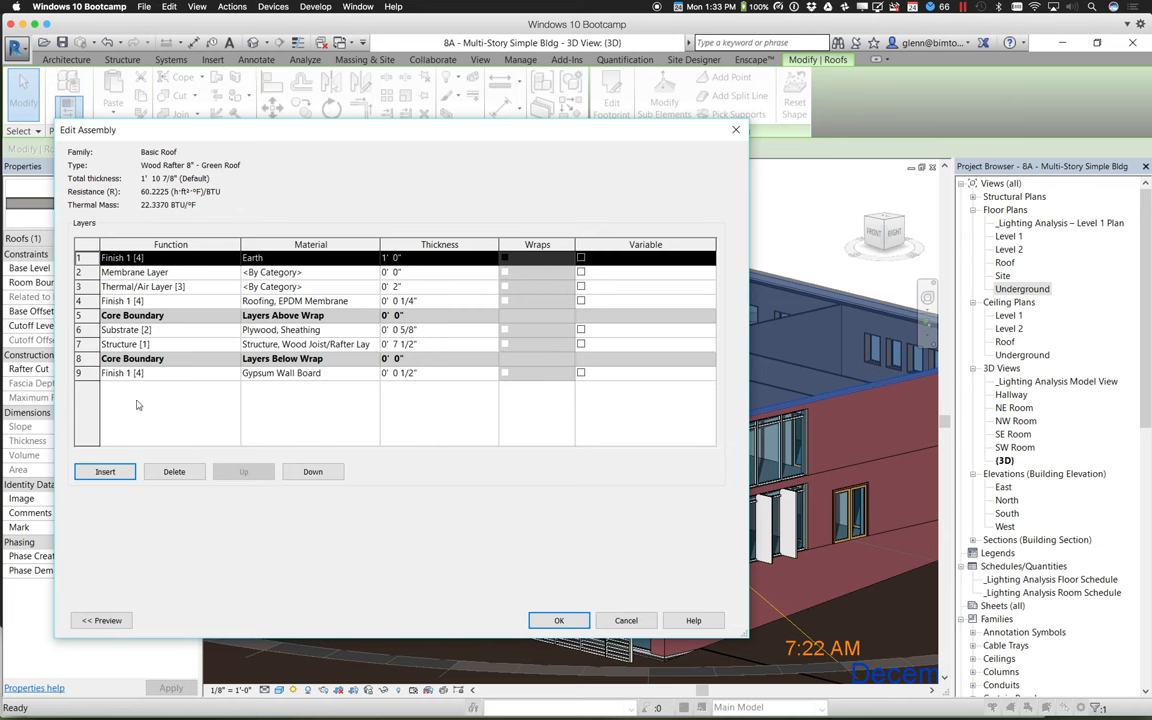
Insert a new Finish 2 layer above the Earth layer.
{"action": "left_click", "coordinate": [105, 471]}
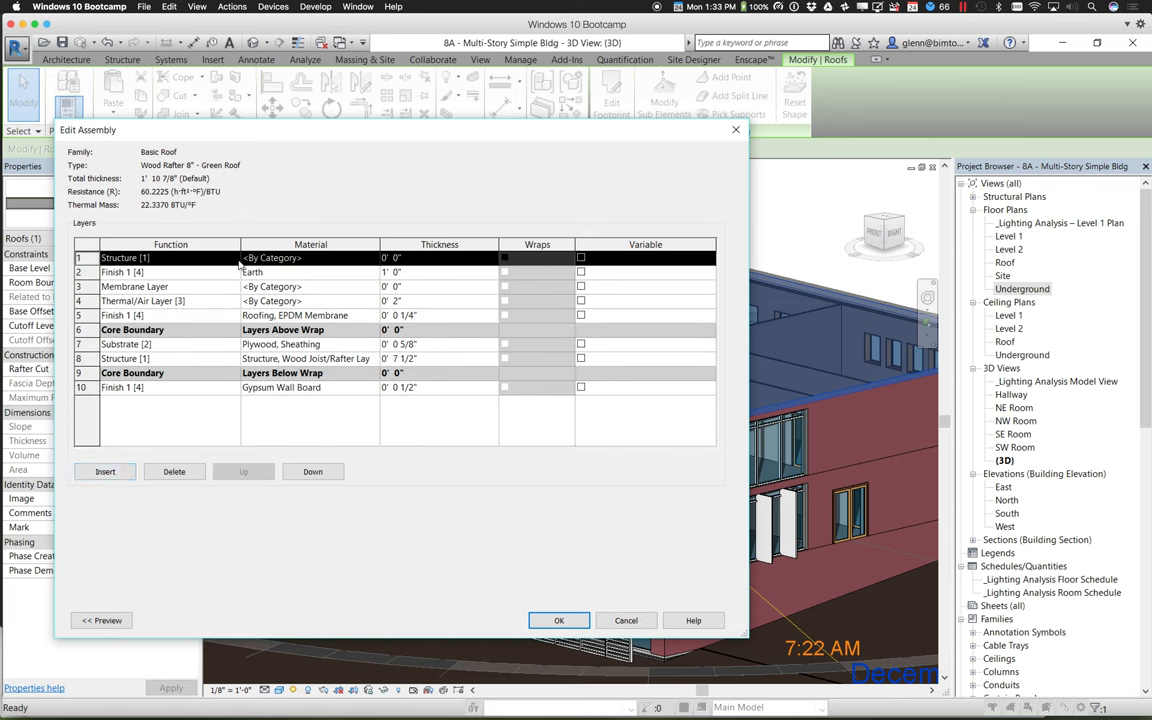
{"action": "left_click", "coordinate": [150, 258]}
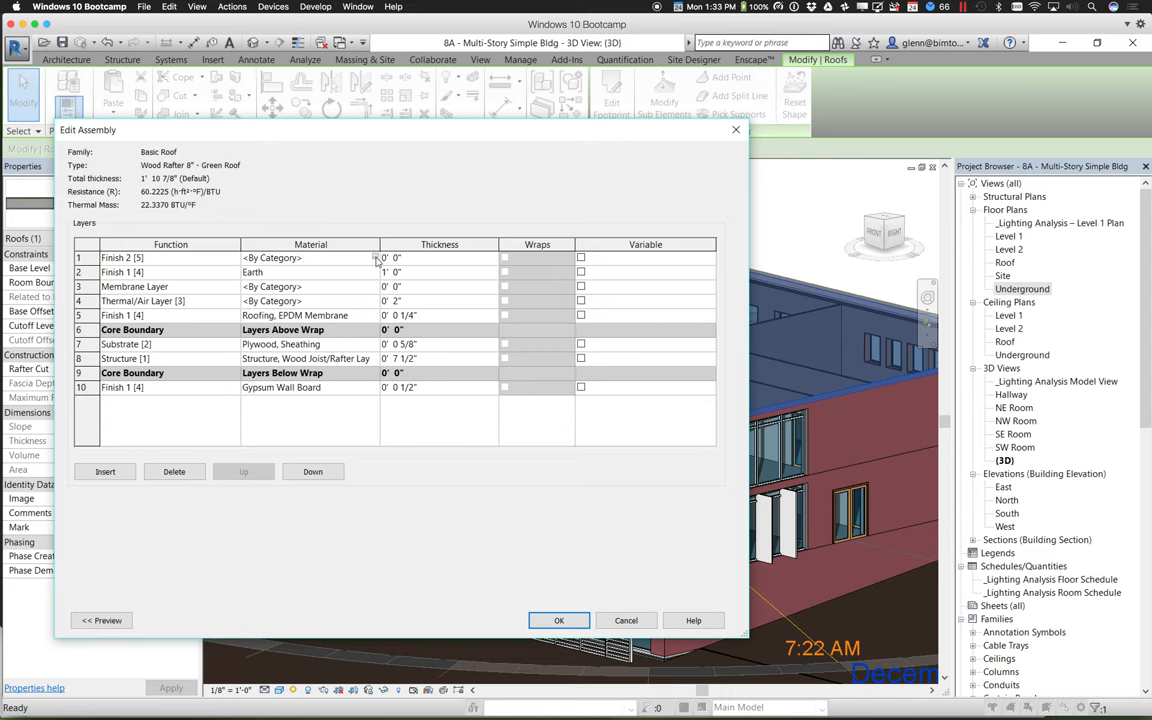
{"action": "left_click", "coordinate": [290, 258]}
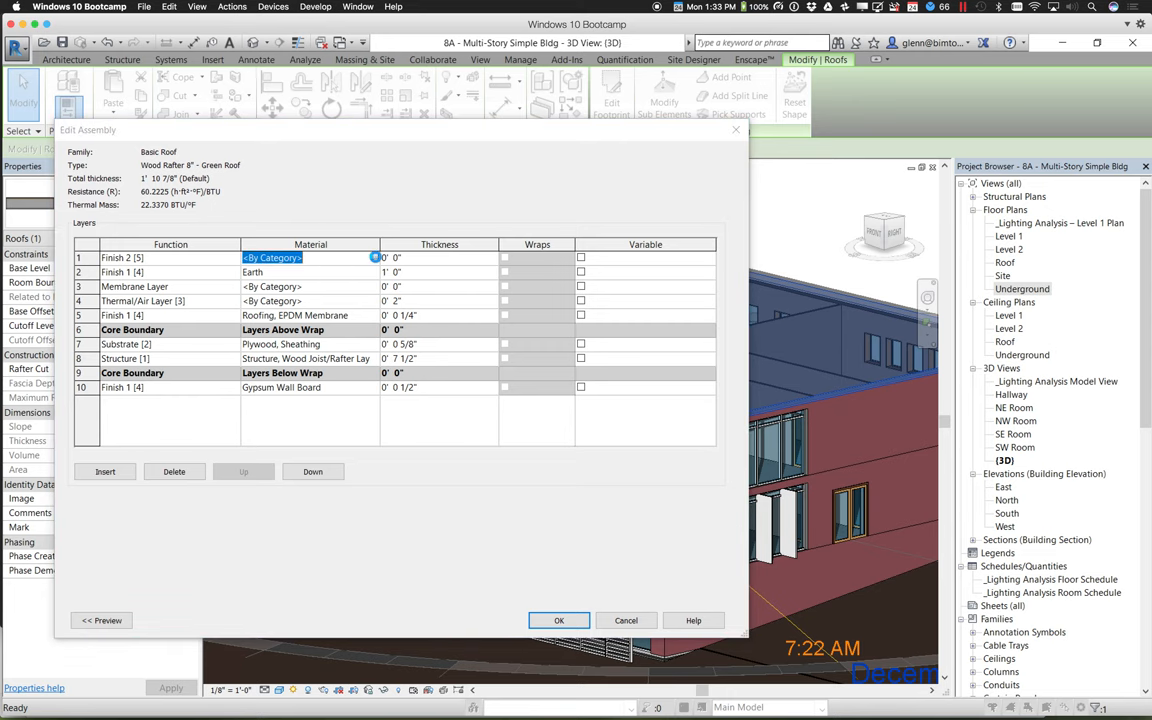
{"action": "left_click", "coordinate": [375, 257]}
{"action": "type", "text": "g"}
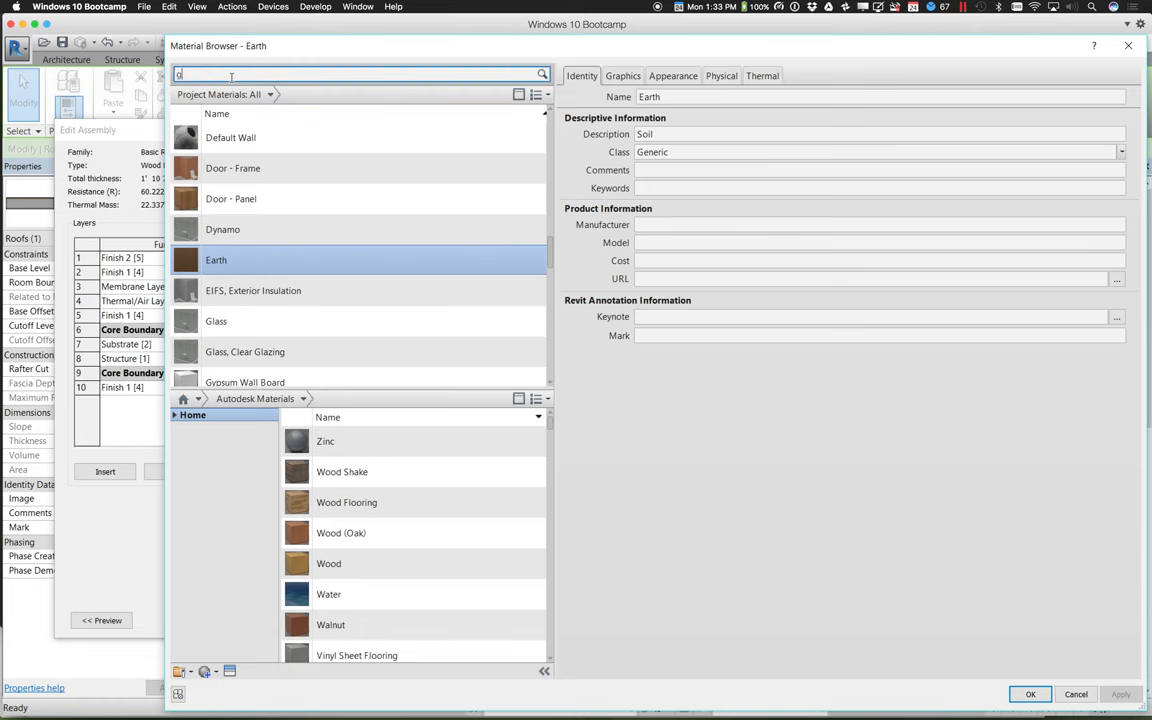
Search the material library for 'grass' and add the Grass material to the project.
{"action": "type", "text": "rass"}
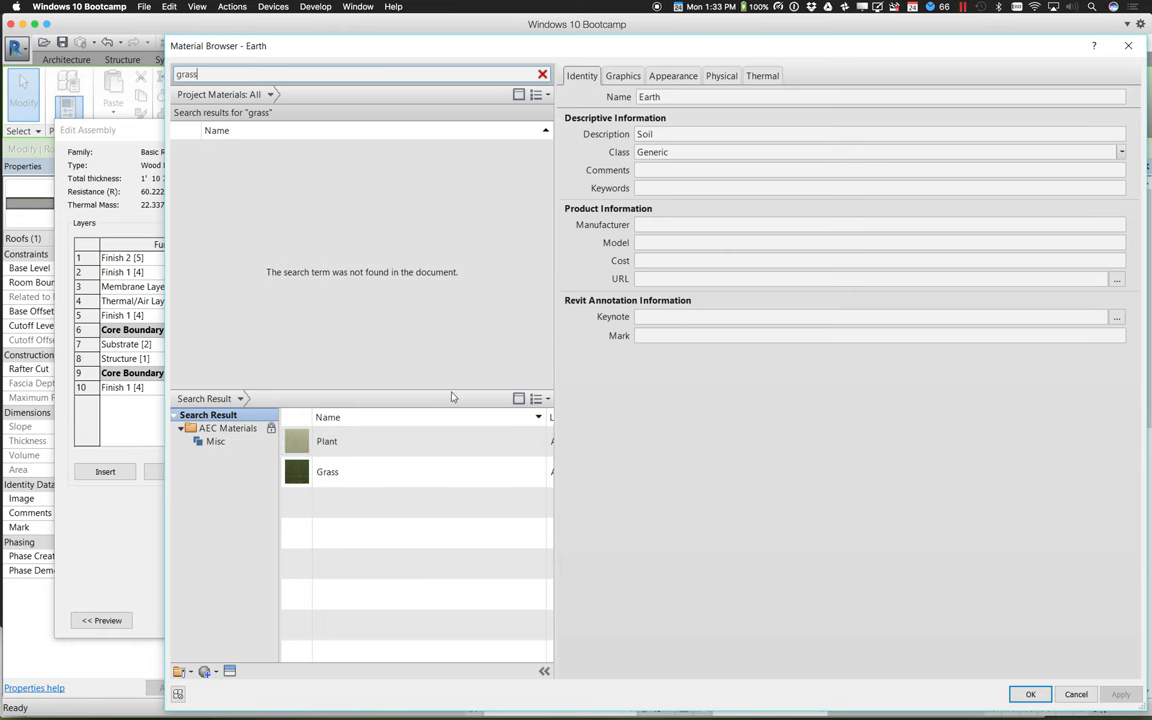
{"action": "left_click", "coordinate": [519, 95]}
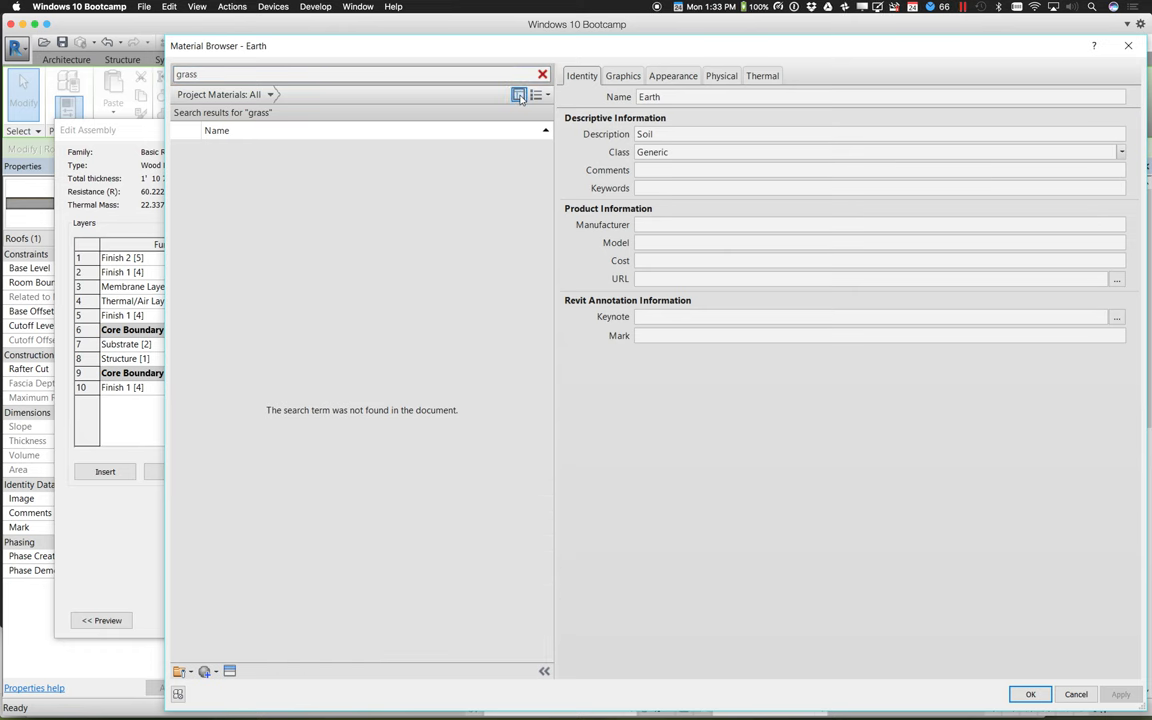
{"action": "left_click", "coordinate": [519, 94]}
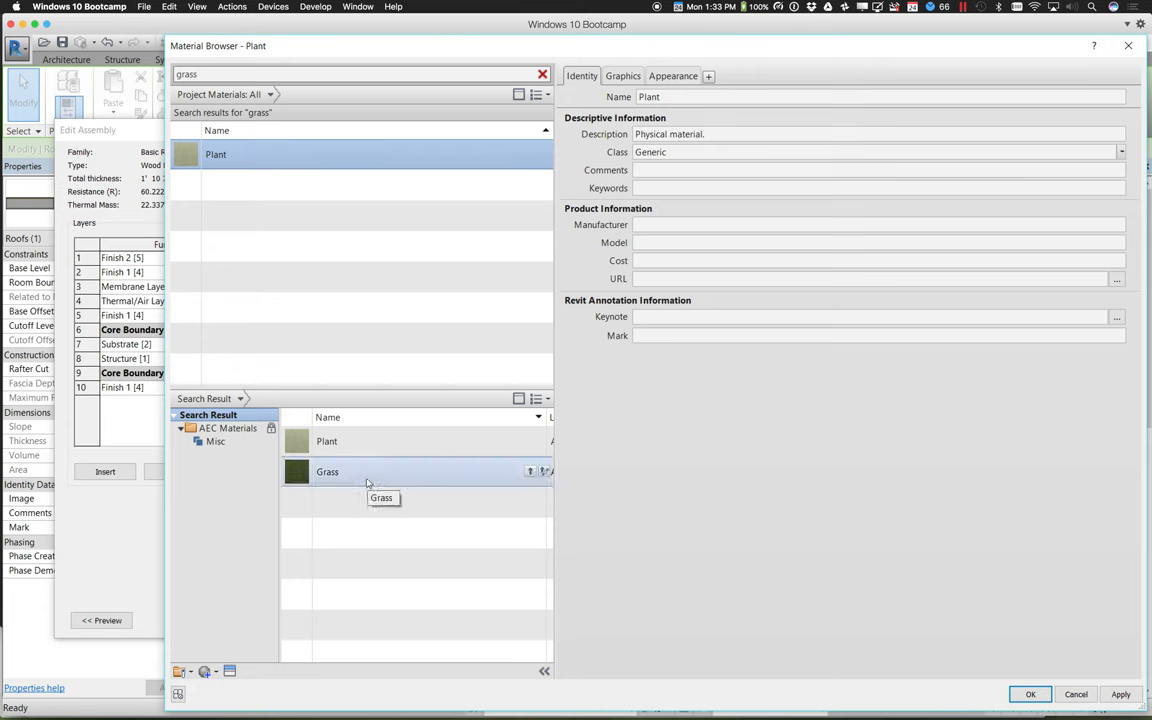
{"action": "double_click", "coordinate": [327, 471]}
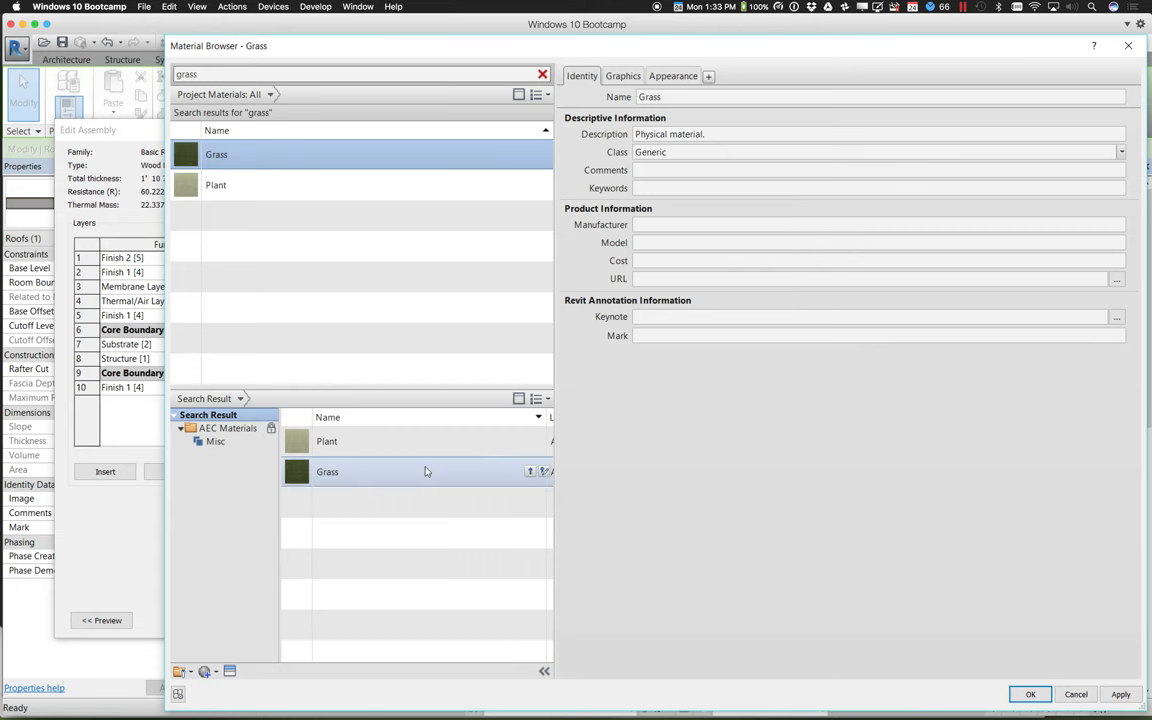
{"action": "left_click", "coordinate": [326, 441]}
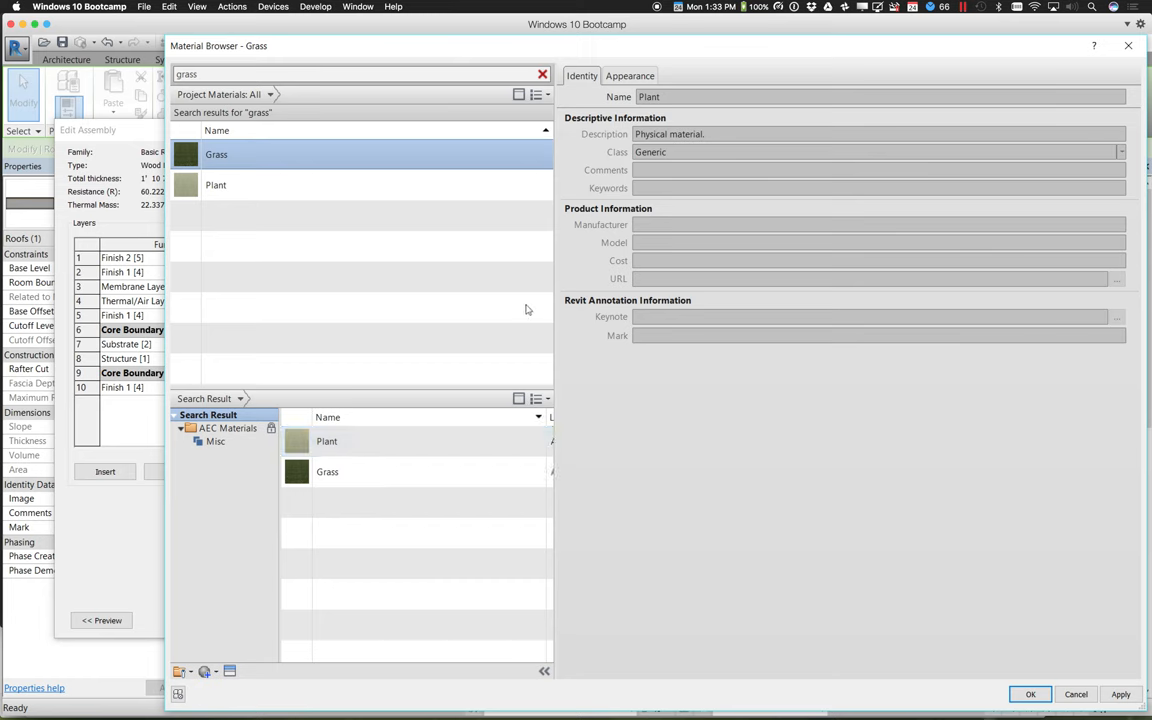
{"action": "mouse_move", "coordinate": [428, 192]}
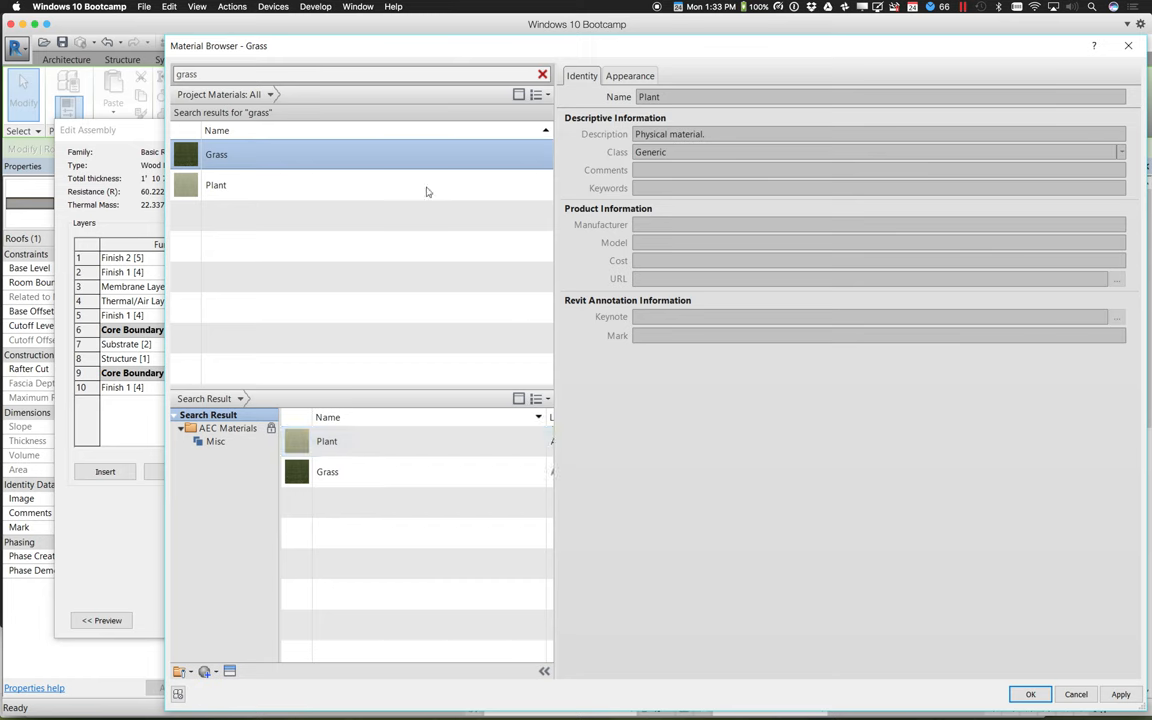
Select Plant, review its light rye grass appearance, and assign it to the top layer.
{"action": "left_click", "coordinate": [519, 94]}
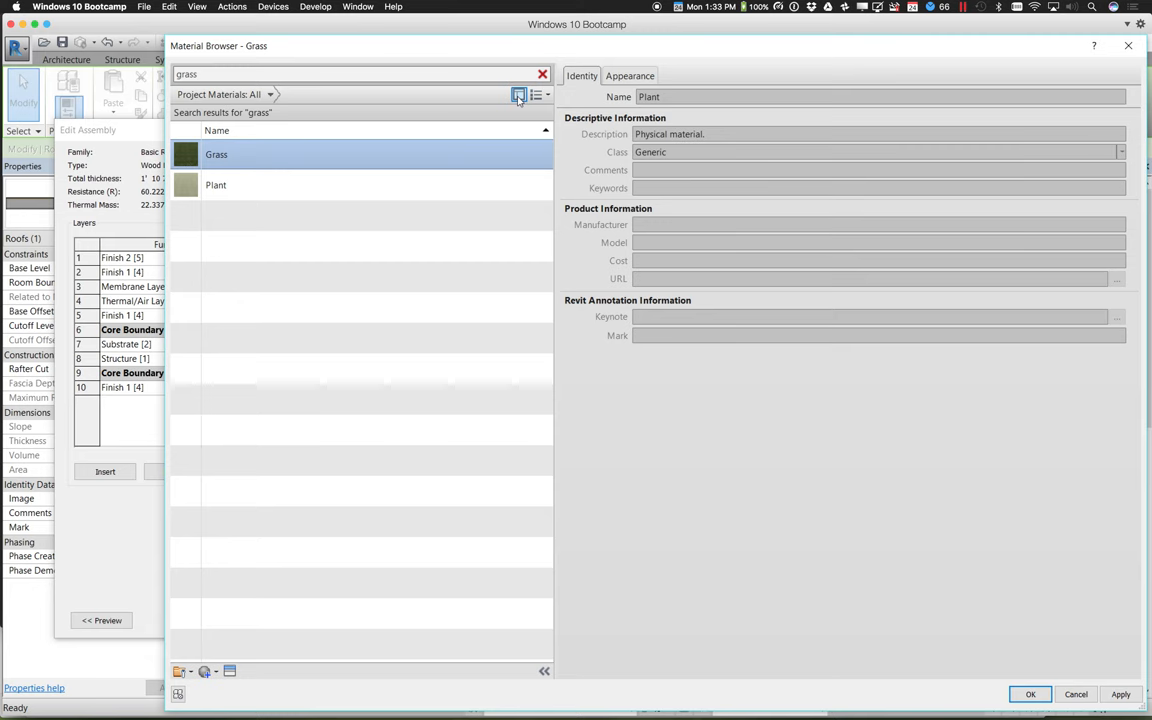
{"action": "left_click", "coordinate": [519, 94]}
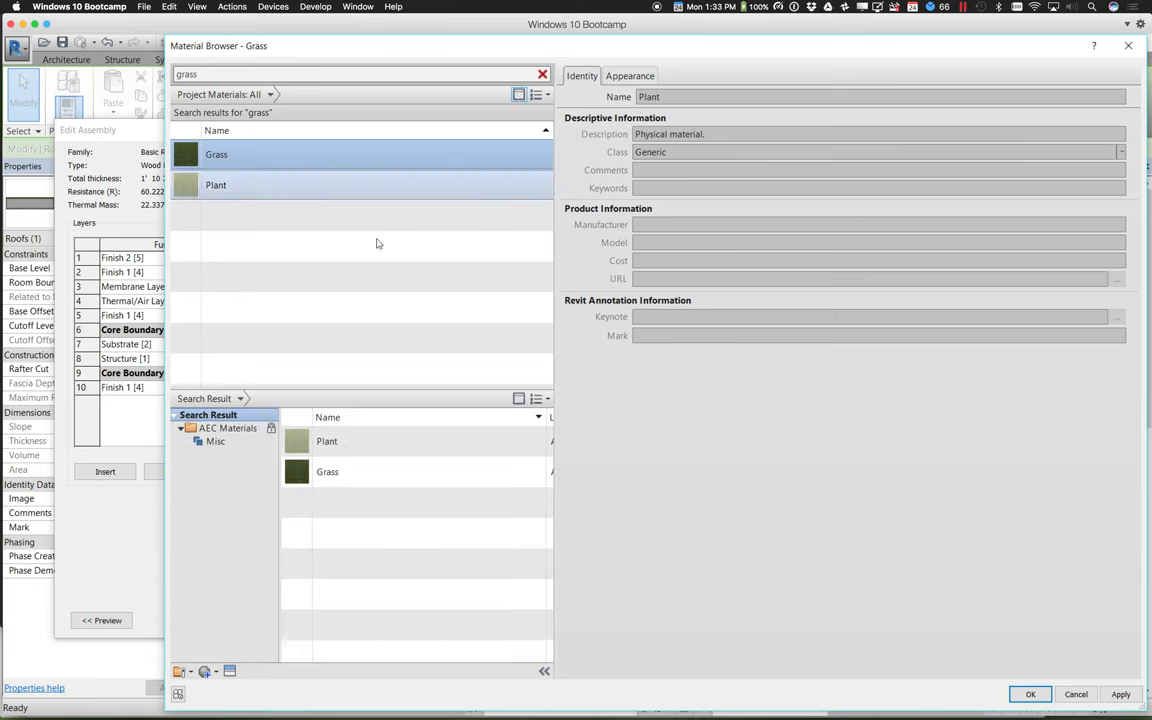
{"action": "left_click", "coordinate": [216, 185]}
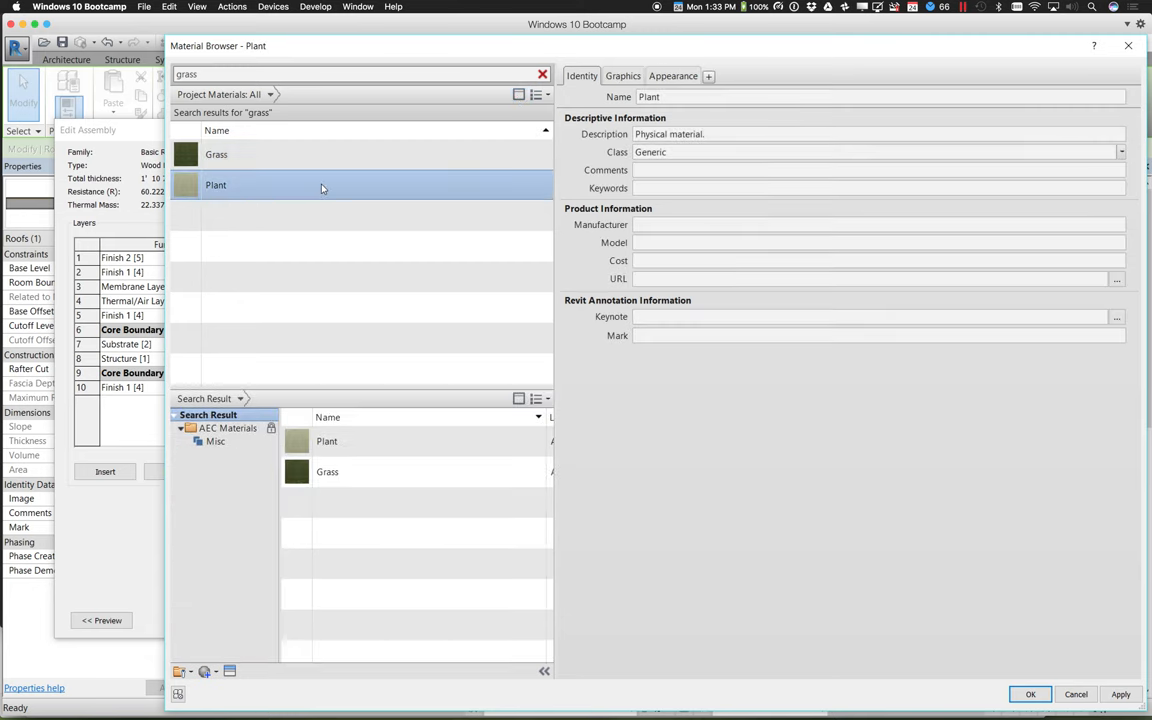
{"action": "left_click", "coordinate": [672, 75]}
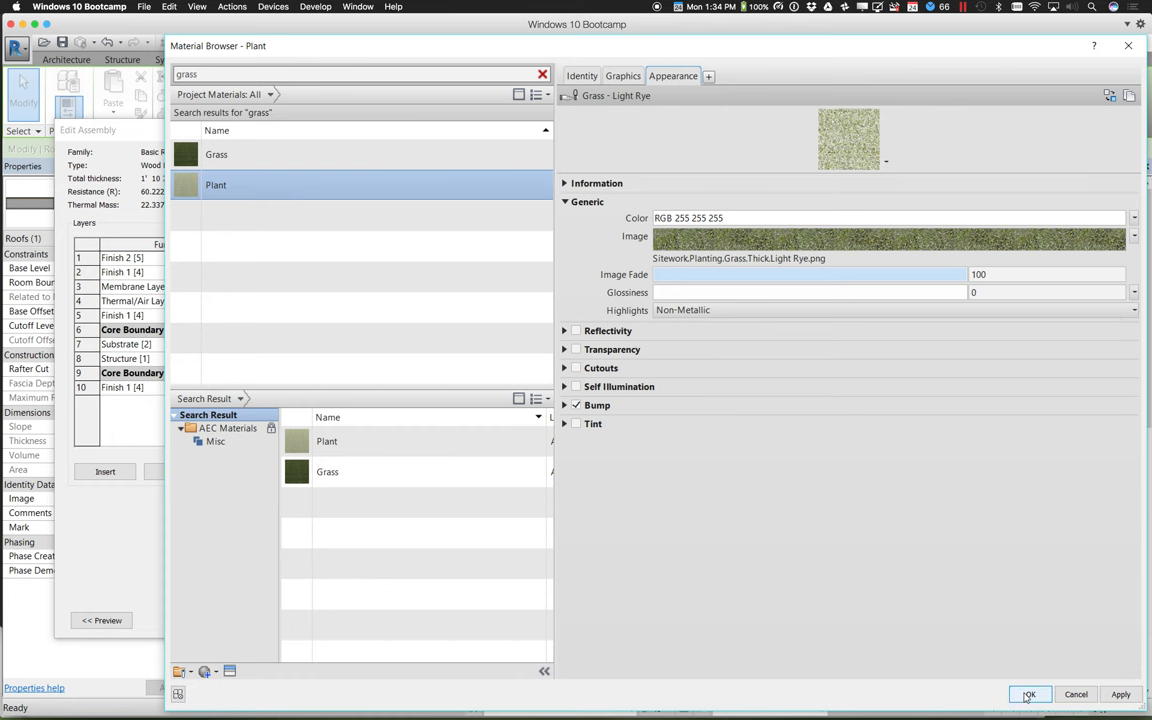
{"action": "left_click", "coordinate": [1029, 694]}
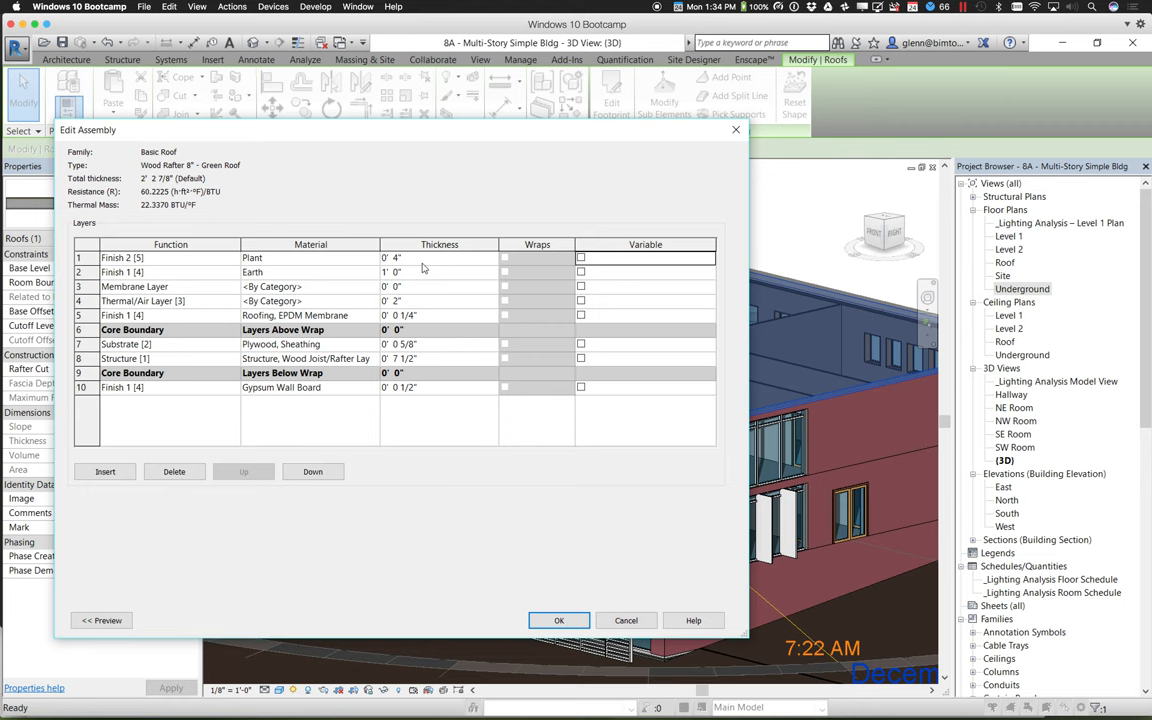
{"action": "mouse_move", "coordinate": [112, 330]}
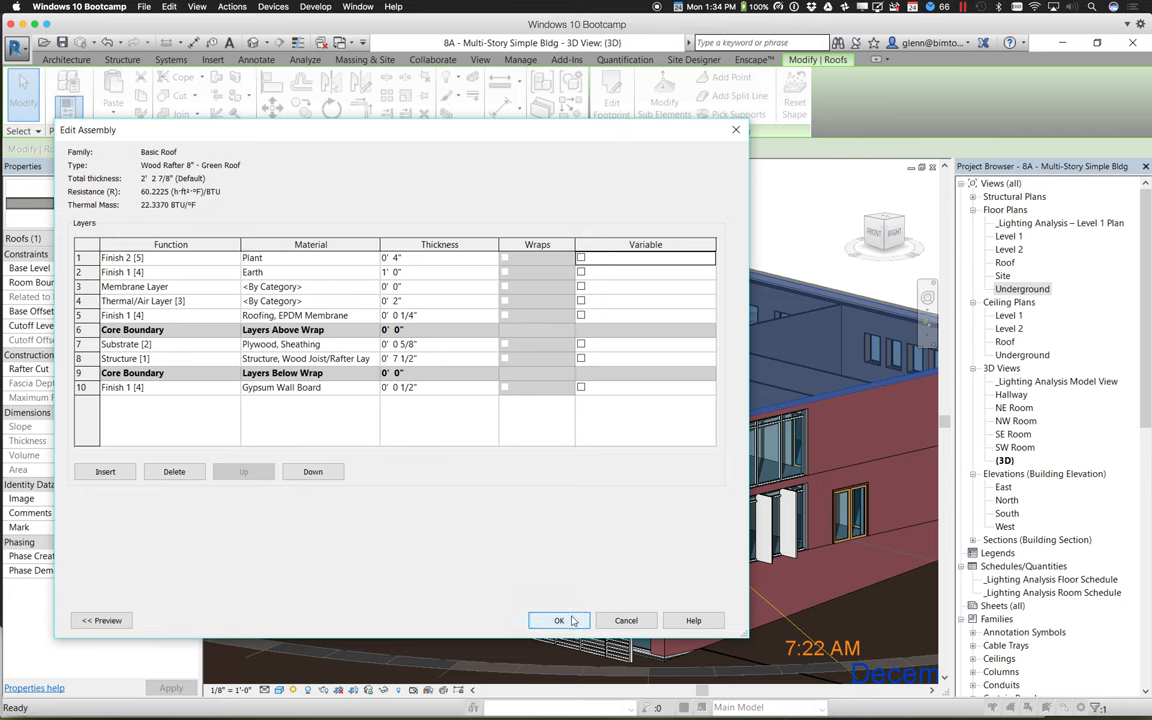
Dismiss the layer-priority error, set the EPDM layer to Substrate [2], and accept the assembly.
{"action": "left_click", "coordinate": [559, 620]}
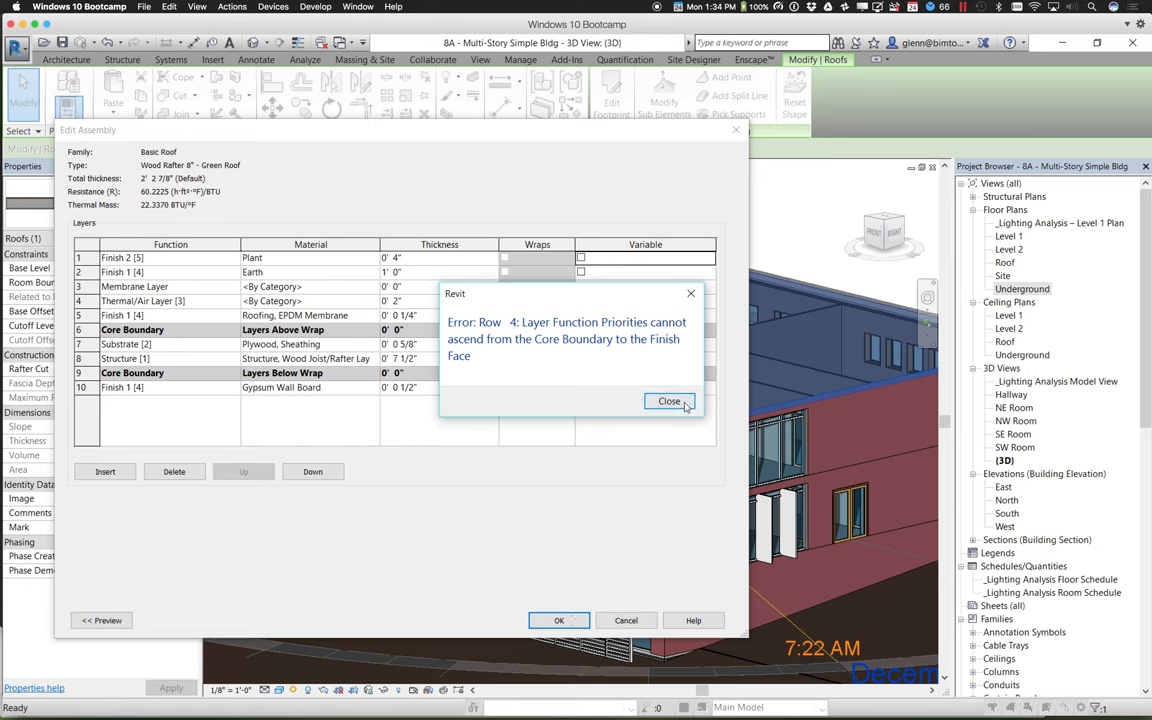
{"action": "left_click", "coordinate": [669, 401]}
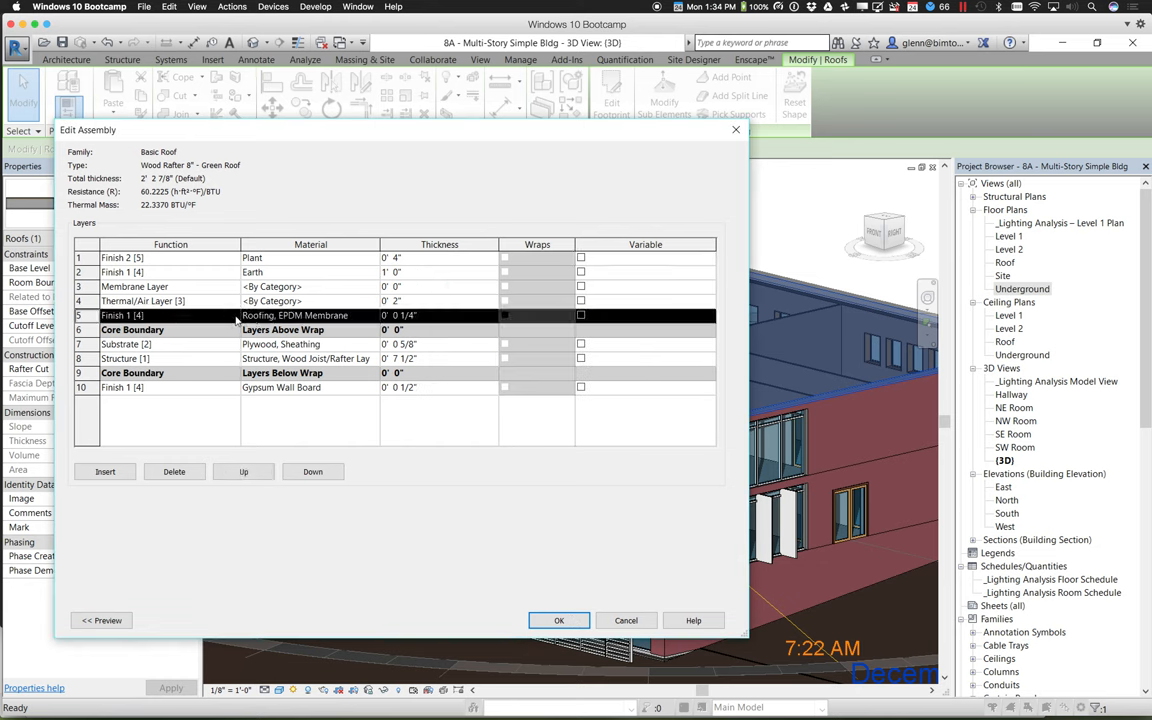
{"action": "left_click", "coordinate": [233, 315]}
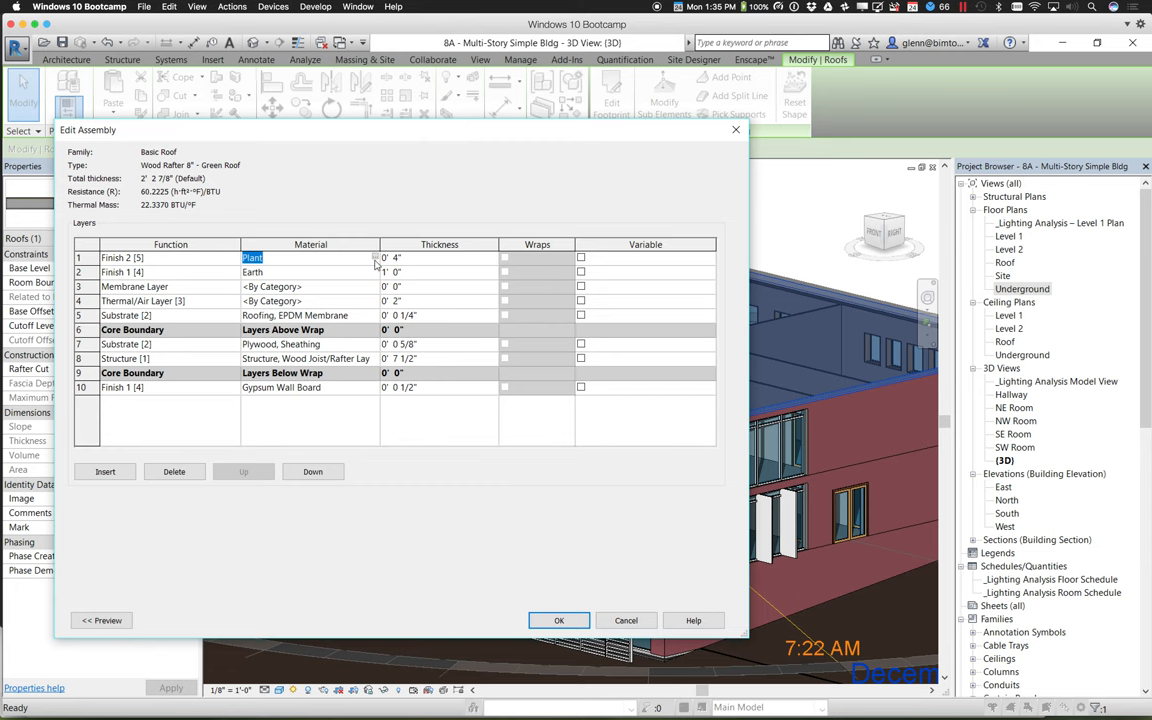
{"action": "mouse_move", "coordinate": [540, 581]}
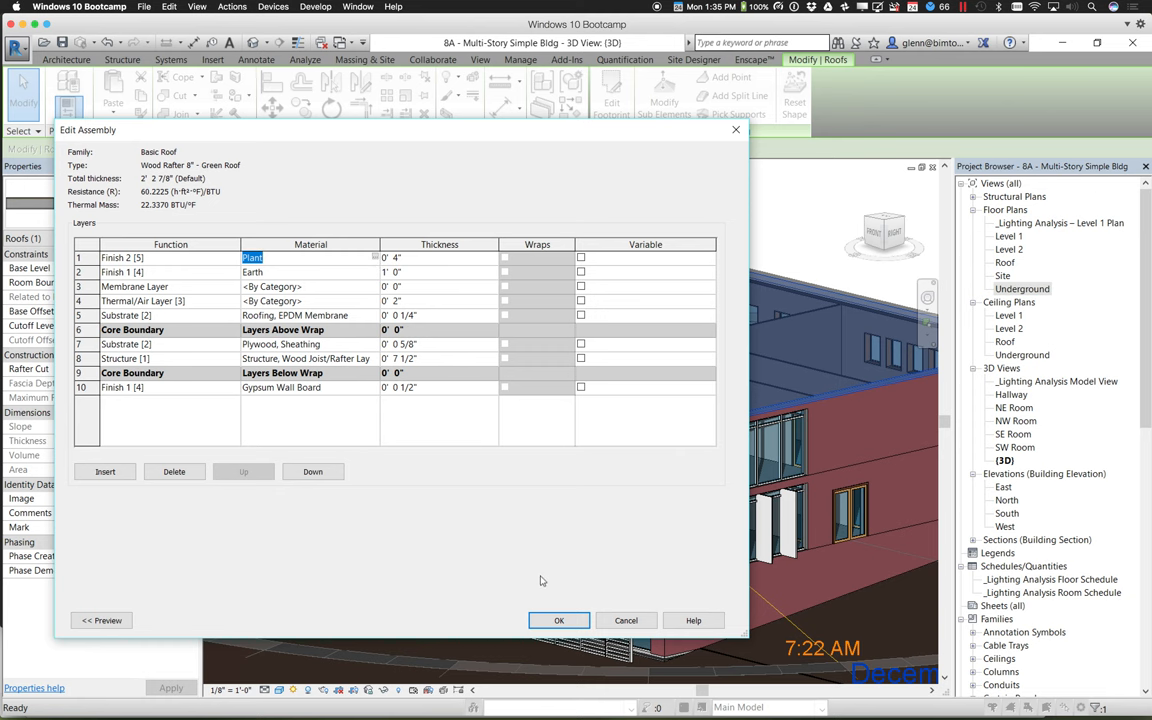
{"action": "left_click", "coordinate": [559, 620]}
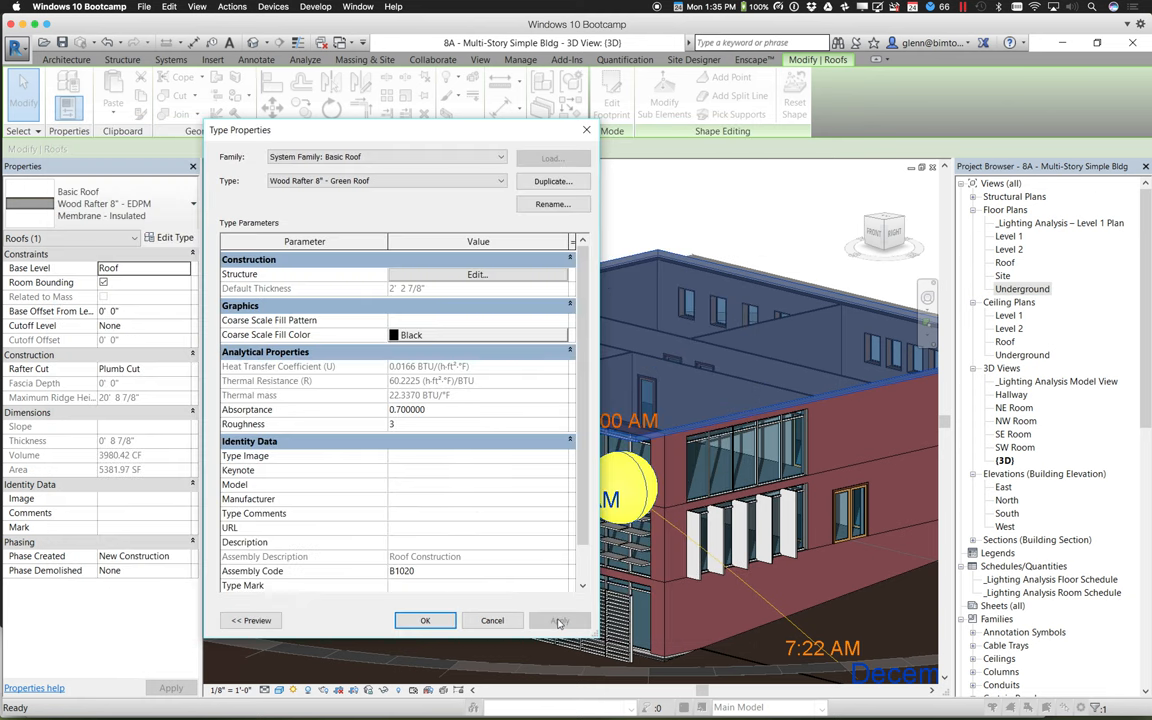
Save the Green Roof type, select the building's roof, and reopen its type settings.
{"action": "left_click", "coordinate": [425, 620]}
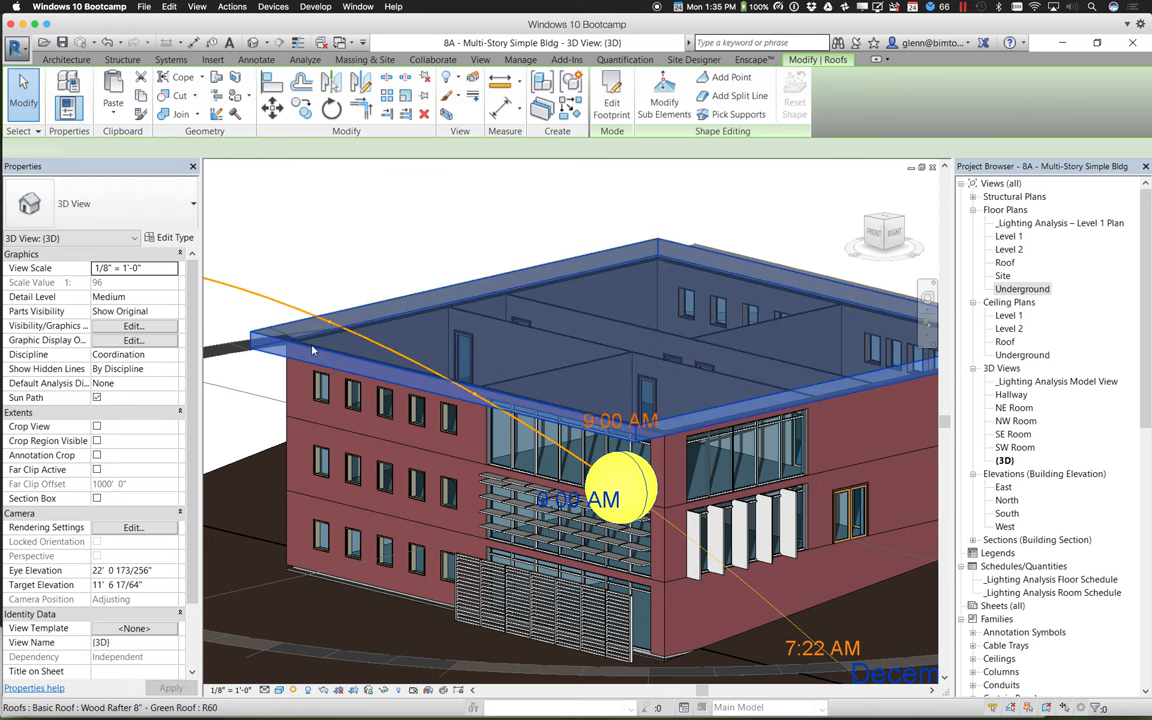
{"action": "left_click", "coordinate": [320, 355]}
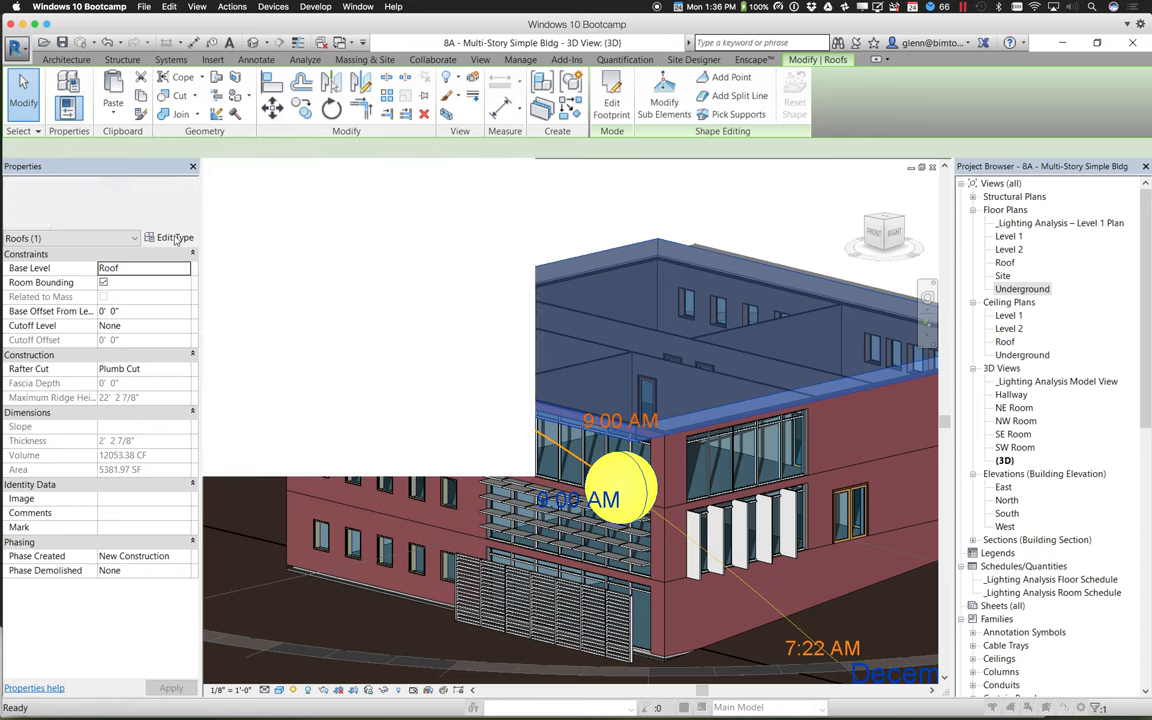
{"action": "left_click", "coordinate": [172, 237]}
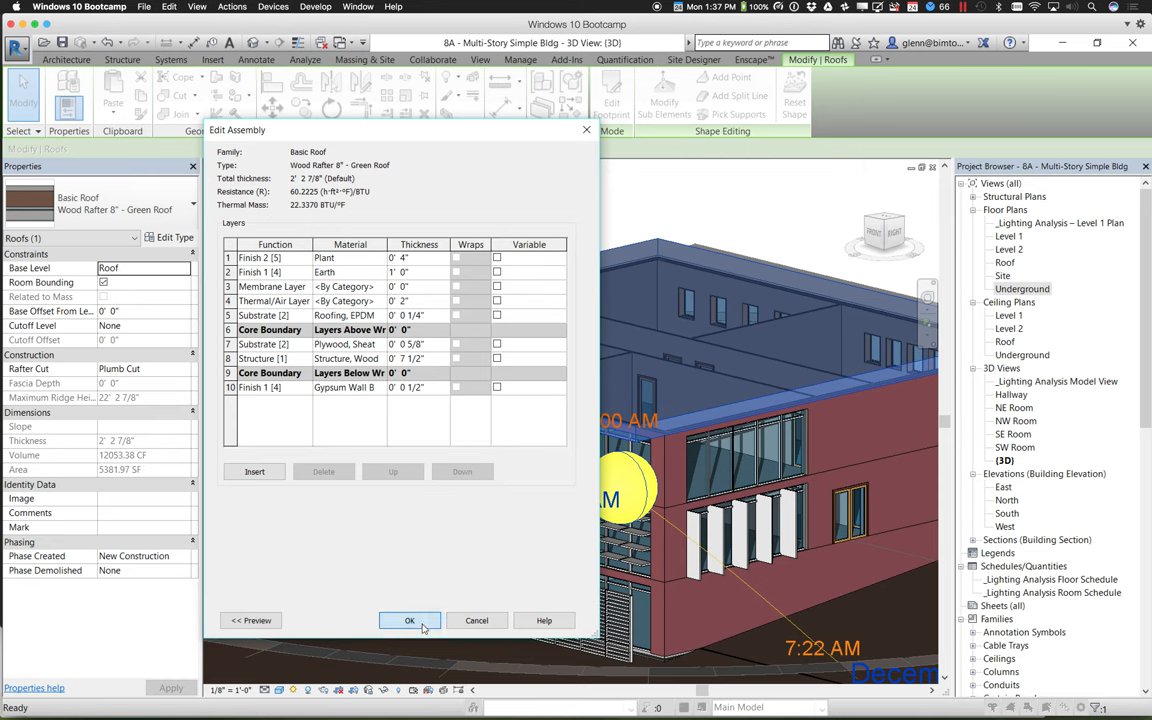
Close the assembly review and enter 5 as the exterior wall's top offset.
{"action": "left_click", "coordinate": [409, 620]}
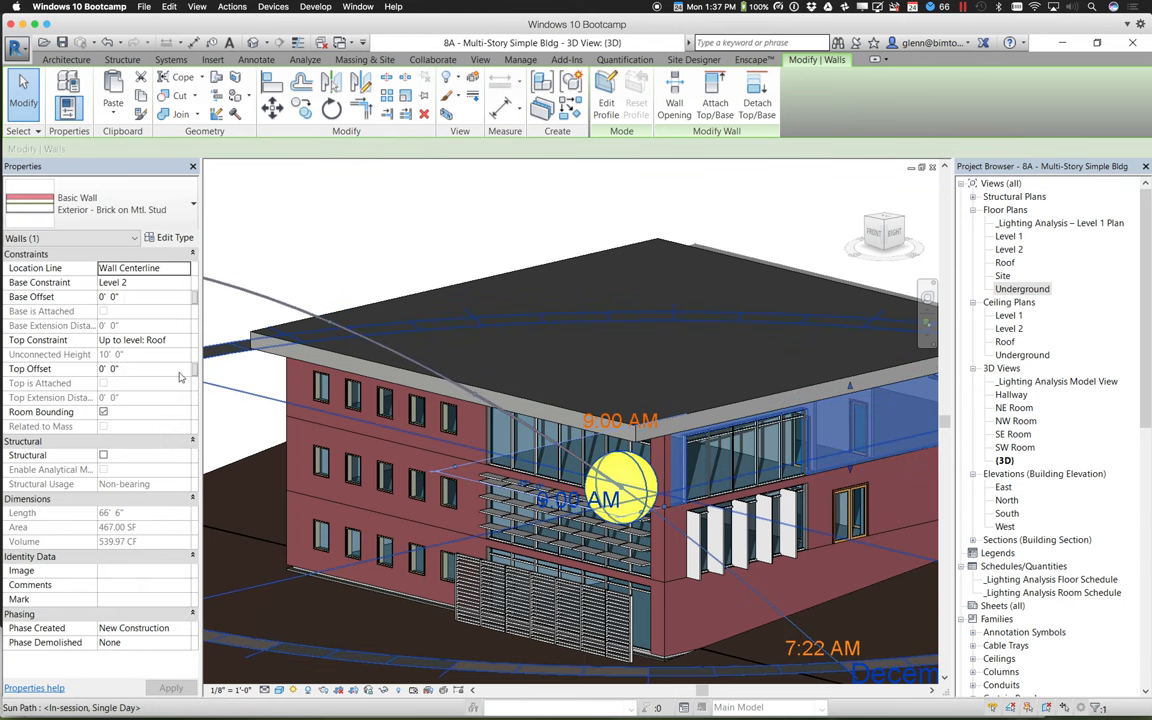
{"action": "left_click", "coordinate": [140, 368]}
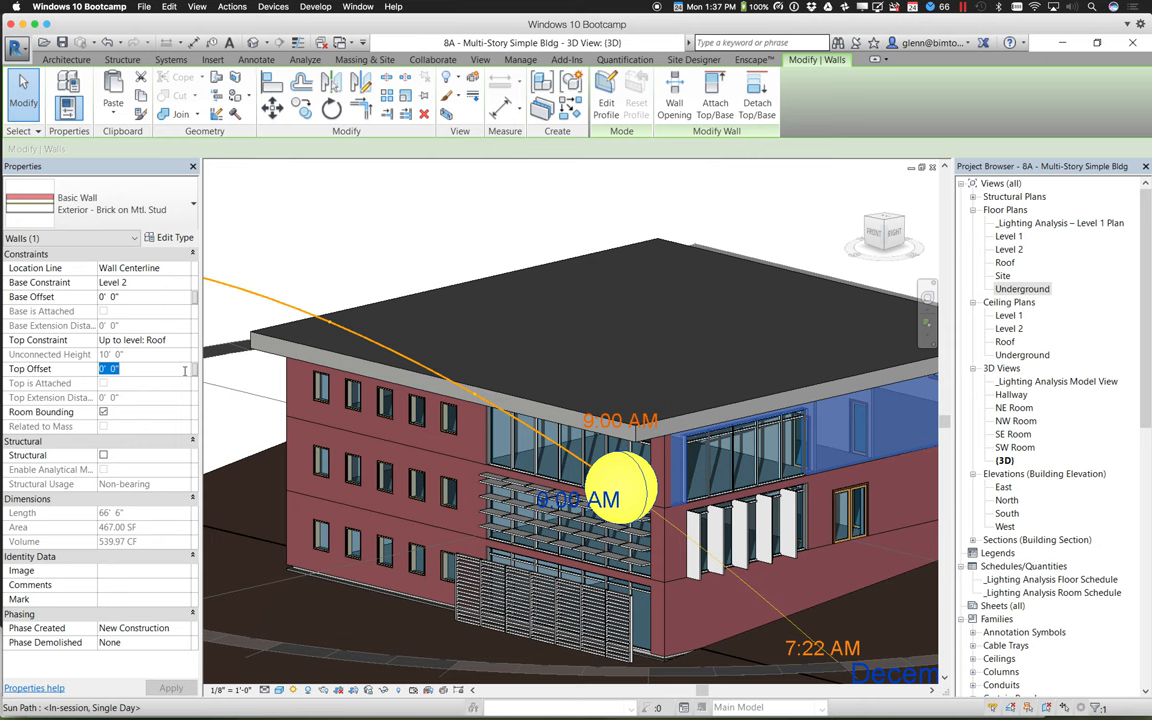
{"action": "type", "text": "5"}
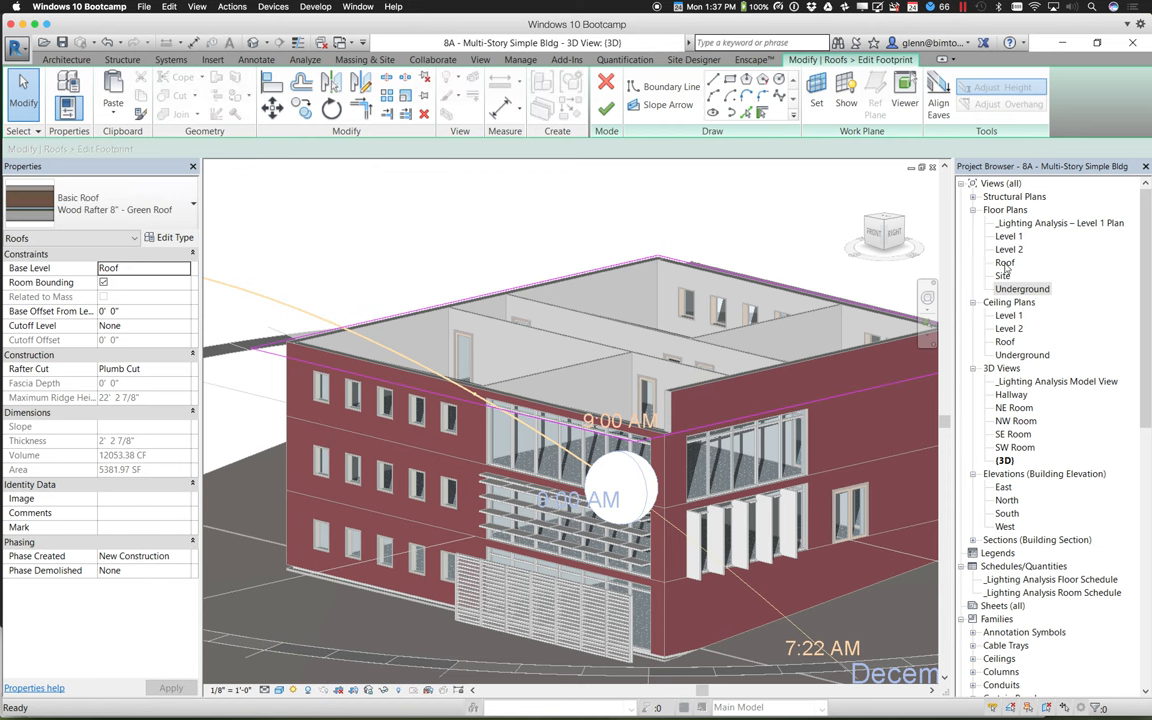
{"action": "double_click", "coordinate": [1004, 262]}
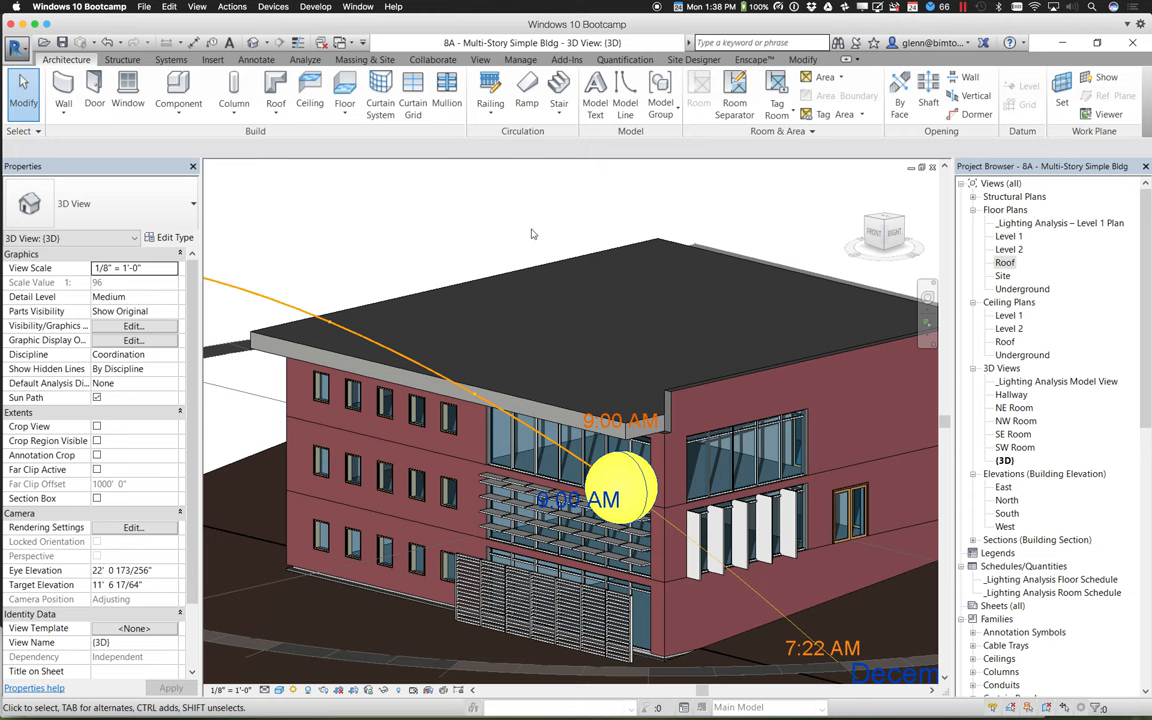
{"action": "mouse_move", "coordinate": [276, 90]}
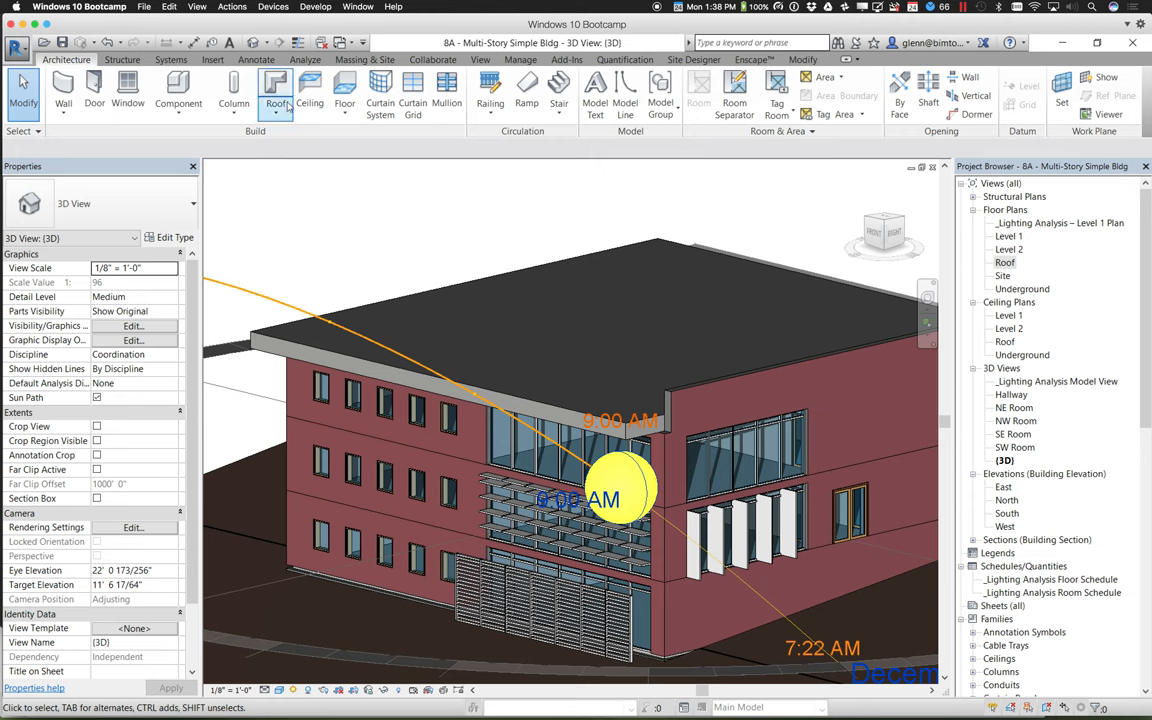
Start the Roof: Fascia tool from the Roof dropdown.
{"action": "left_click", "coordinate": [275, 95]}
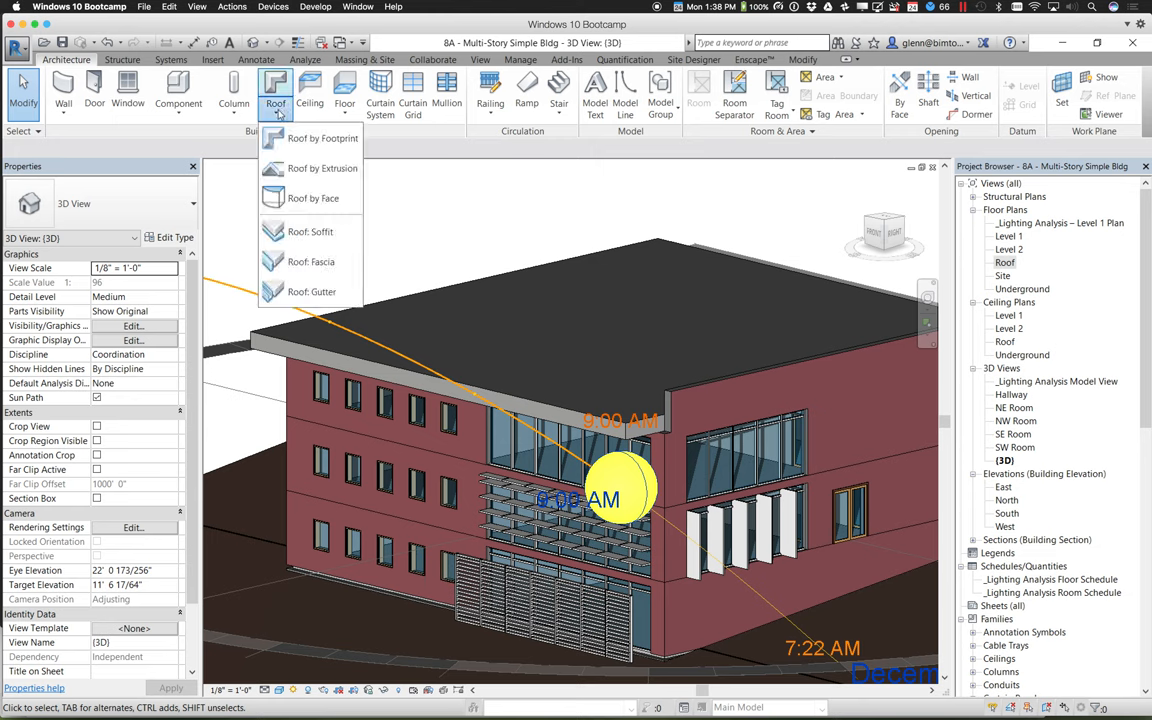
{"action": "mouse_move", "coordinate": [311, 261]}
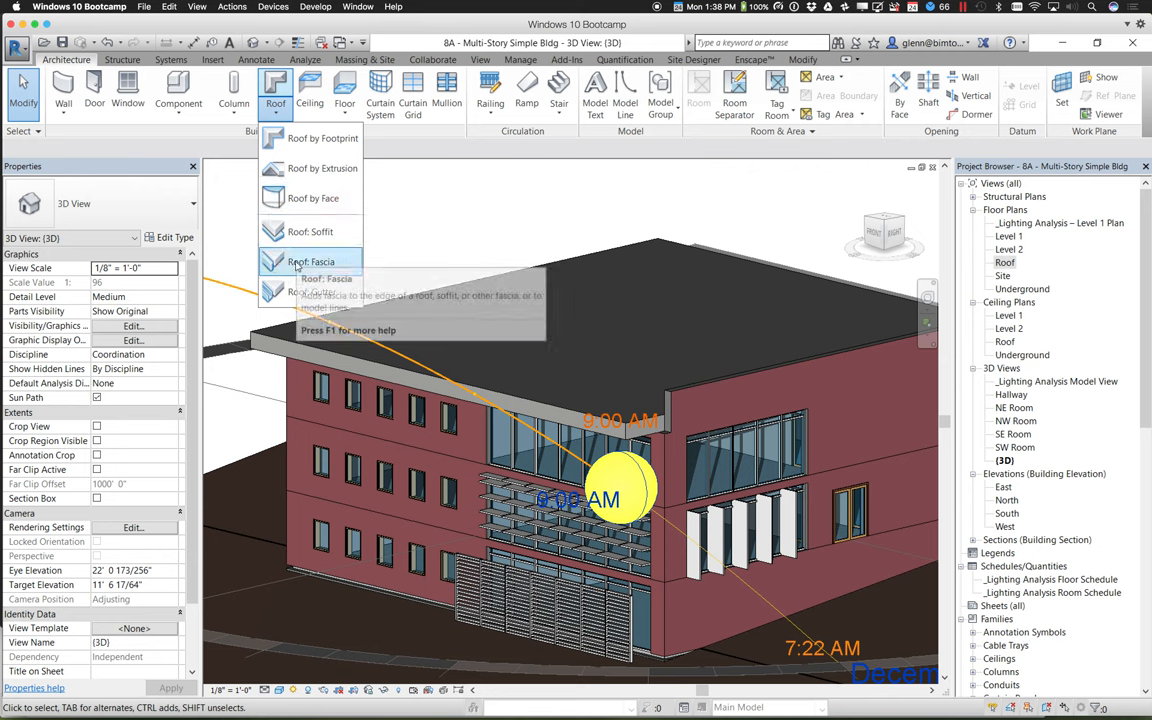
{"action": "mouse_move", "coordinate": [311, 261]}
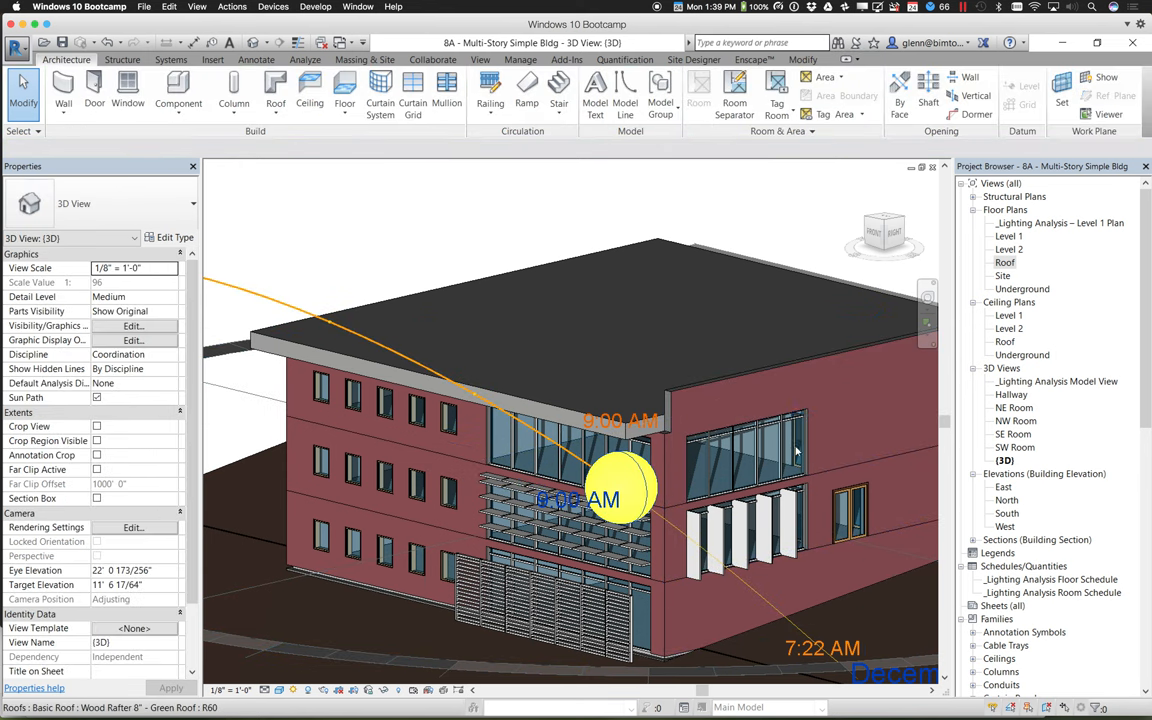
{"action": "left_click", "coordinate": [276, 90]}
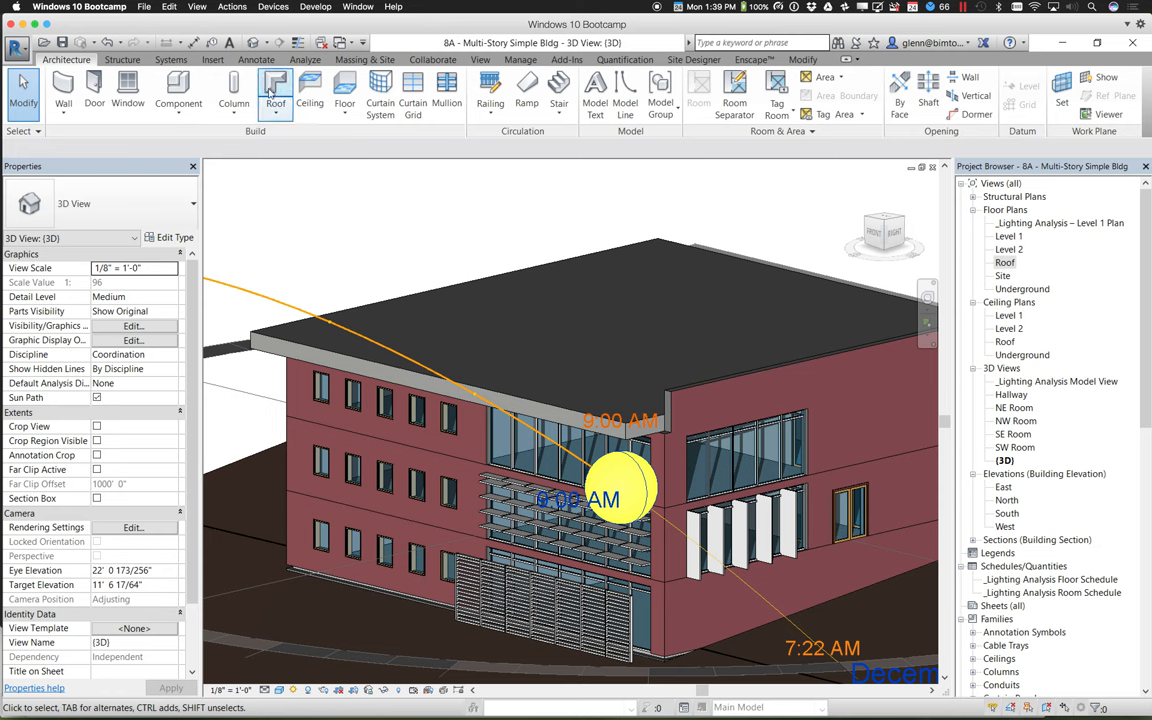
{"action": "left_click", "coordinate": [275, 90]}
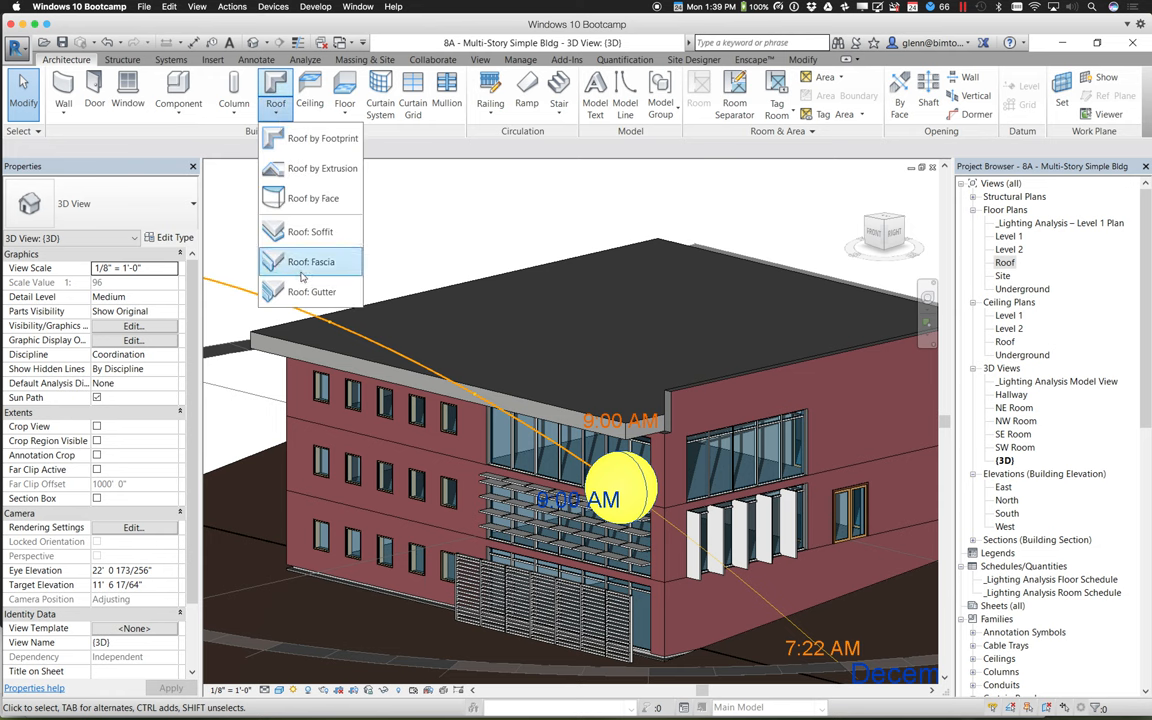
{"action": "left_click", "coordinate": [311, 261]}
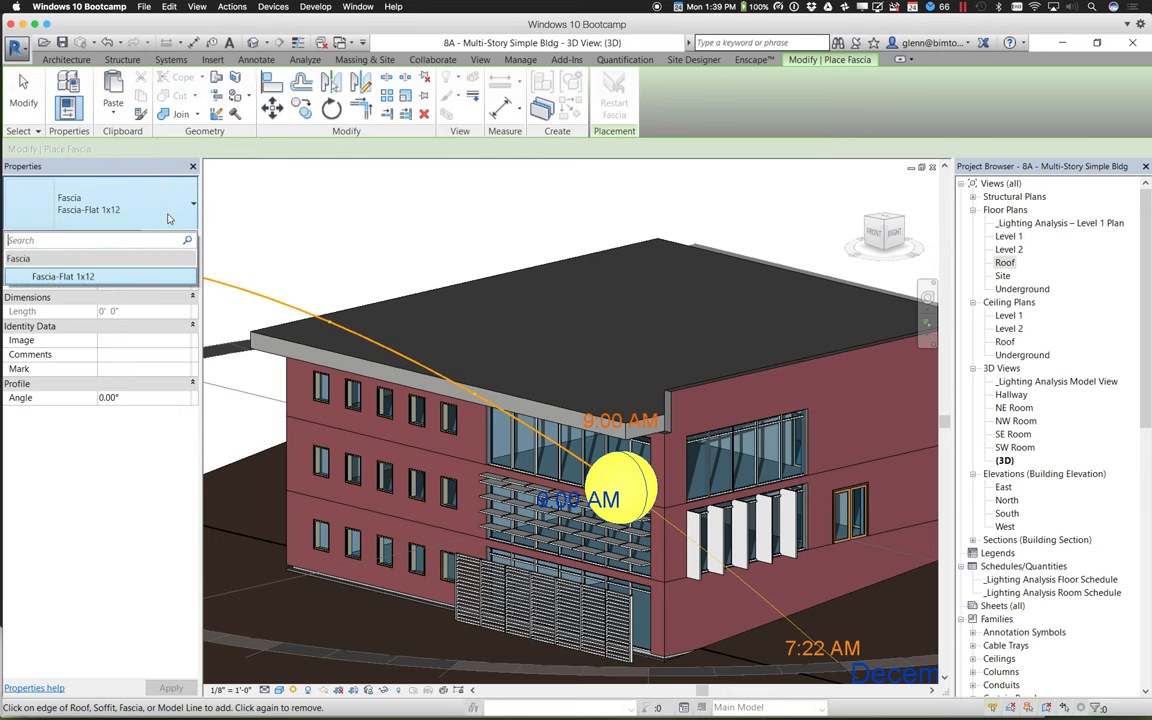
{"action": "mouse_move", "coordinate": [113, 221]}
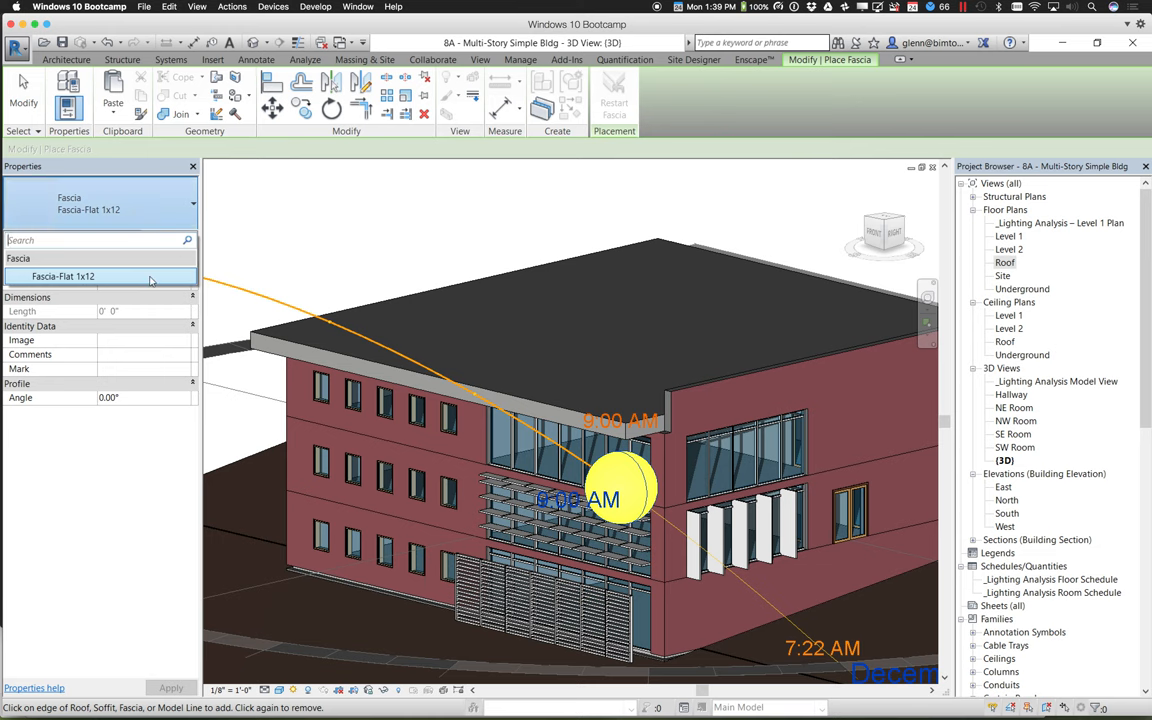
Choose Fascia-Flat 1x12 and review its Profile setting in Type Properties.
{"action": "left_click", "coordinate": [170, 238]}
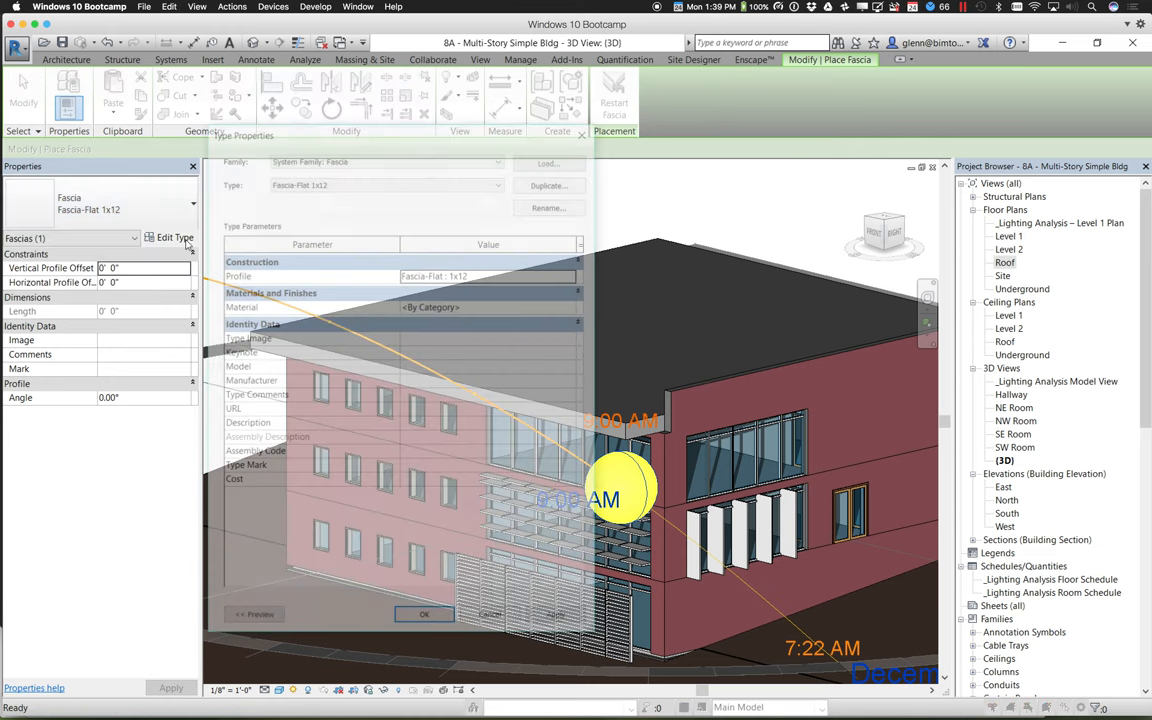
{"action": "left_click", "coordinate": [174, 237]}
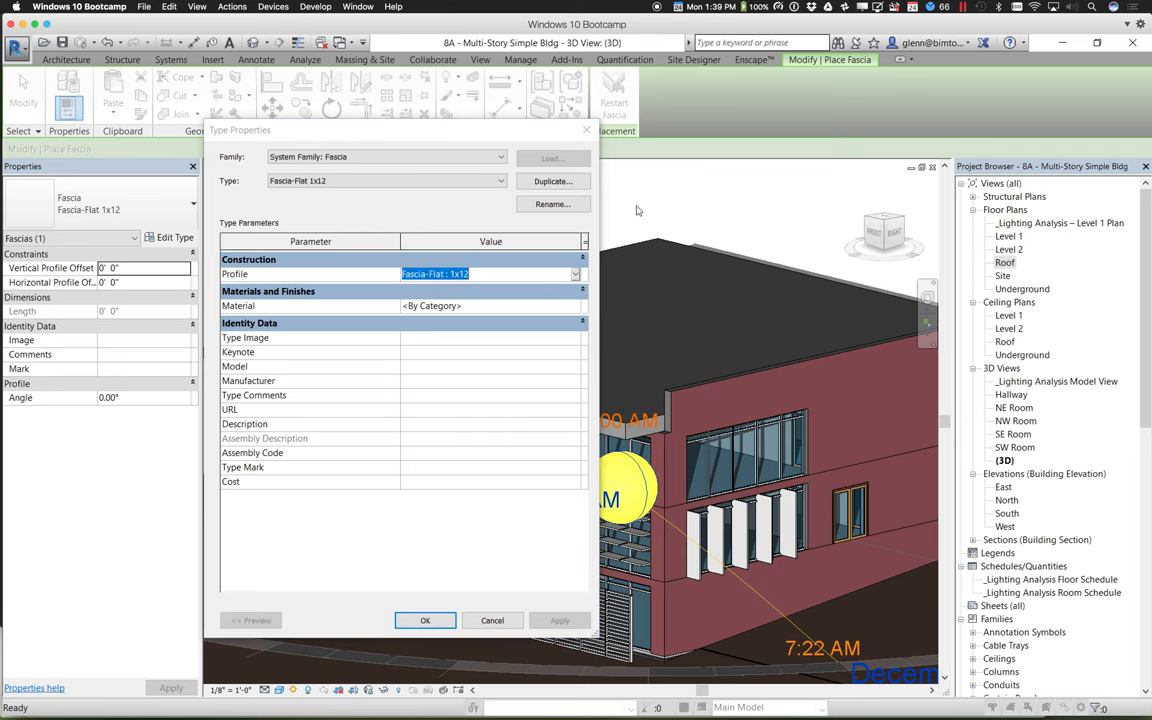
{"action": "left_click", "coordinate": [424, 620]}
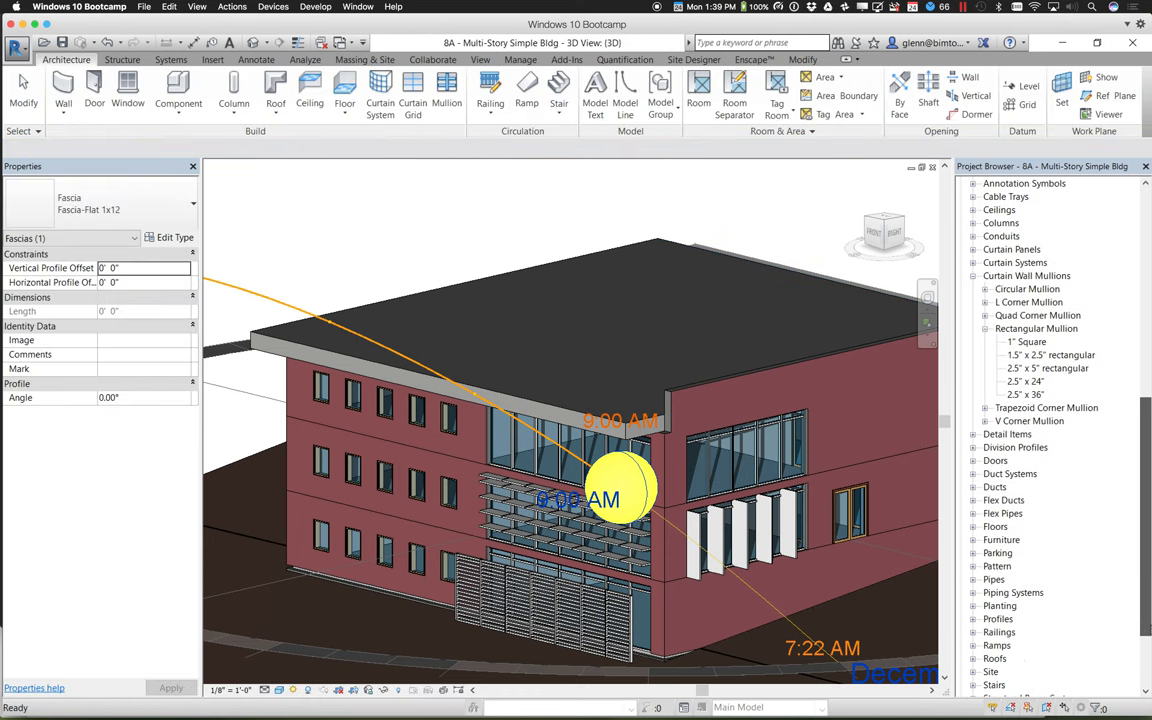
{"action": "scroll", "scroll_direction": "down", "scroll_amount": 3}
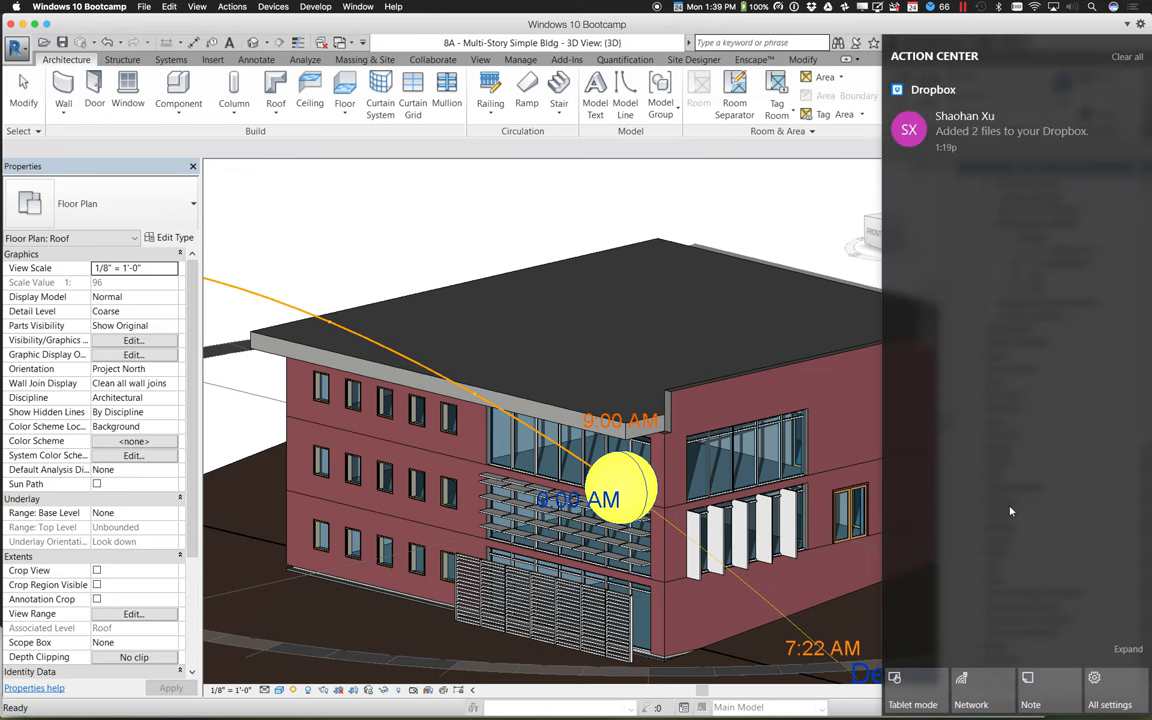
Dismiss notifications, expand Families > Profiles > Fascia-Flat and open the 1x12 type.
{"action": "left_click", "coordinate": [1127, 56]}
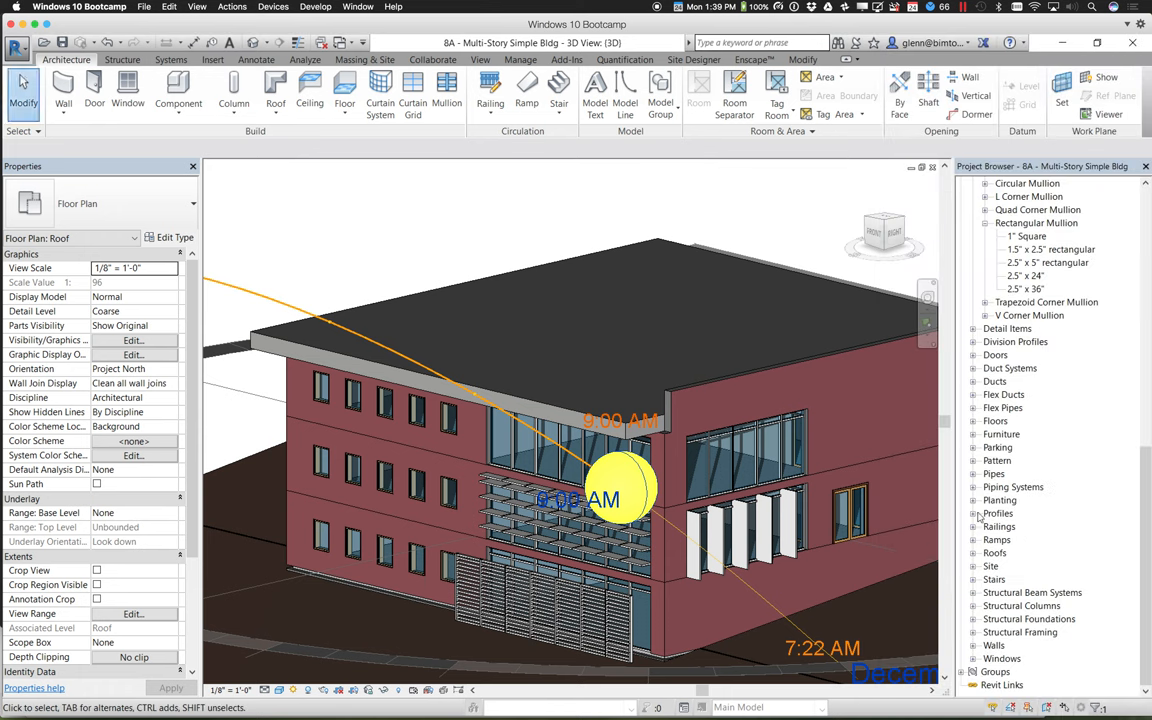
{"action": "scroll", "scroll_direction": "down", "scroll_amount": 3}
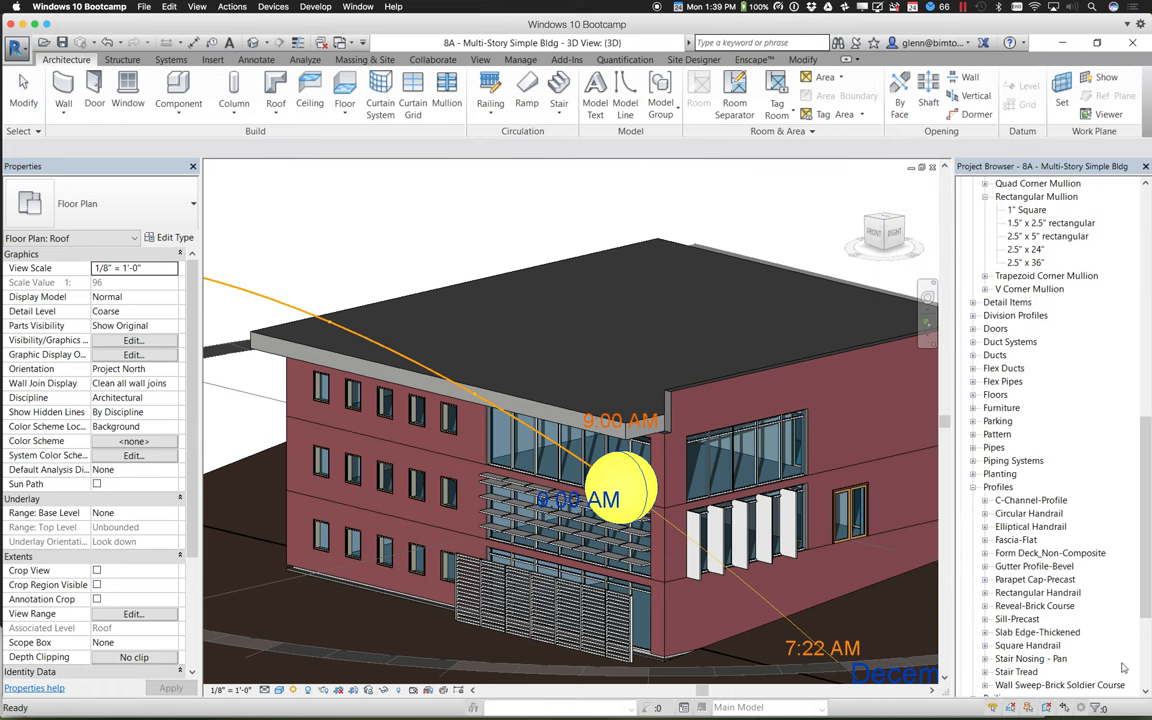
{"action": "scroll", "scroll_direction": "down", "scroll_amount": 3}
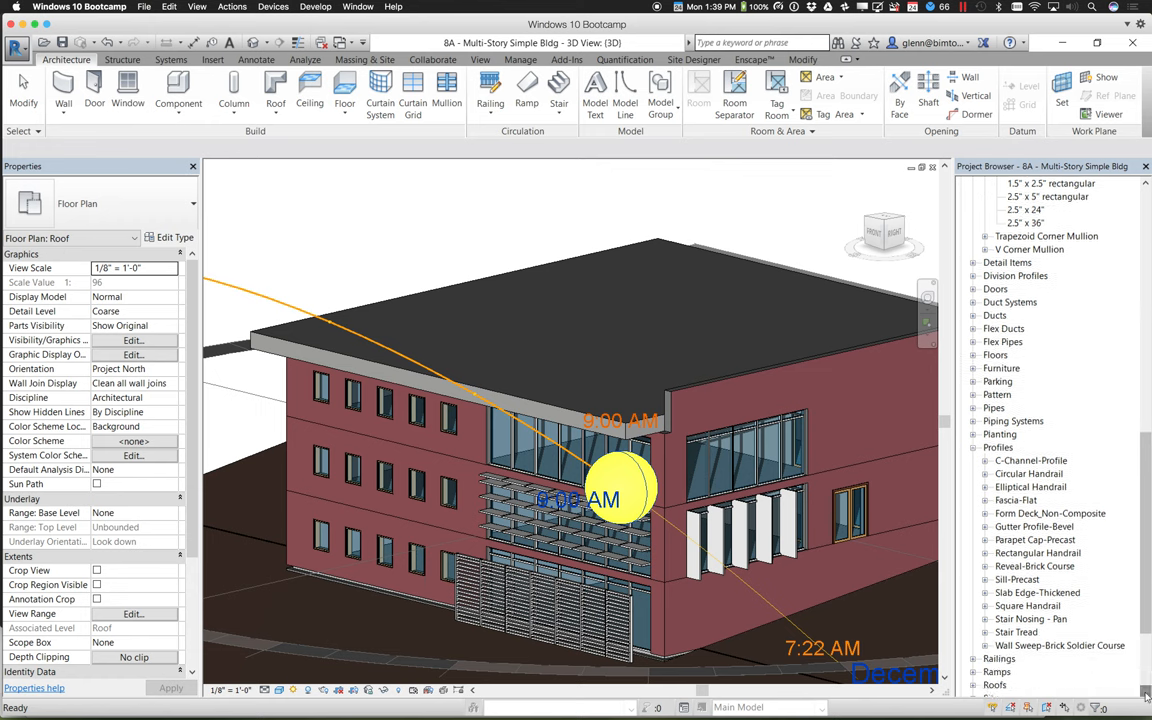
{"action": "scroll", "scroll_direction": "down", "scroll_amount": 3}
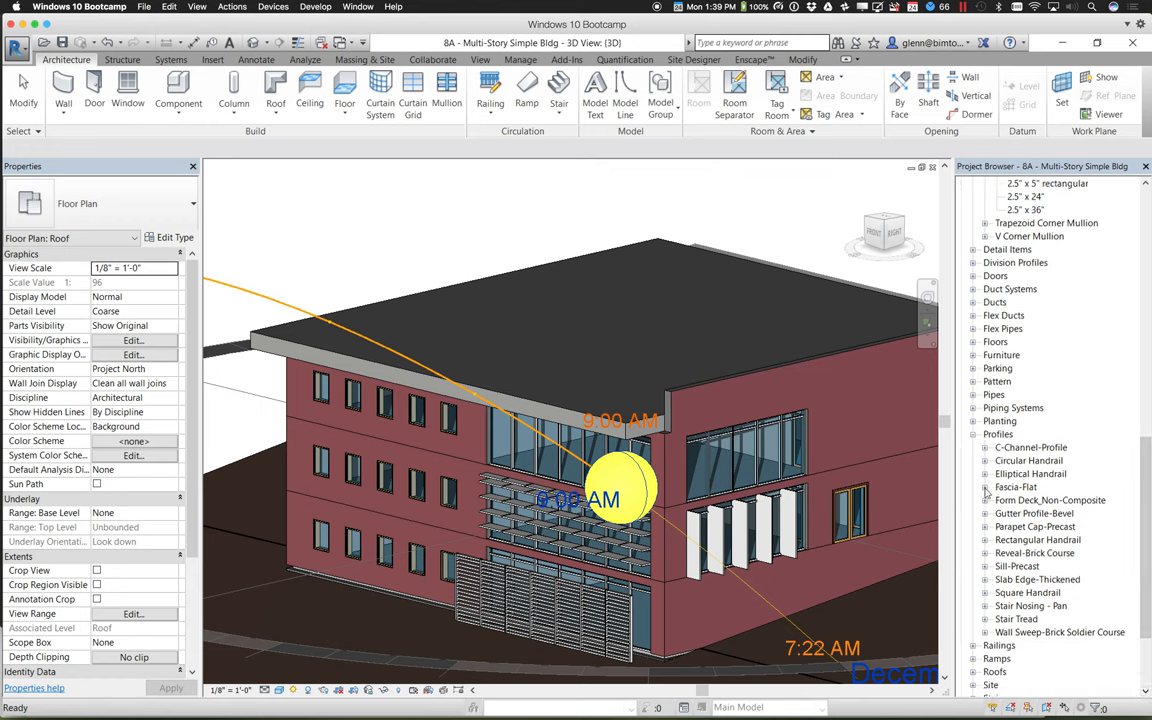
{"action": "left_click", "coordinate": [985, 487]}
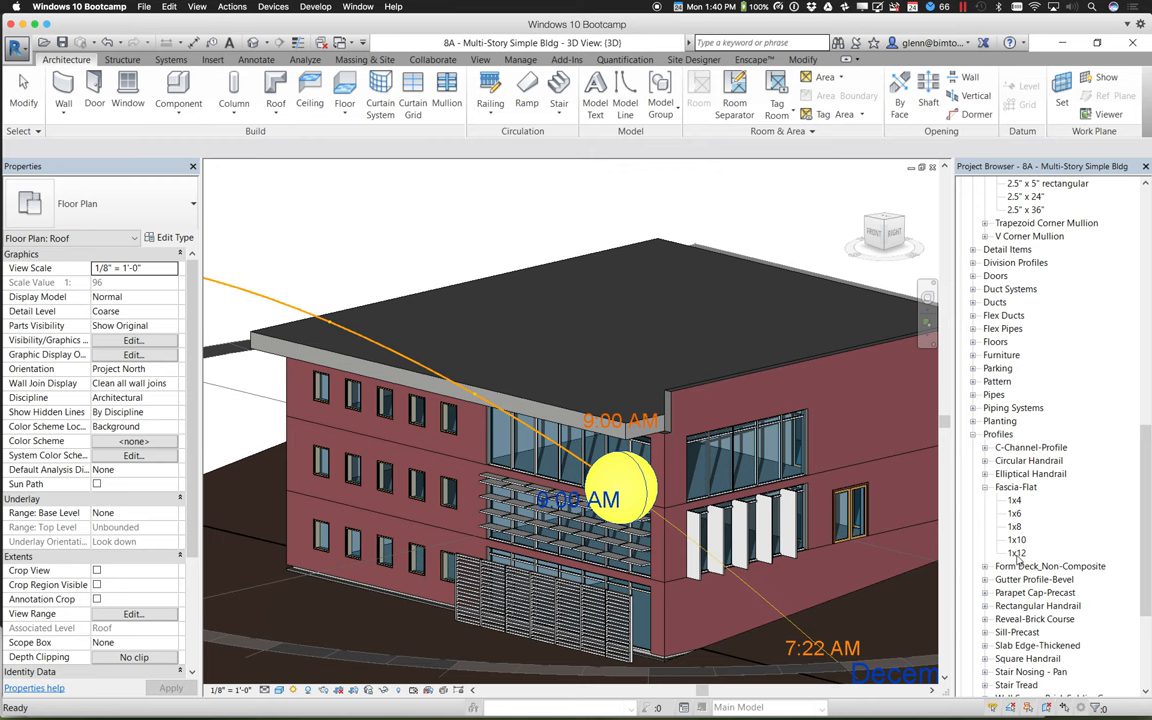
{"action": "left_click", "coordinate": [1016, 552]}
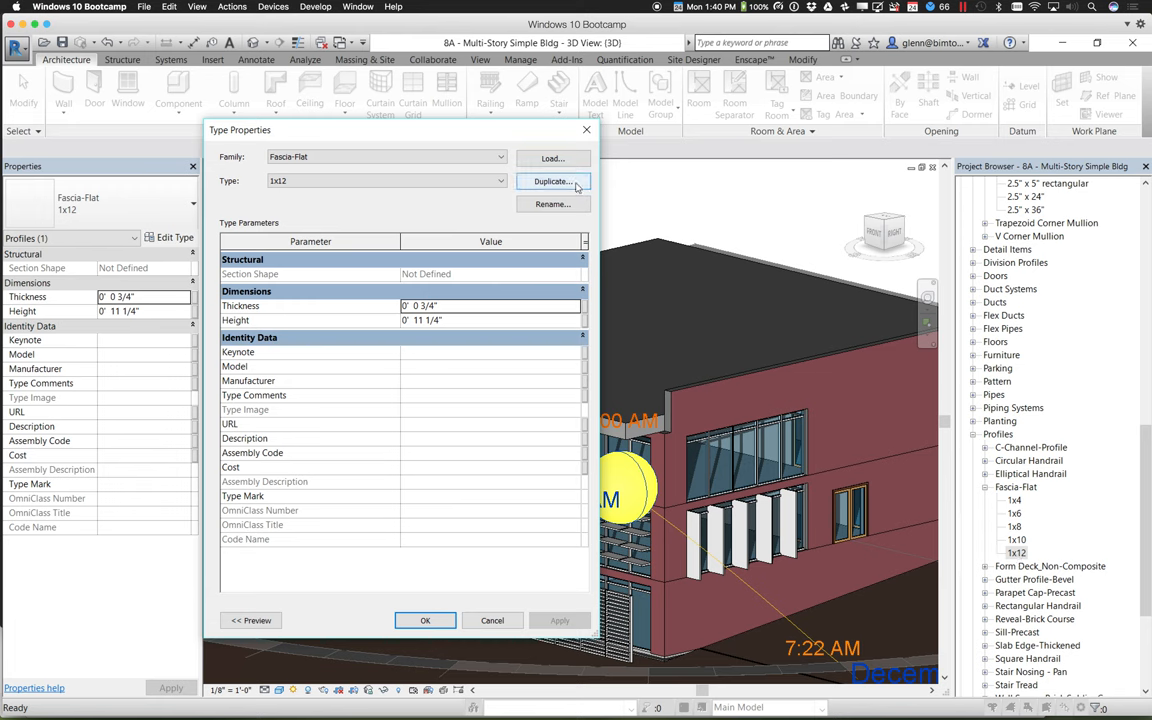
Duplicate the 1x12 profile as '3.5 x 30' with 3 1/2" thickness and 2' 6" height.
{"action": "left_click", "coordinate": [553, 181]}
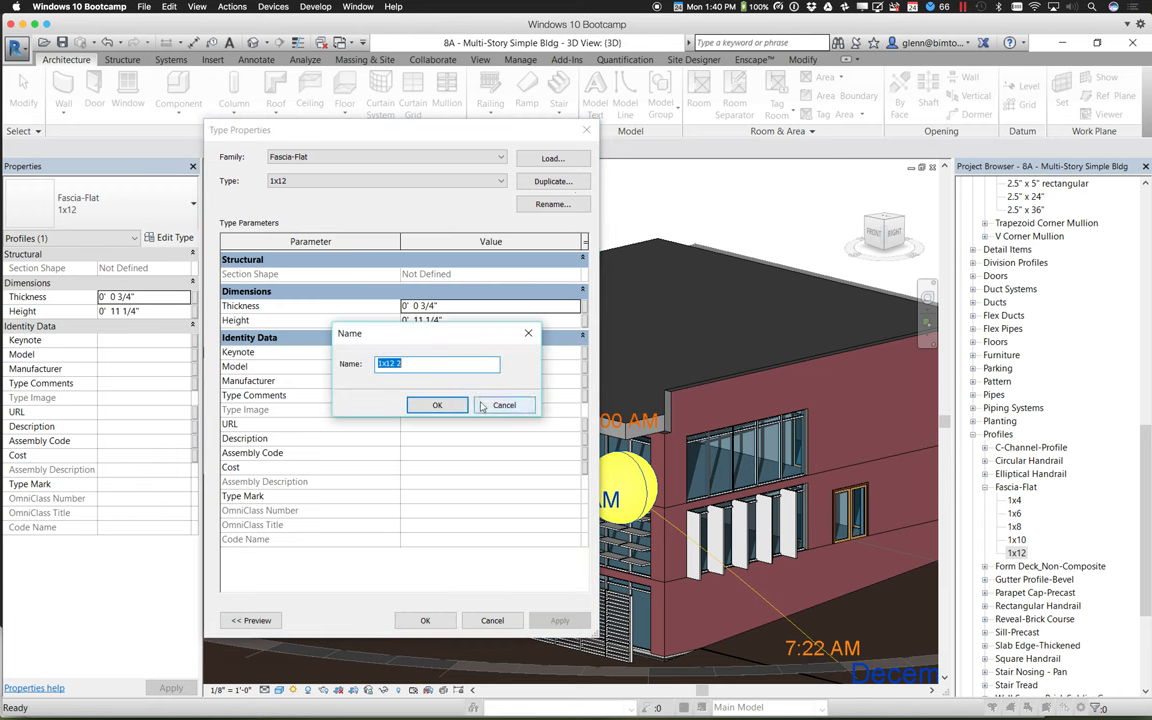
{"action": "type", "text": "3.5 x"}
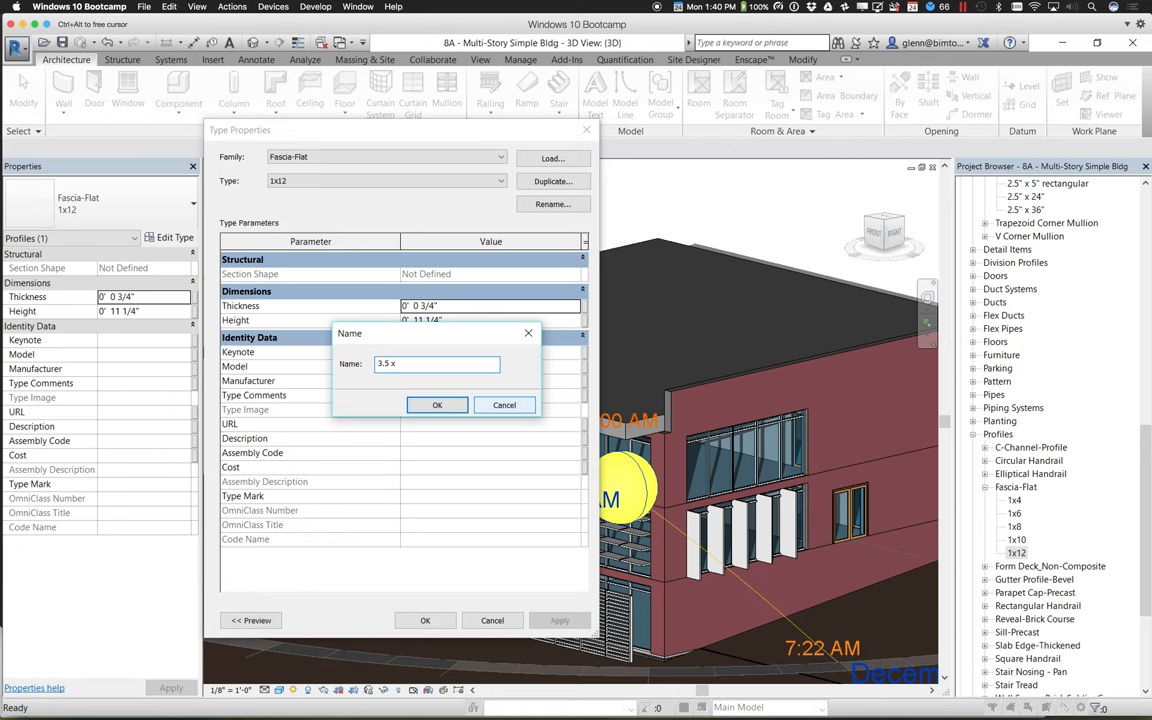
{"action": "left_click", "coordinate": [435, 363]}
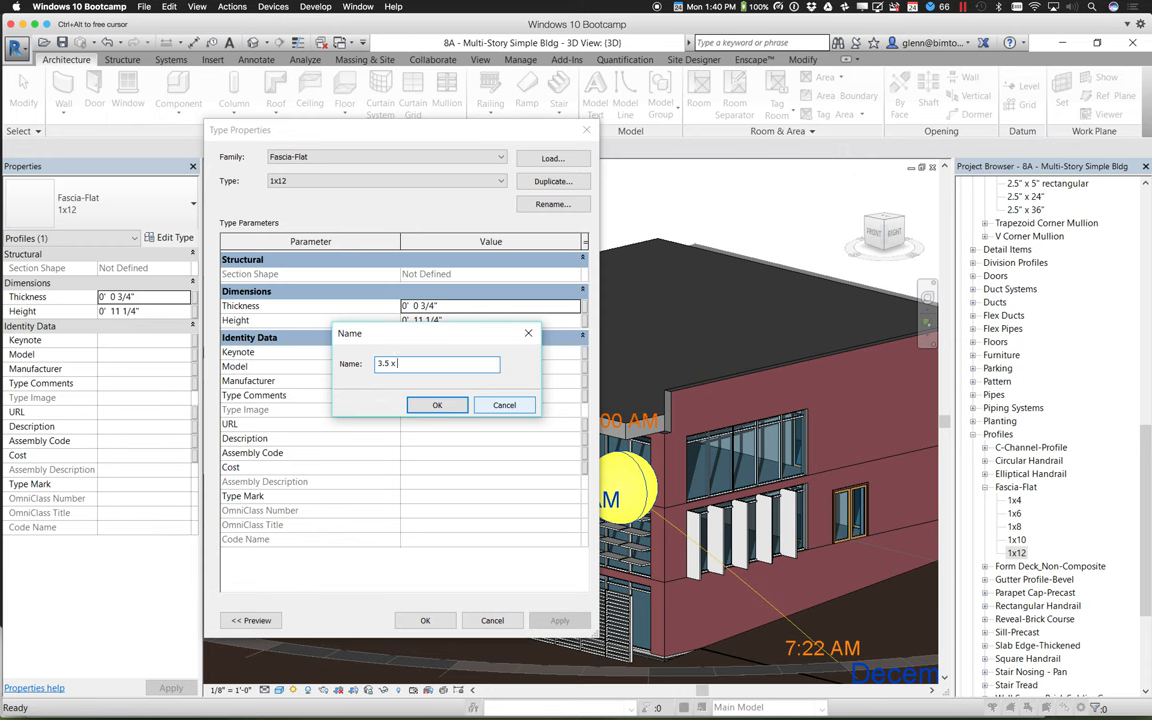
{"action": "type", "text": "30"}
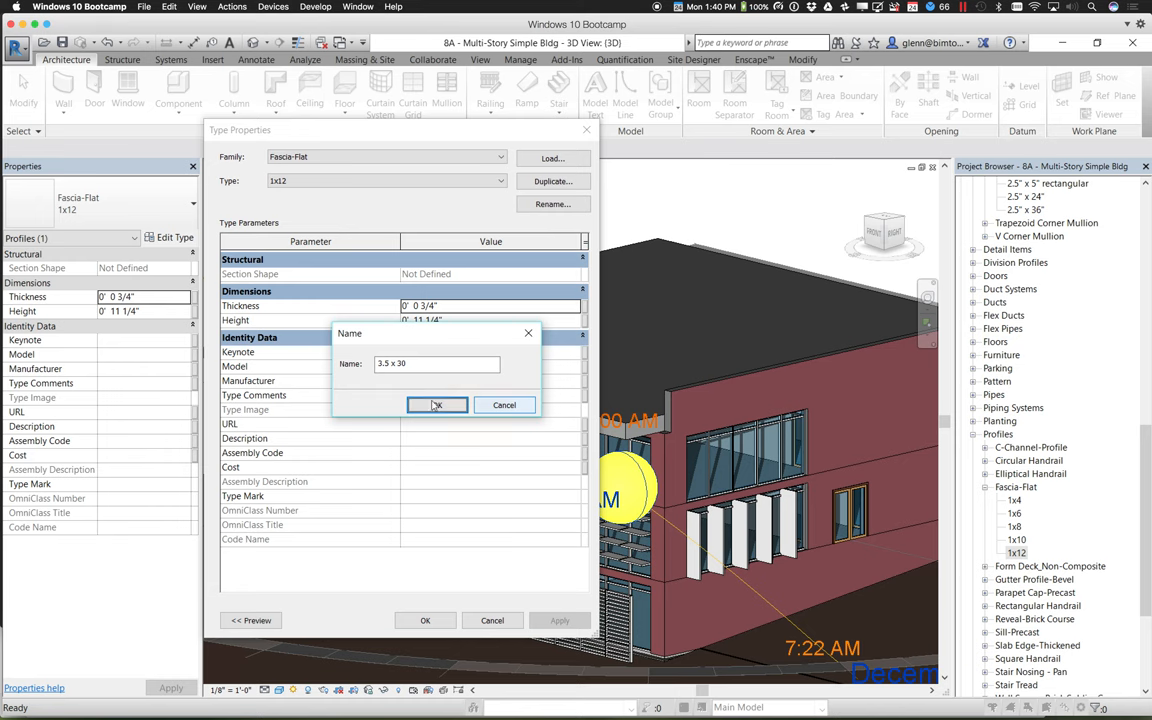
{"action": "left_click", "coordinate": [436, 405]}
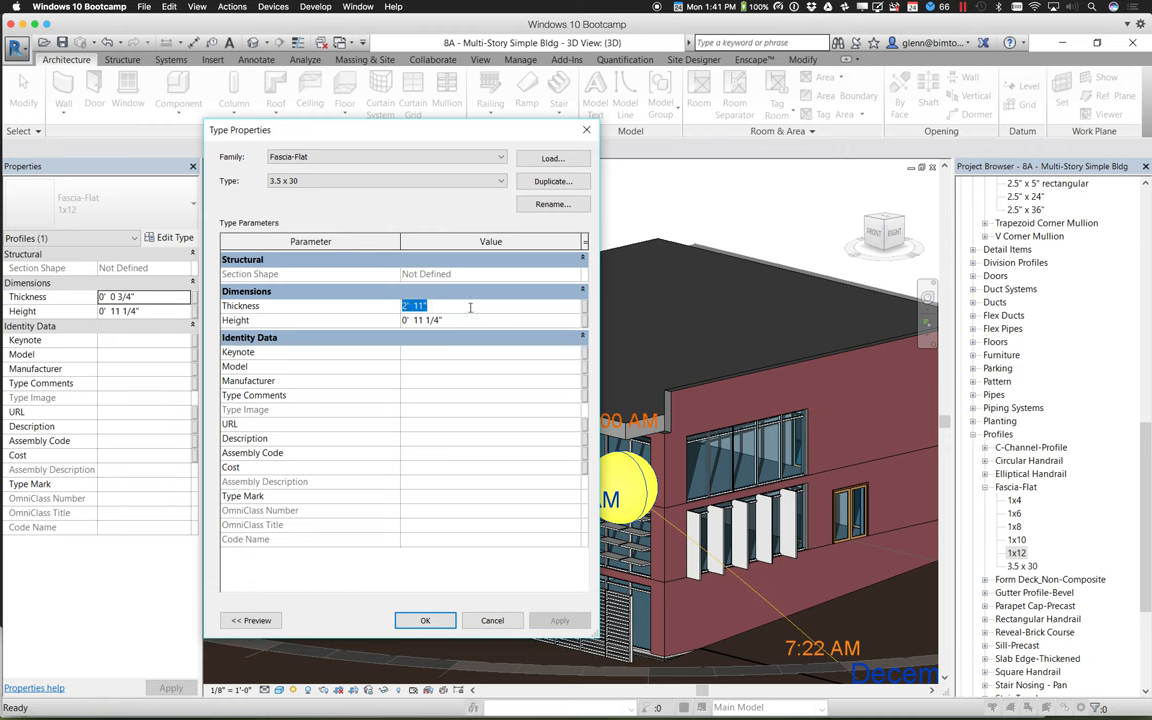
{"action": "type", "text": "0' 3 1/2\""}
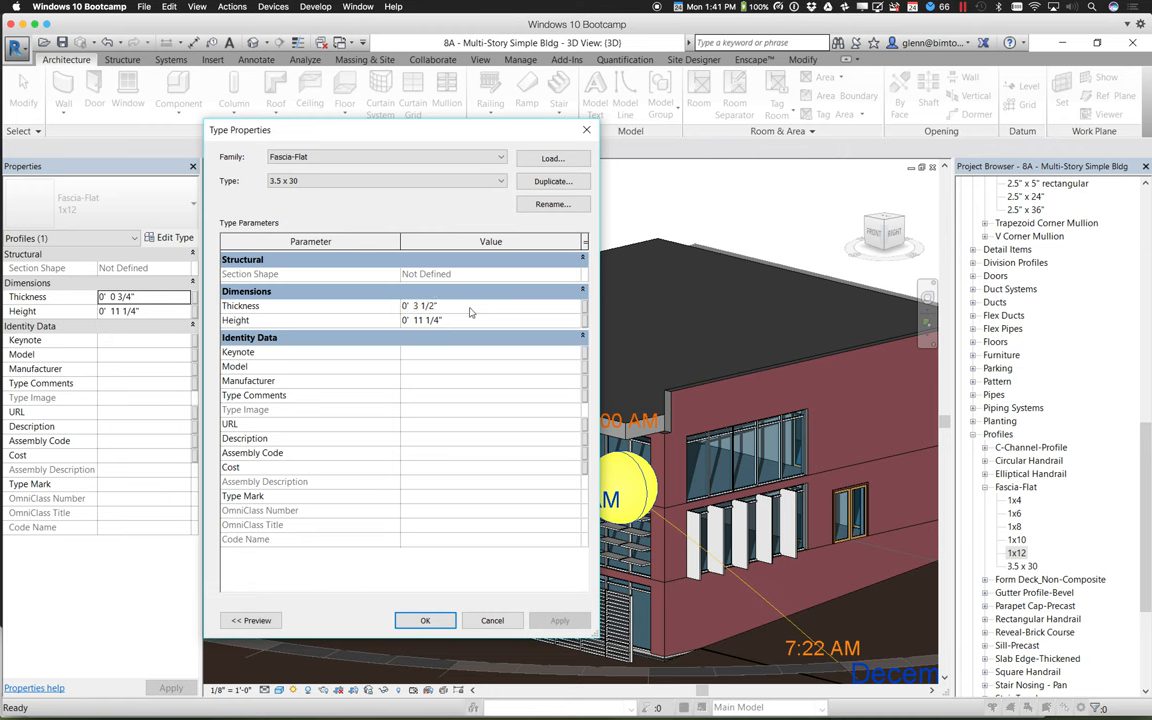
{"action": "type", "text": "2 6"}
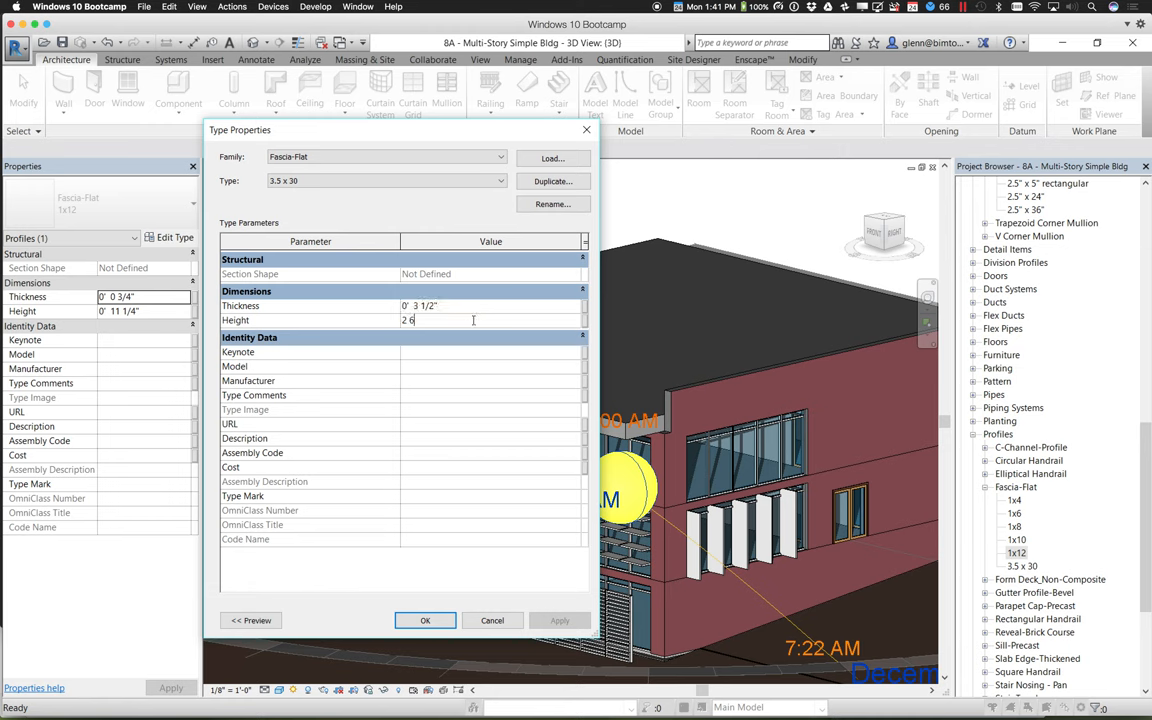
{"action": "left_click", "coordinate": [425, 620]}
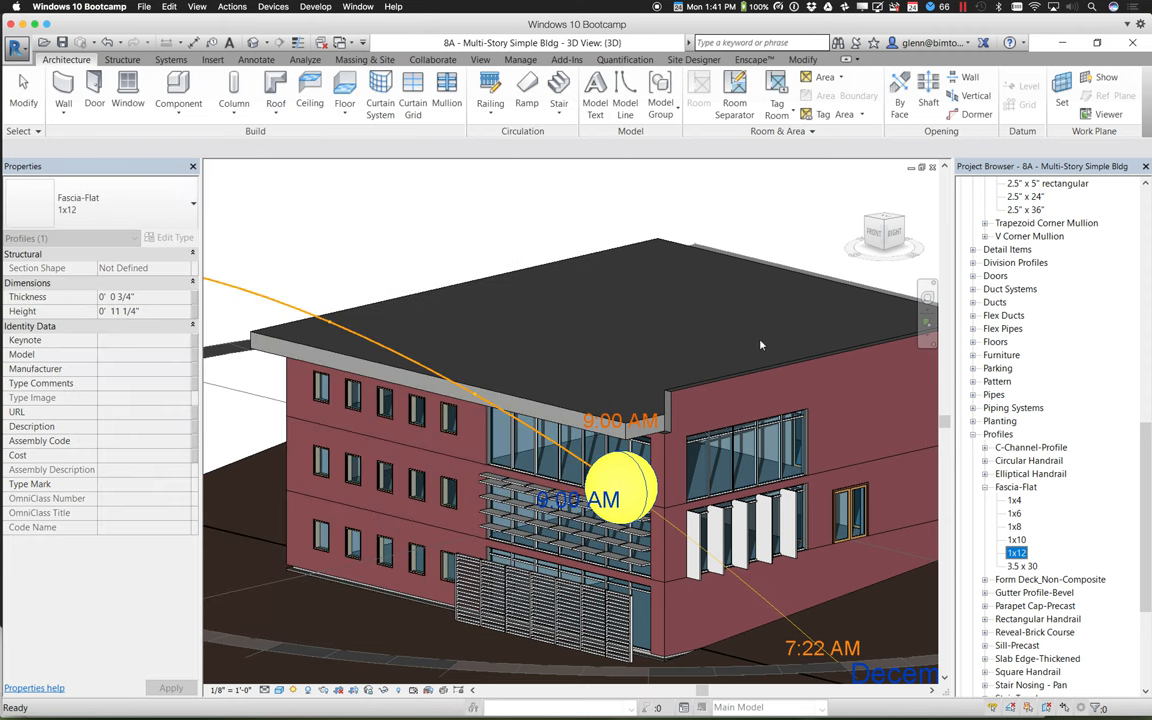
{"action": "mouse_move", "coordinate": [190, 205]}
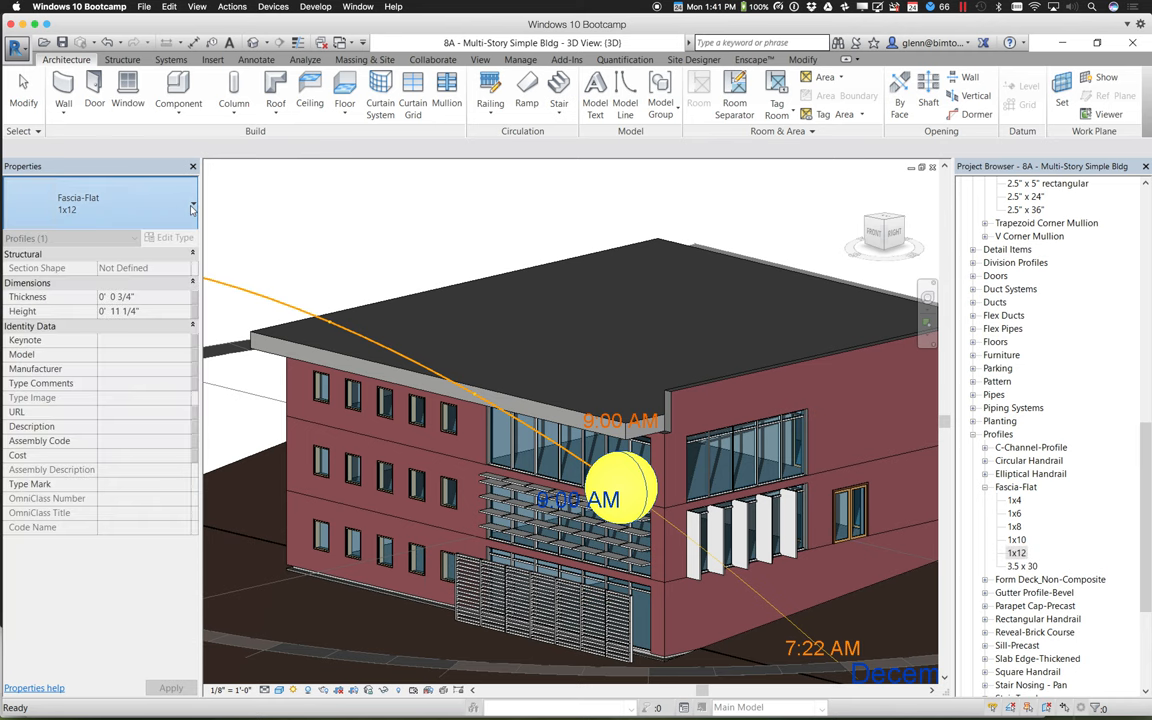
{"action": "mouse_move", "coordinate": [155, 224]}
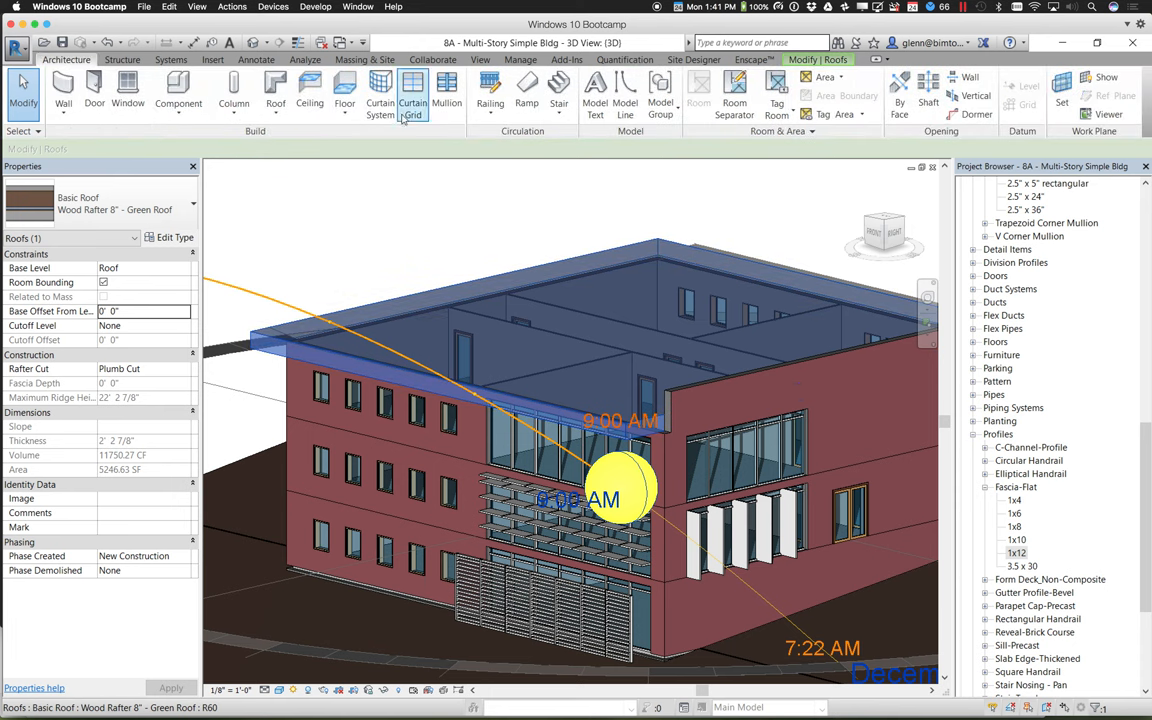
Duplicate the roof fascia type as 'Fascia - Green Roof Edge' with profile Fascia-Flat : 3.5 x 30.
{"action": "left_click", "coordinate": [275, 90]}
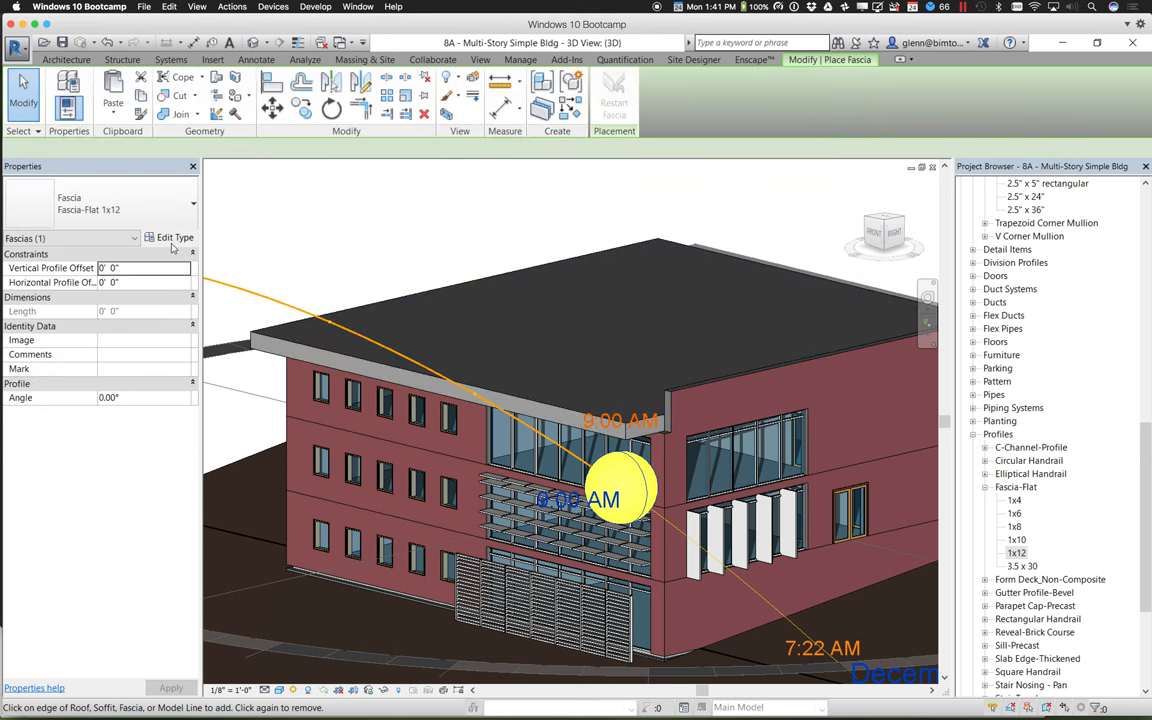
{"action": "left_click", "coordinate": [173, 237]}
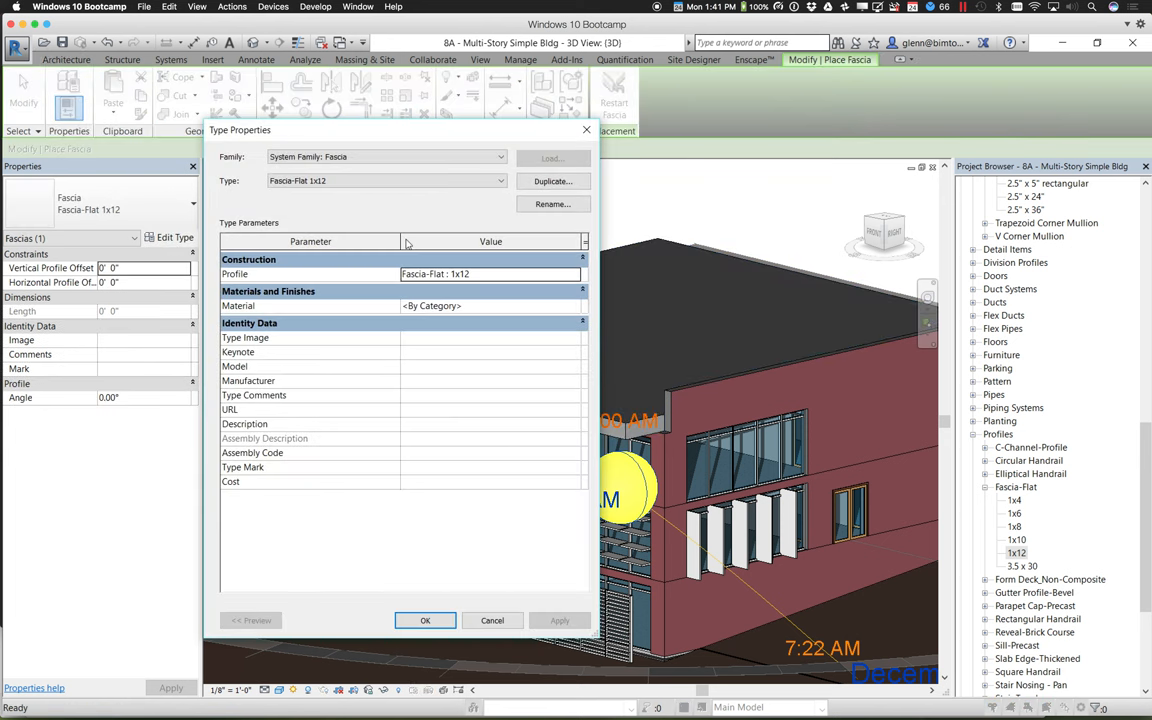
{"action": "left_click", "coordinate": [553, 181]}
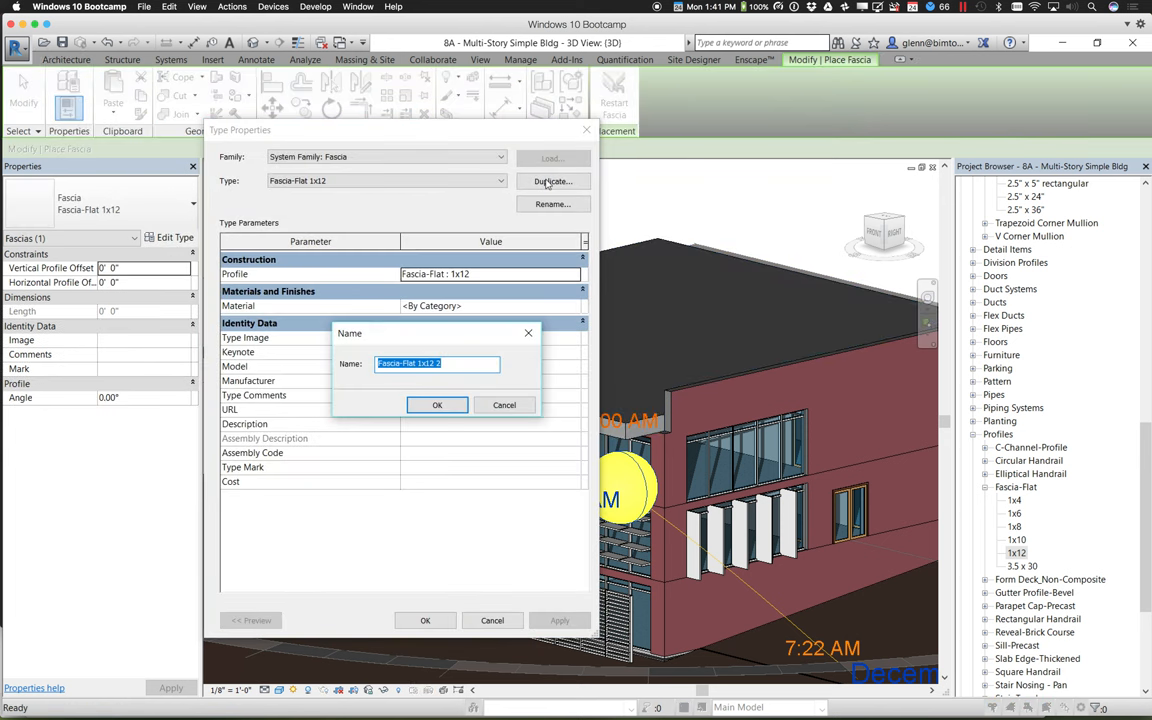
{"action": "type", "text": "Fascia"}
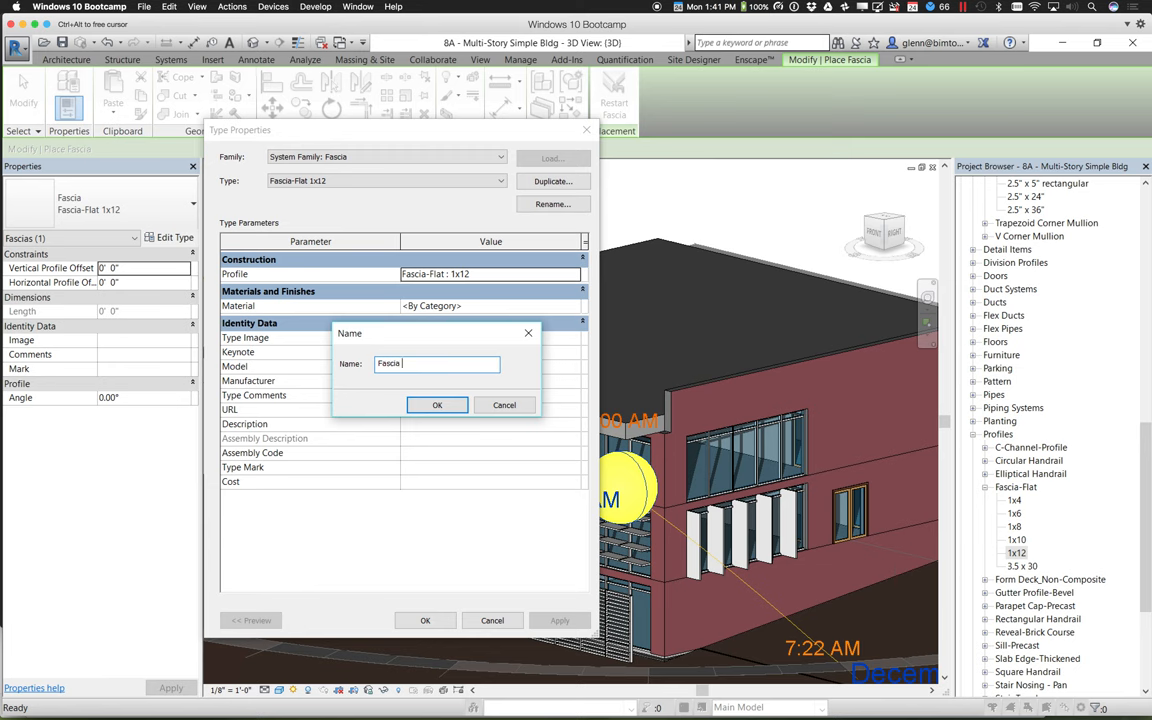
{"action": "type", "text": "- Green Roof"}
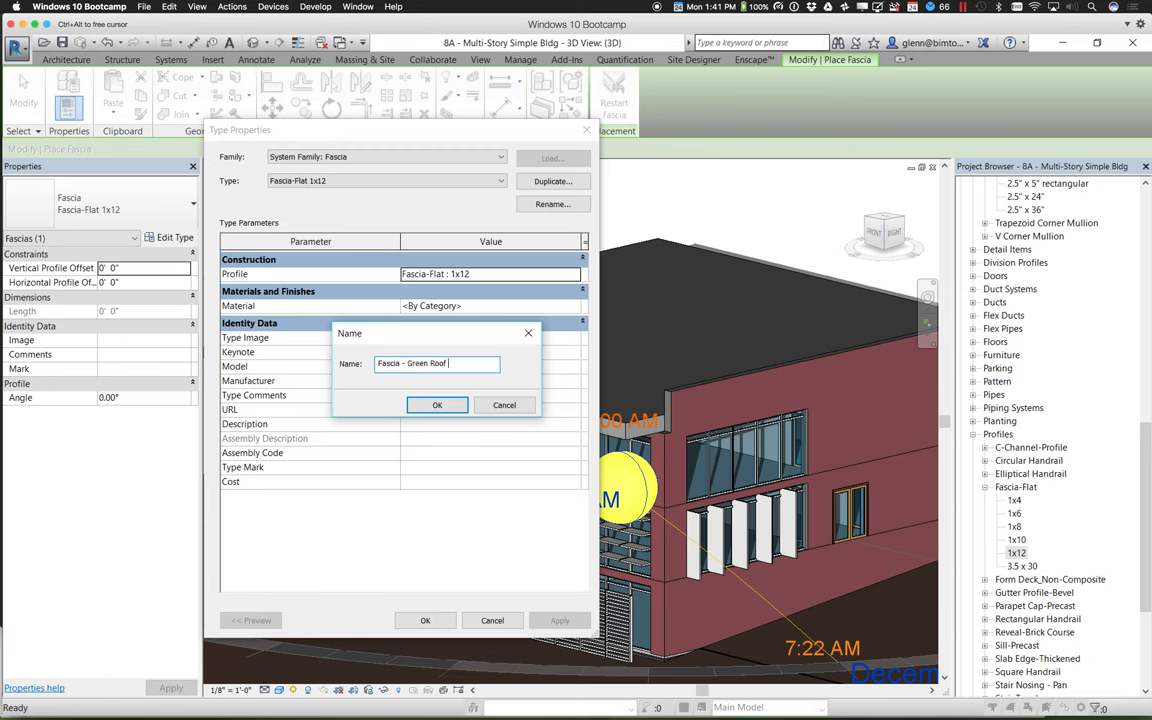
{"action": "left_click", "coordinate": [436, 405]}
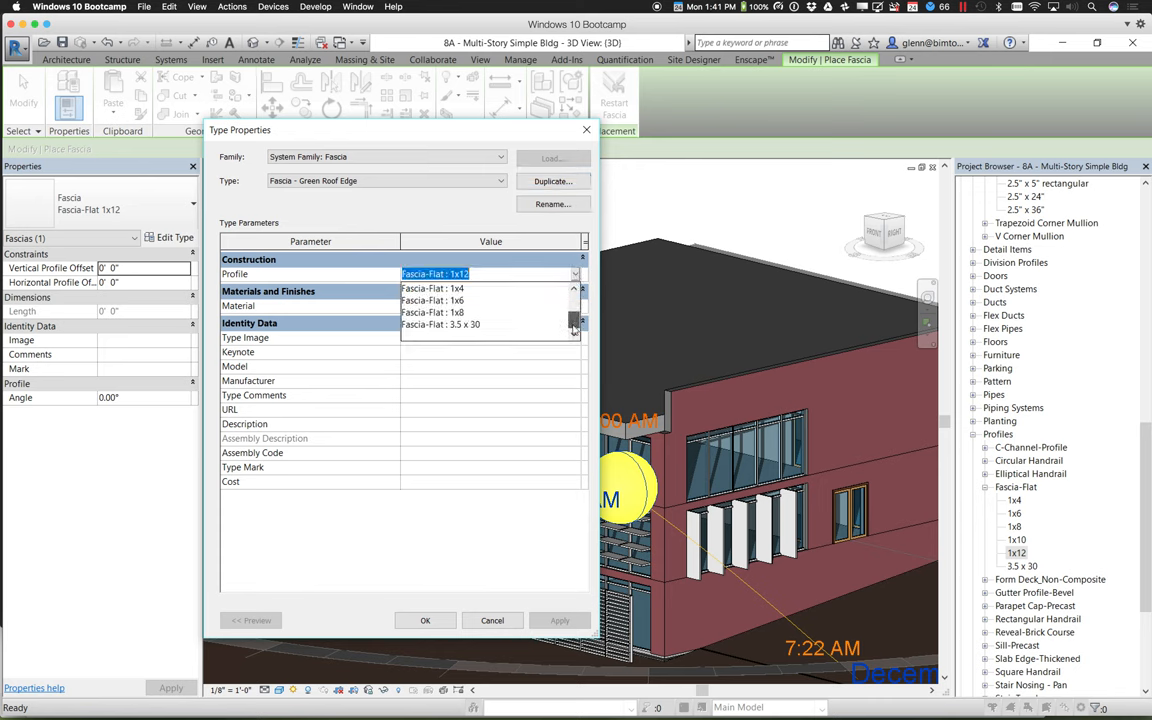
{"action": "left_click", "coordinate": [440, 324]}
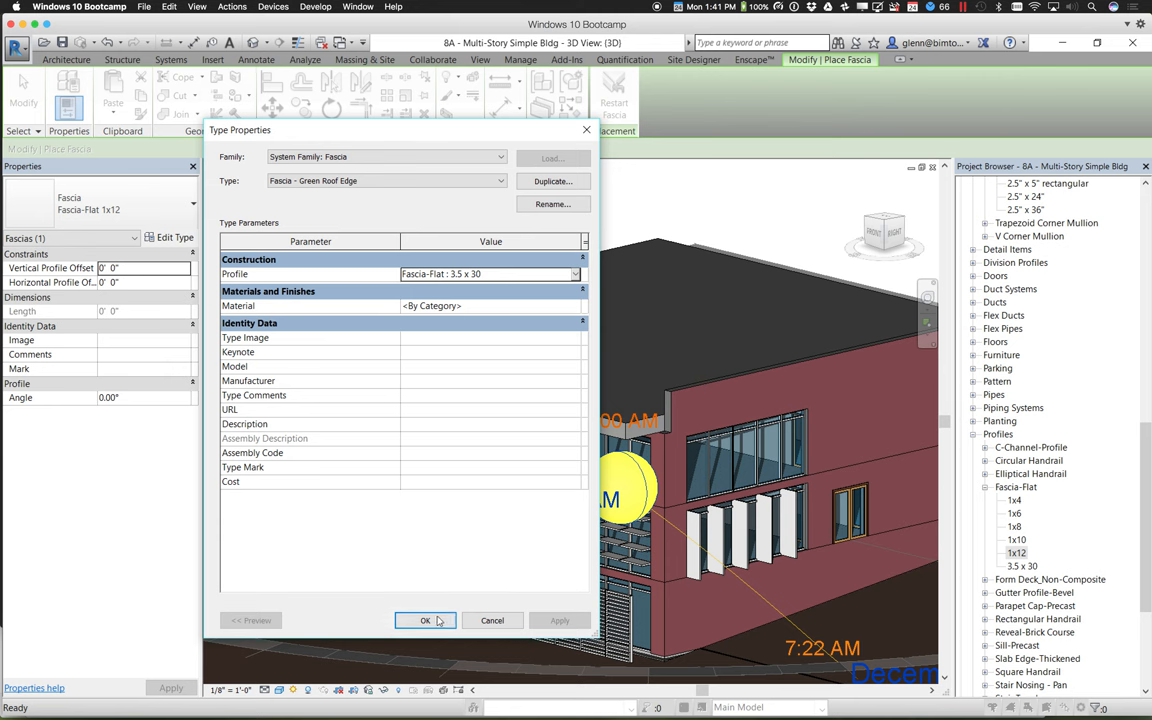
{"action": "left_click", "coordinate": [425, 620]}
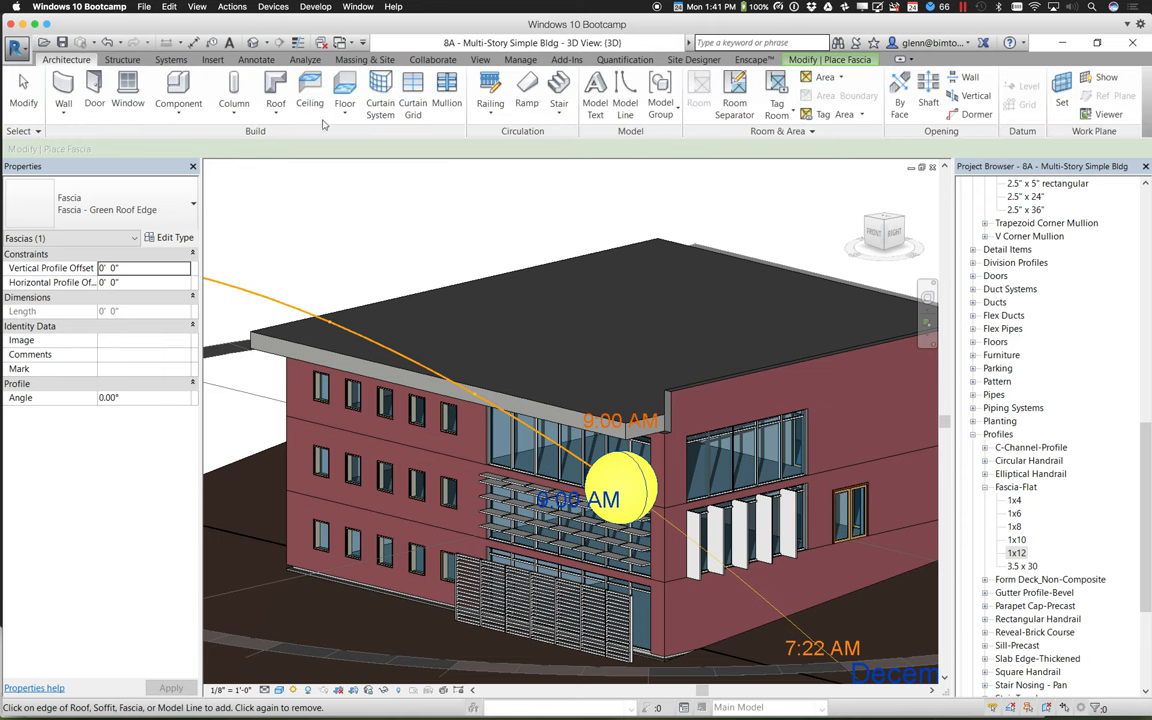
Place a 74' 2 15/16" fascia on the brick-wall roof edge, typed Fascia - Green Roof Edge.
{"action": "left_click", "coordinate": [275, 90]}
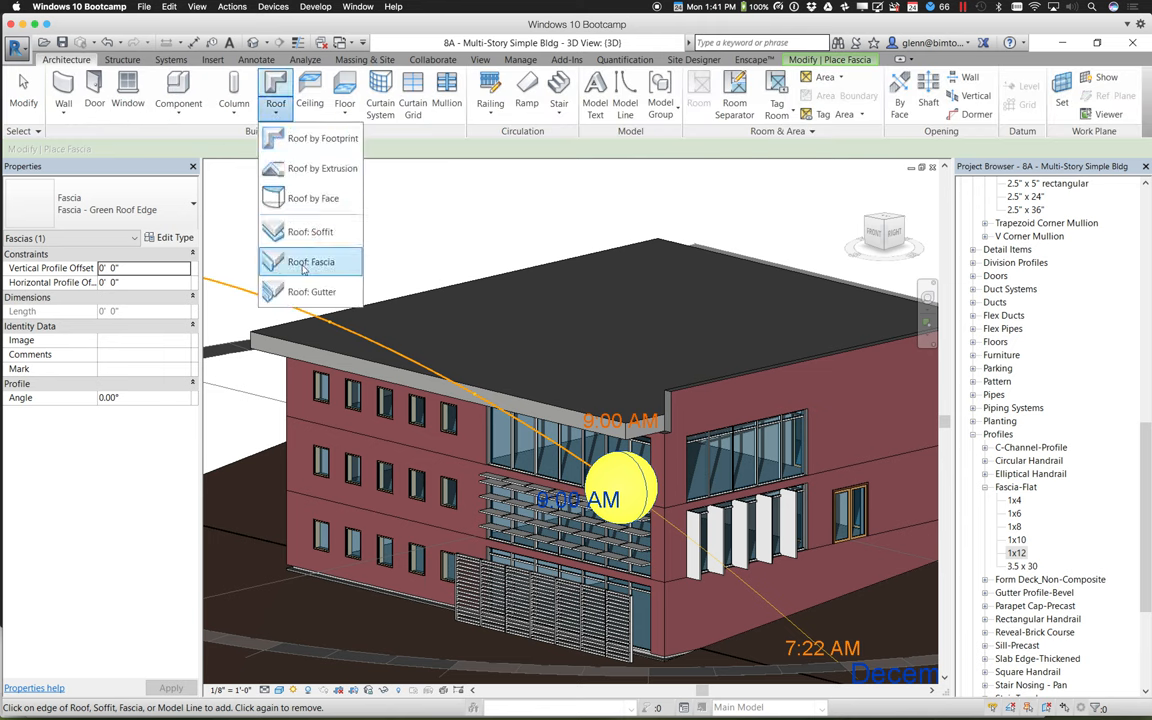
{"action": "left_click", "coordinate": [311, 261]}
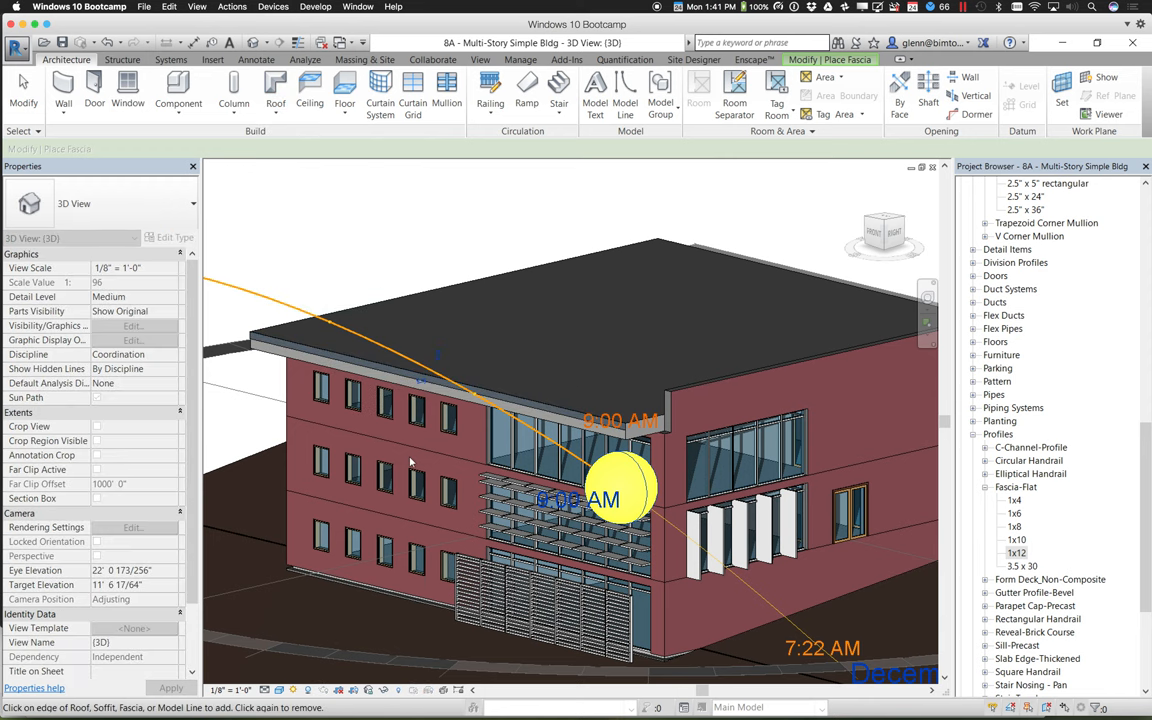
{"action": "mouse_move", "coordinate": [655, 420]}
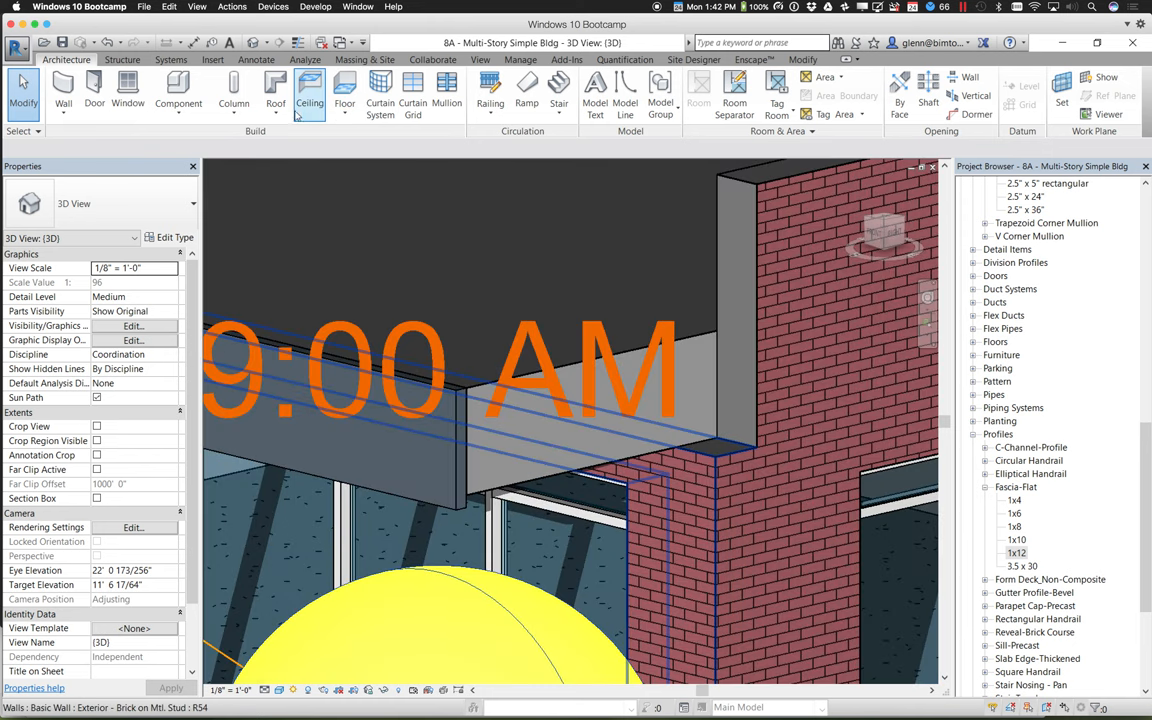
{"action": "left_click", "coordinate": [275, 90]}
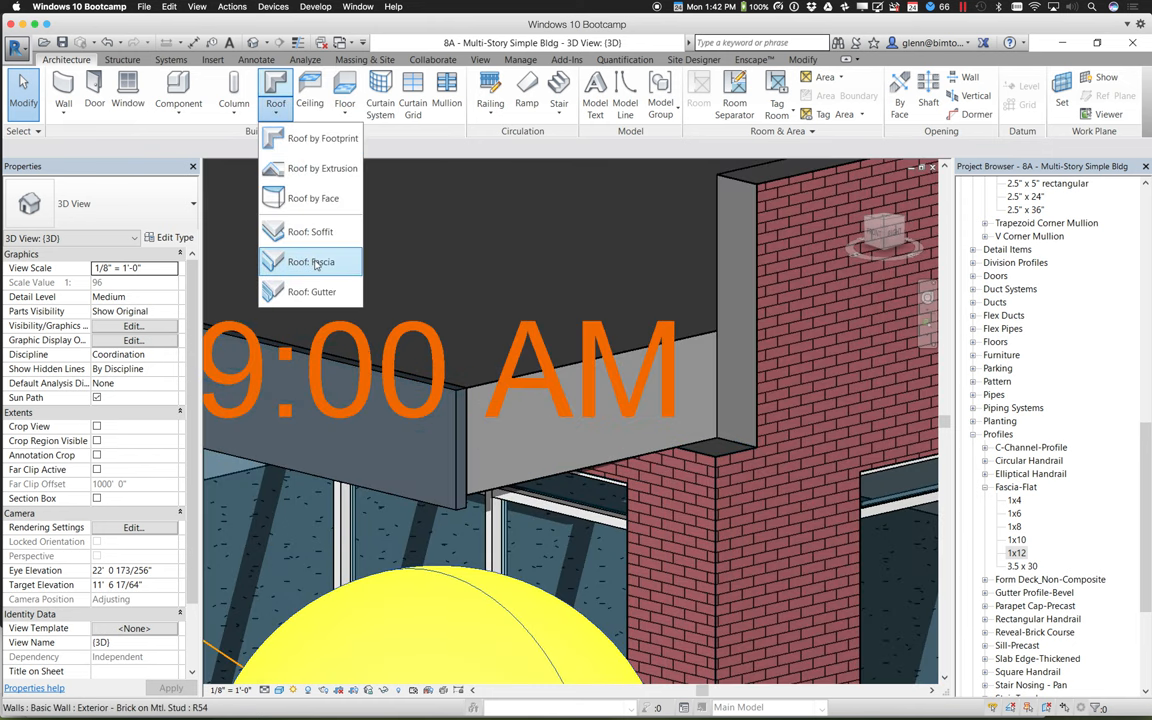
{"action": "left_click", "coordinate": [310, 261]}
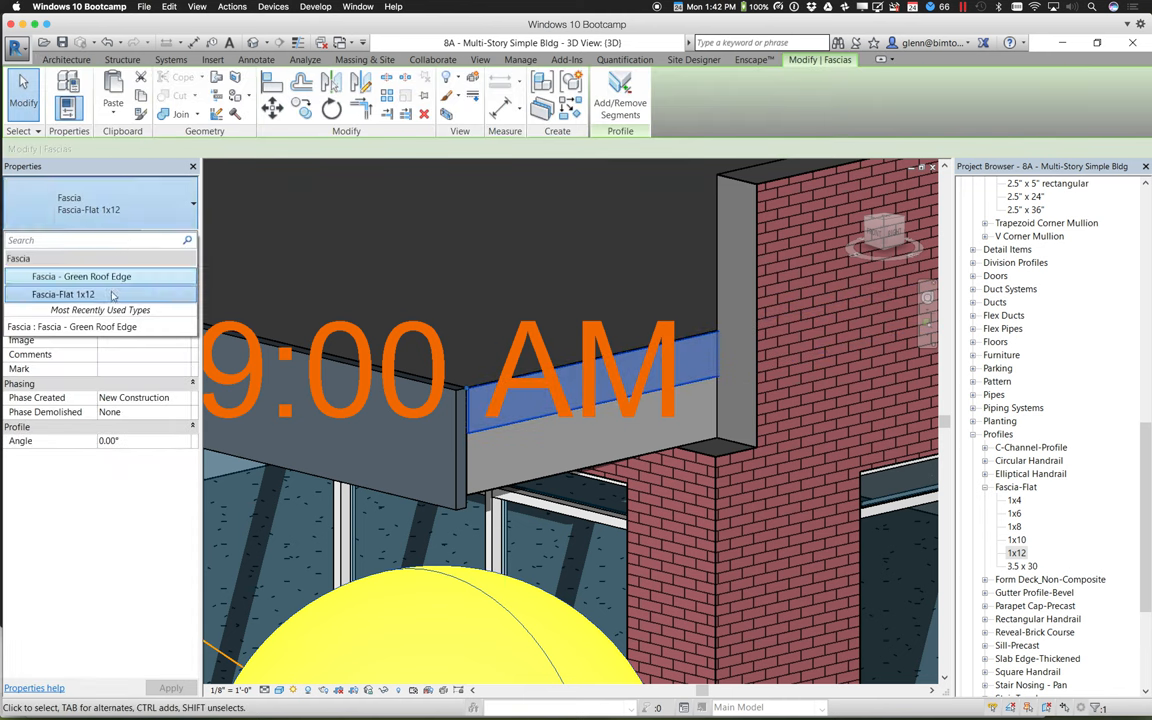
{"action": "left_click", "coordinate": [84, 276]}
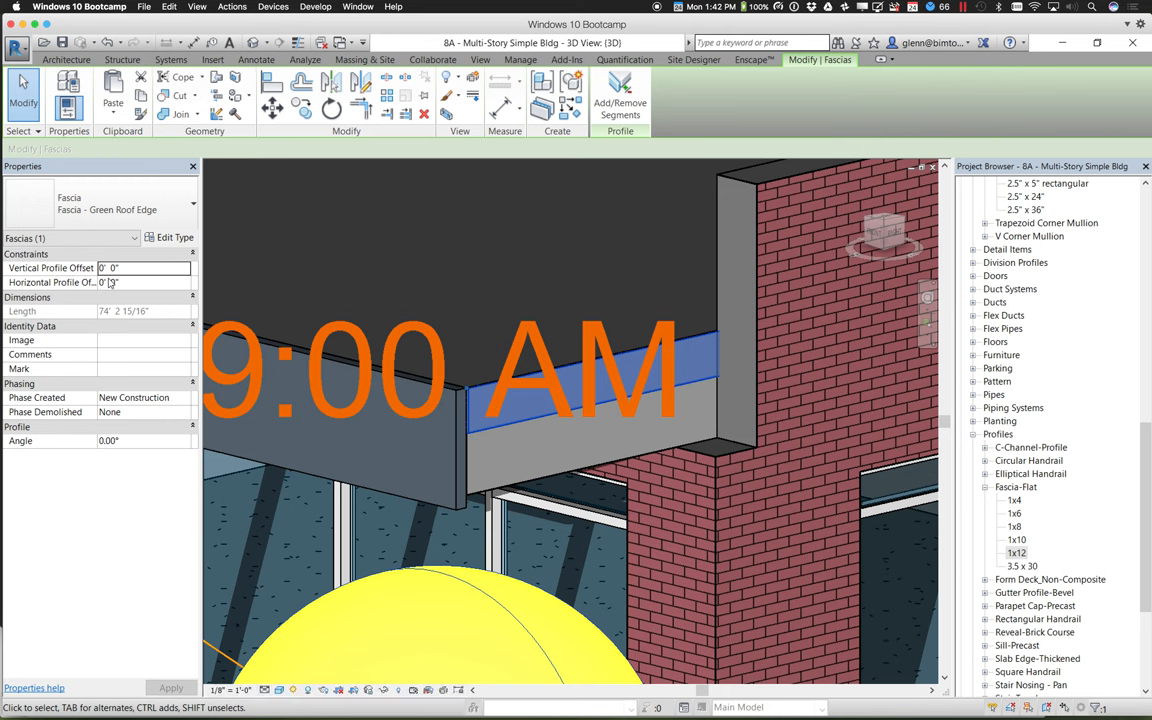